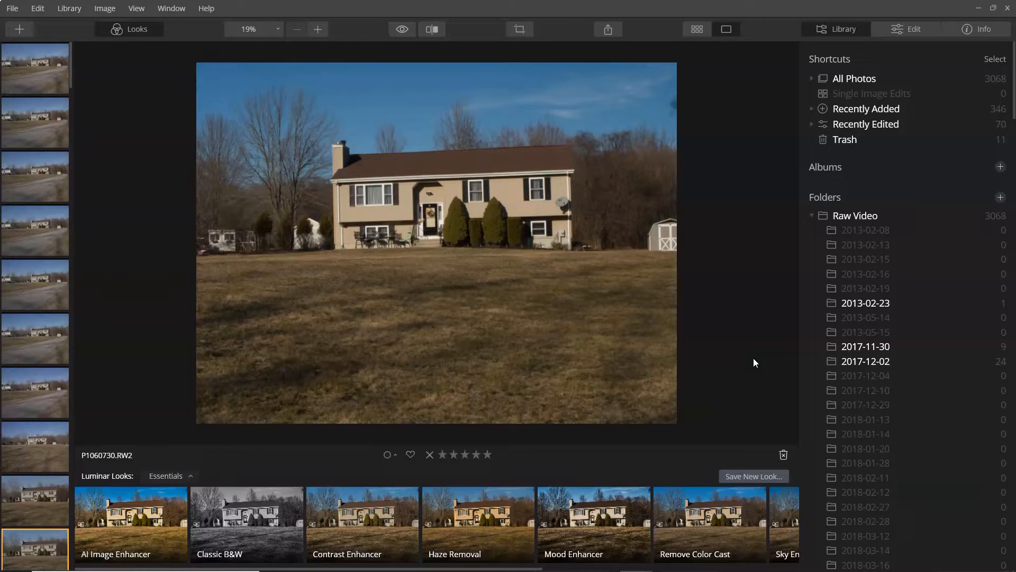
{"action": "mouse_move", "coordinate": [956, 138]}
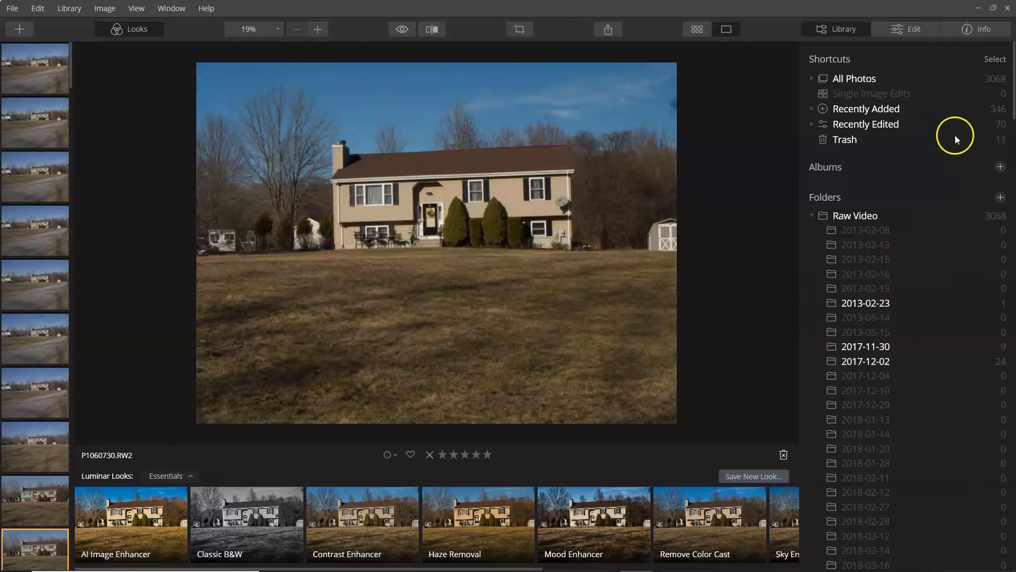
Open the house photo in the Edit workspace and browse the Luminar Looks collections without choosing one
{"action": "scroll", "scroll_direction": "down", "scroll_amount": 3}
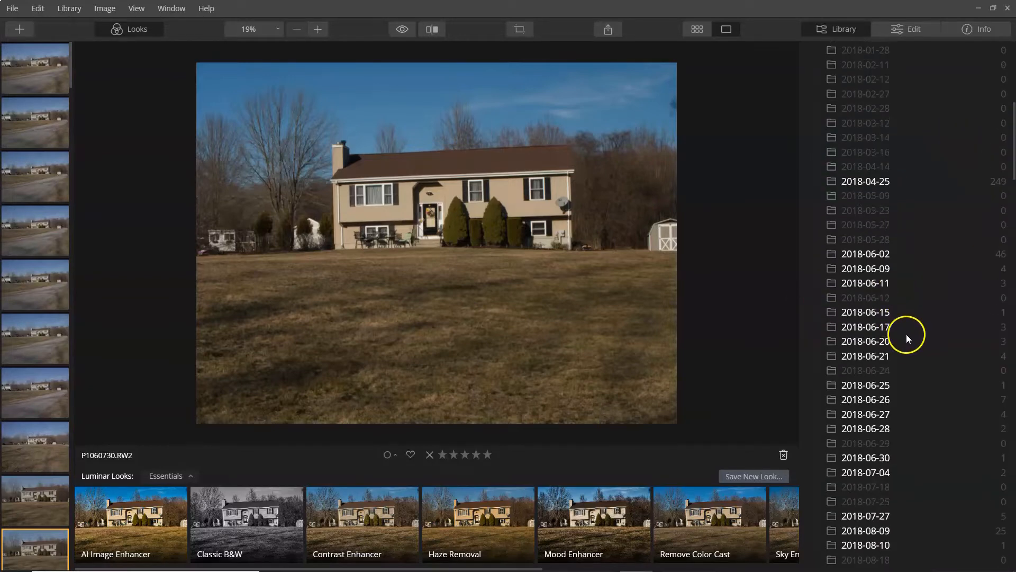
{"action": "scroll", "scroll_direction": "up", "scroll_amount": 3}
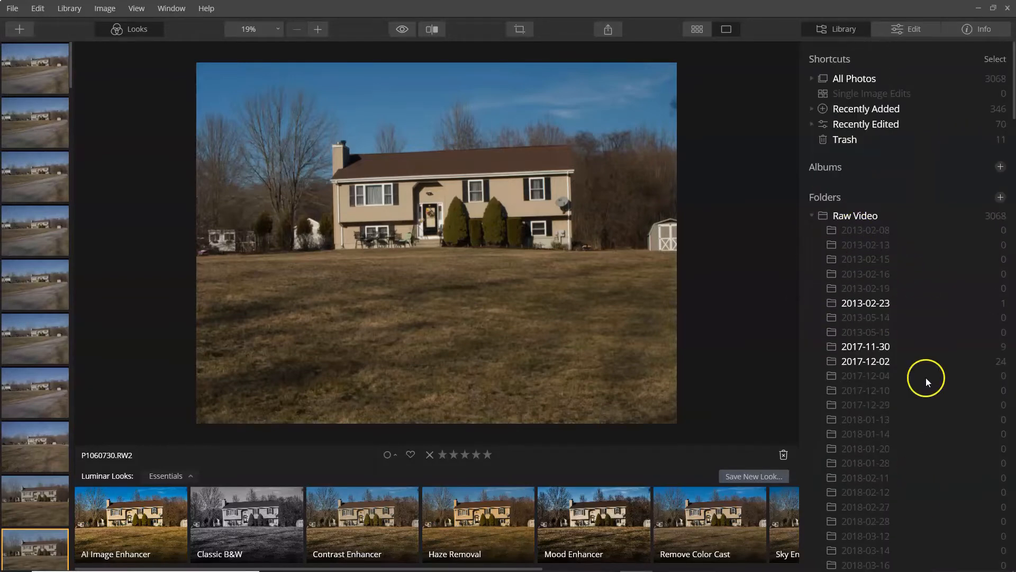
{"action": "mouse_move", "coordinate": [196, 251]}
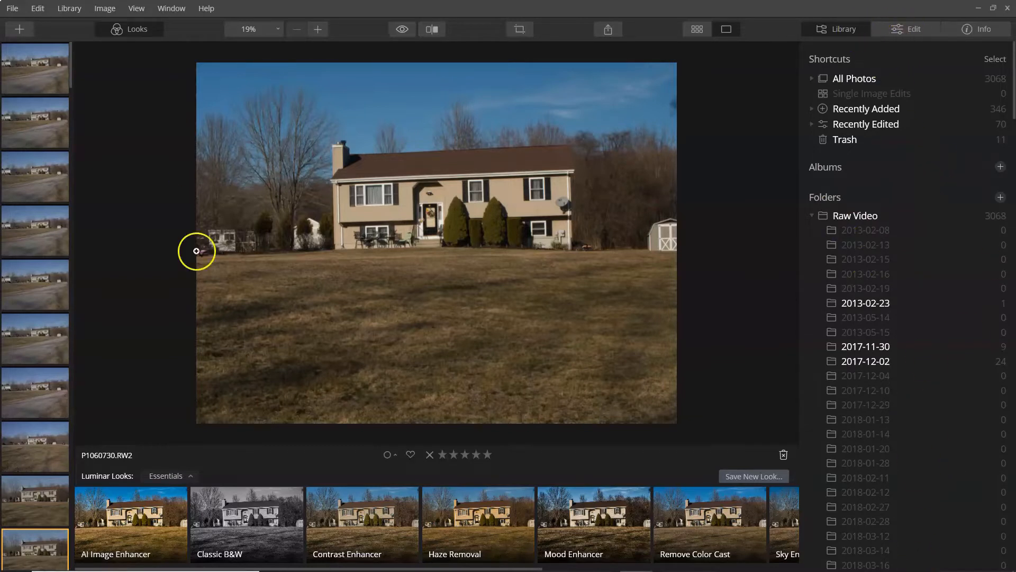
{"action": "mouse_move", "coordinate": [934, 24]}
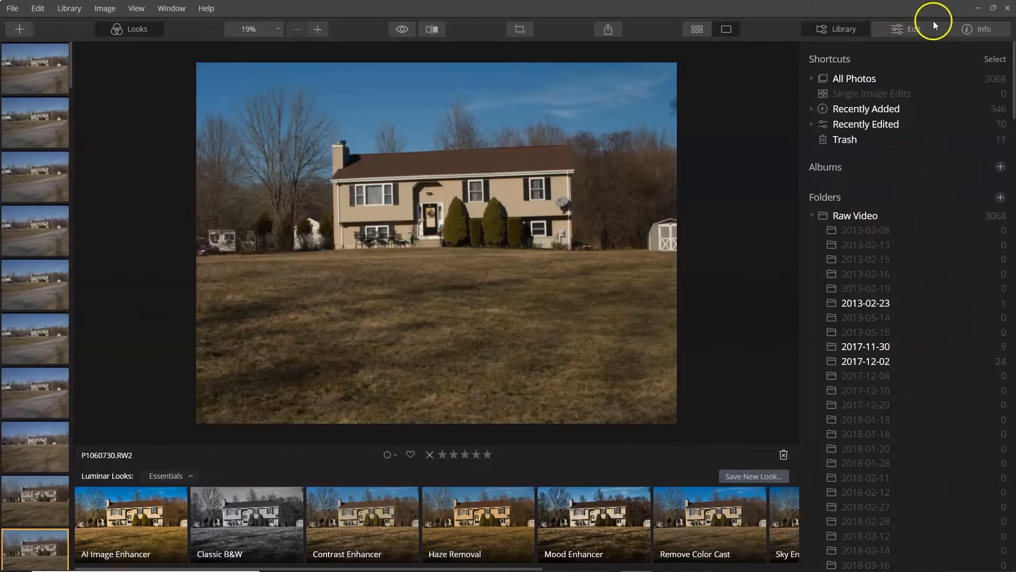
{"action": "left_click", "coordinate": [913, 29]}
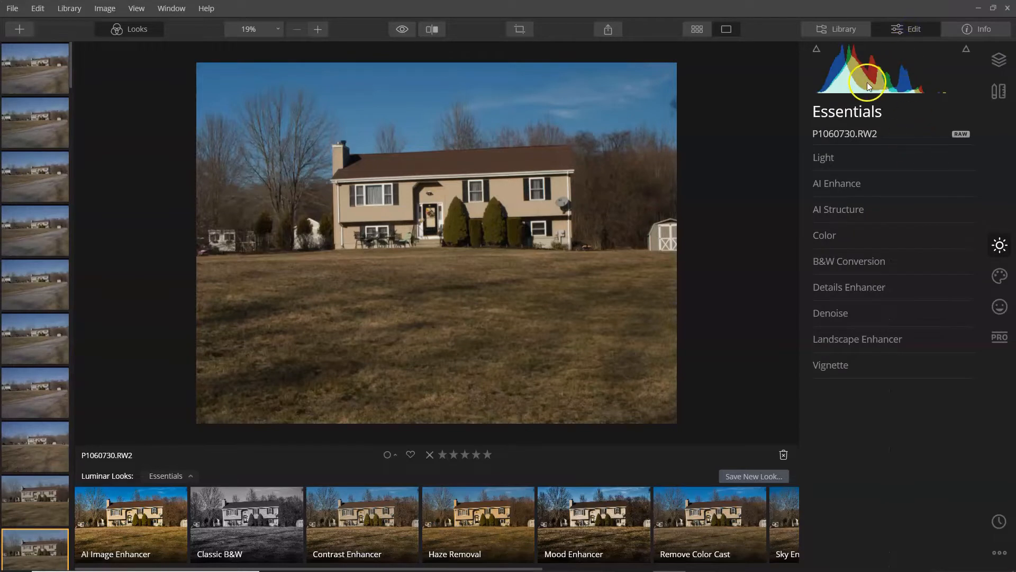
{"action": "mouse_move", "coordinate": [981, 240]}
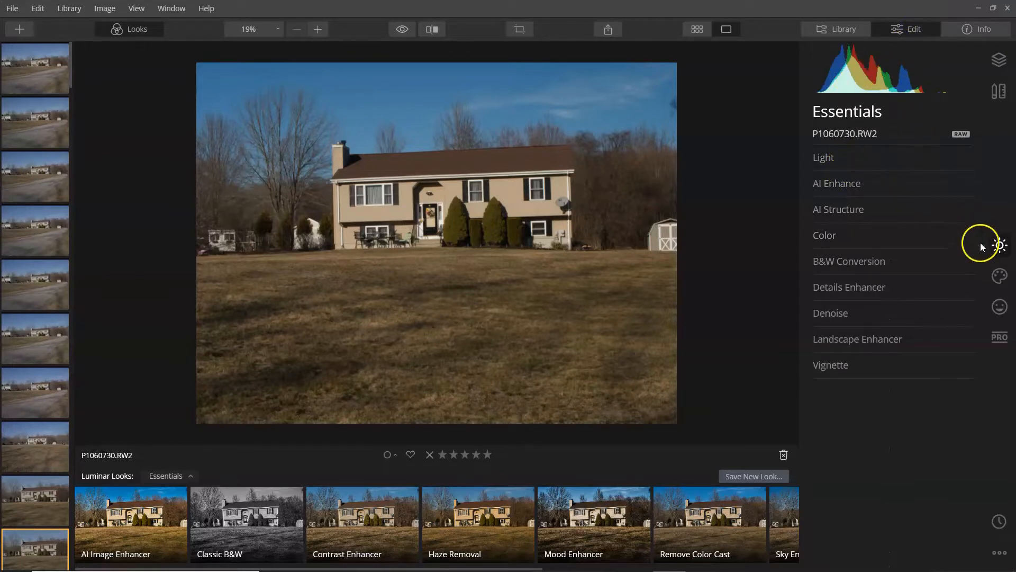
{"action": "mouse_move", "coordinate": [907, 272]}
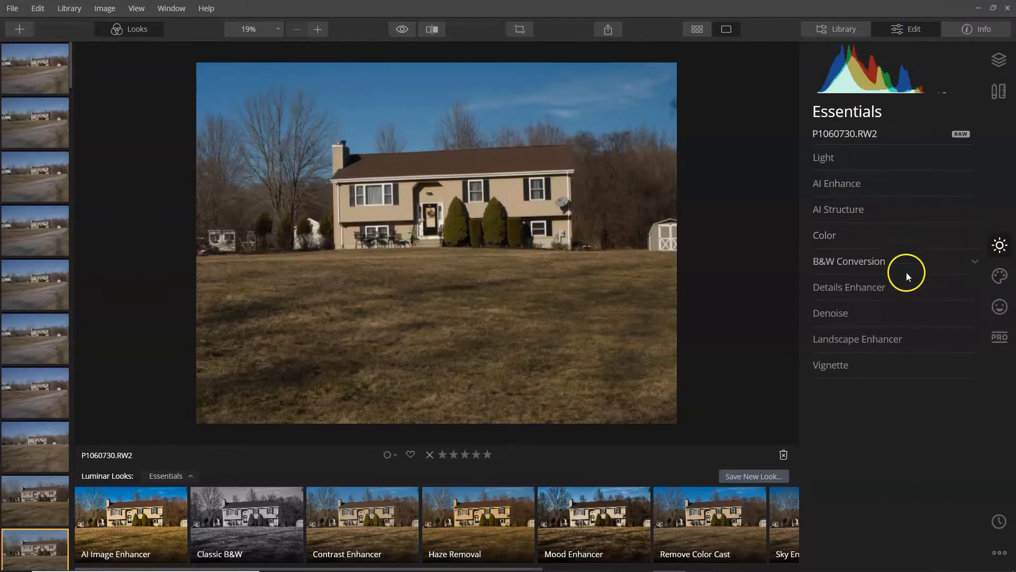
{"action": "mouse_move", "coordinate": [837, 224]}
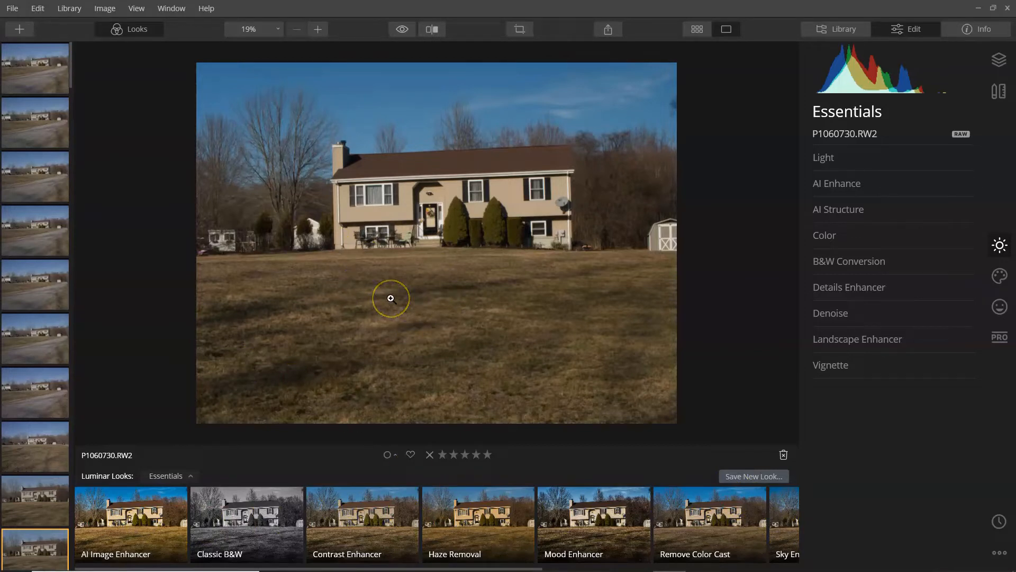
{"action": "mouse_move", "coordinate": [474, 147]}
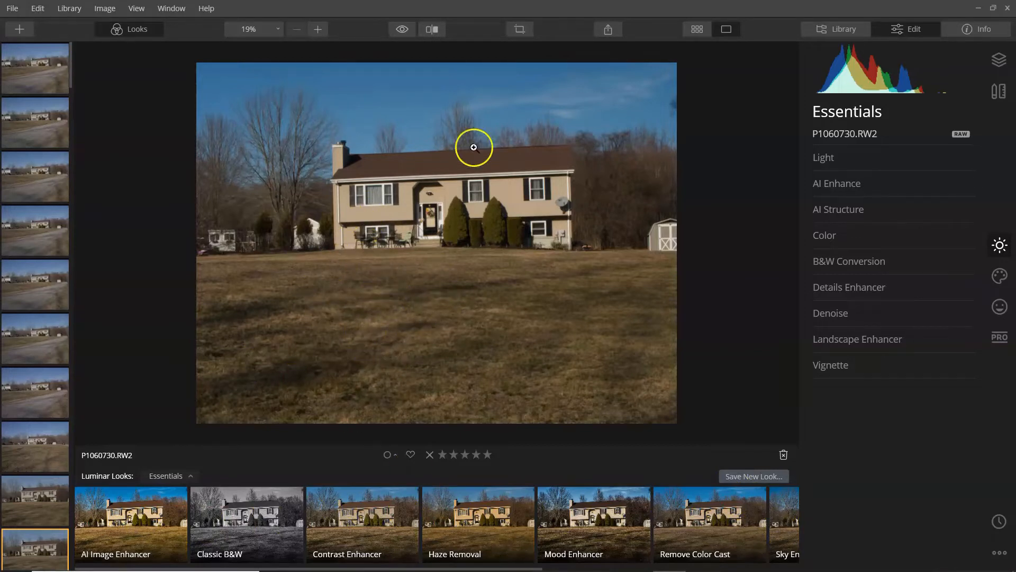
{"action": "mouse_move", "coordinate": [431, 199]}
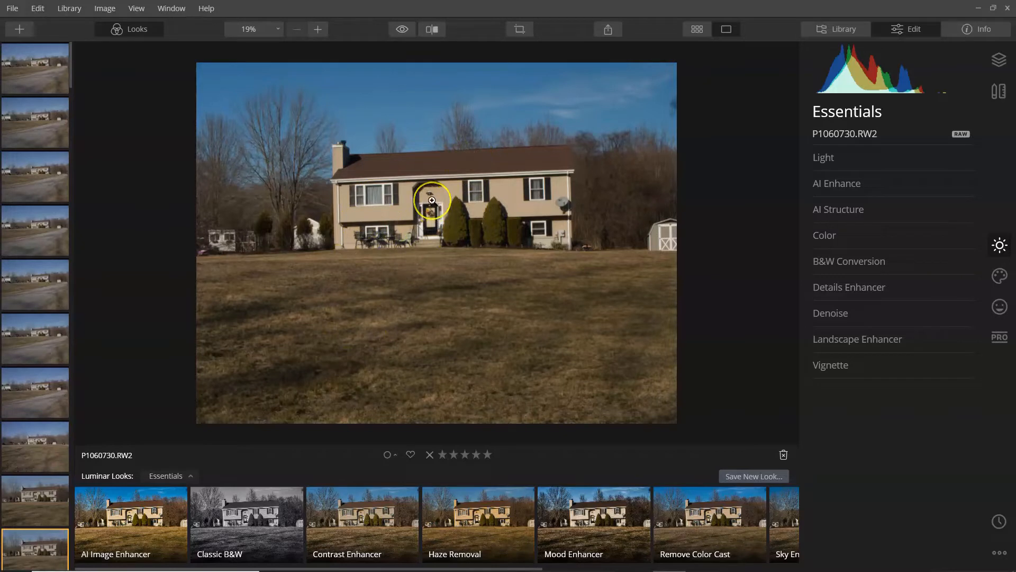
{"action": "mouse_move", "coordinate": [688, 454]}
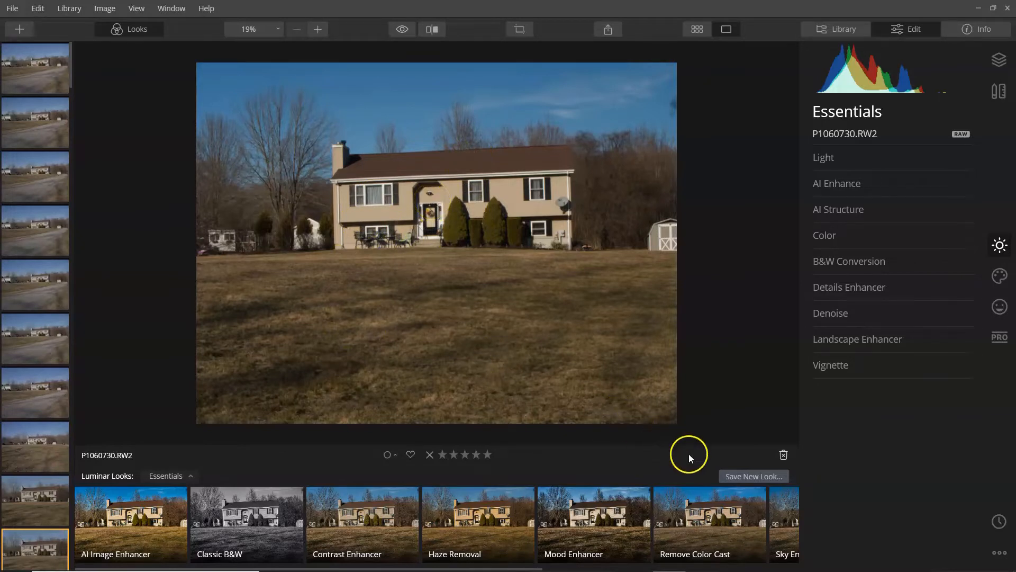
{"action": "mouse_move", "coordinate": [744, 481]}
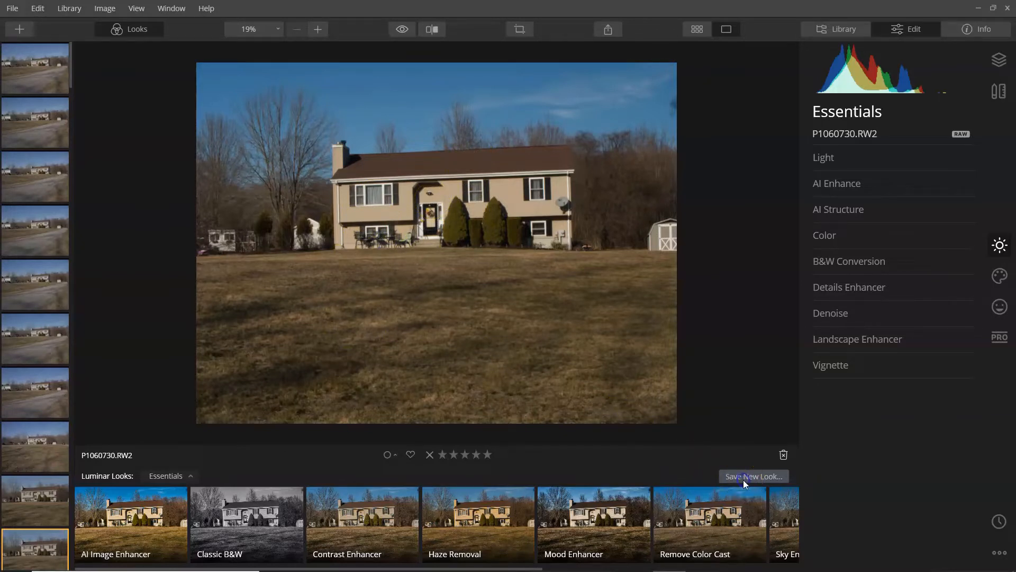
{"action": "mouse_move", "coordinate": [465, 243]}
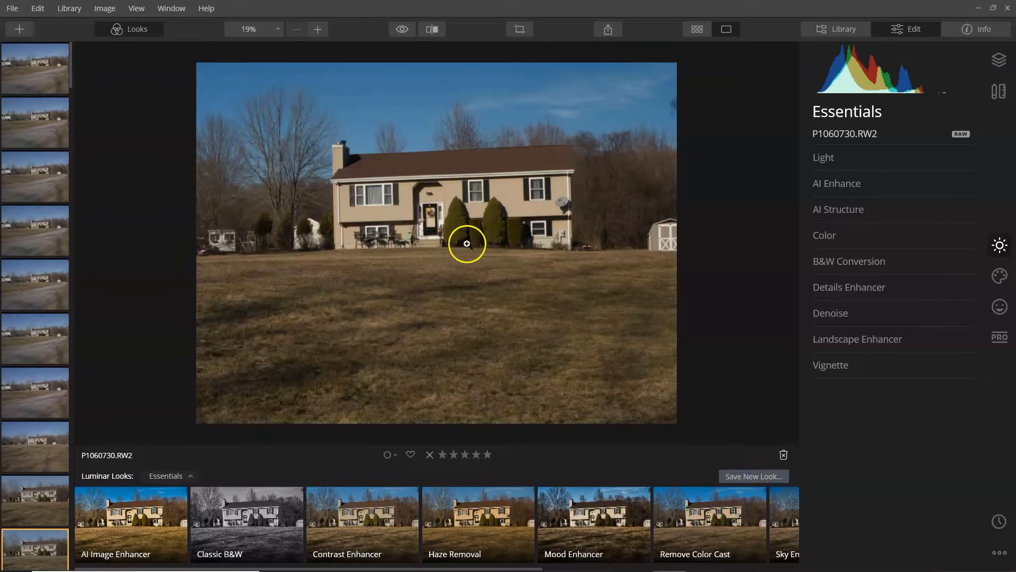
{"action": "mouse_move", "coordinate": [6, 282]}
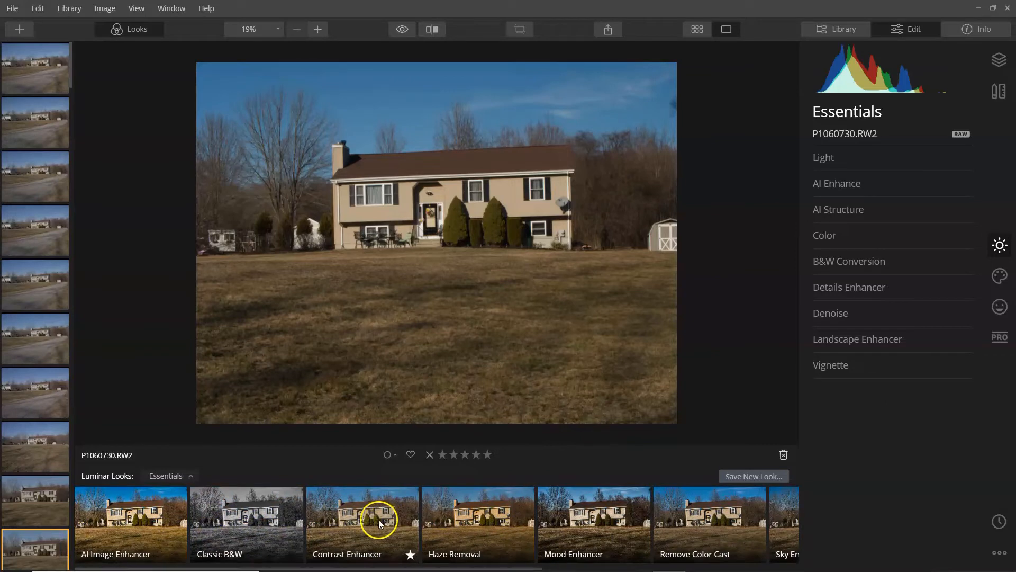
{"action": "left_click", "coordinate": [168, 476]}
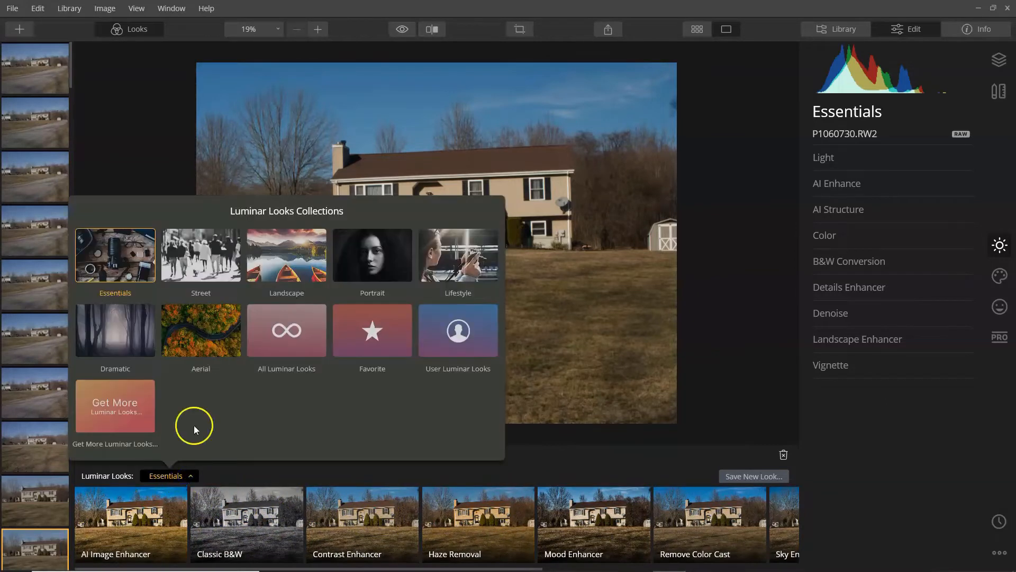
{"action": "mouse_move", "coordinate": [564, 439]}
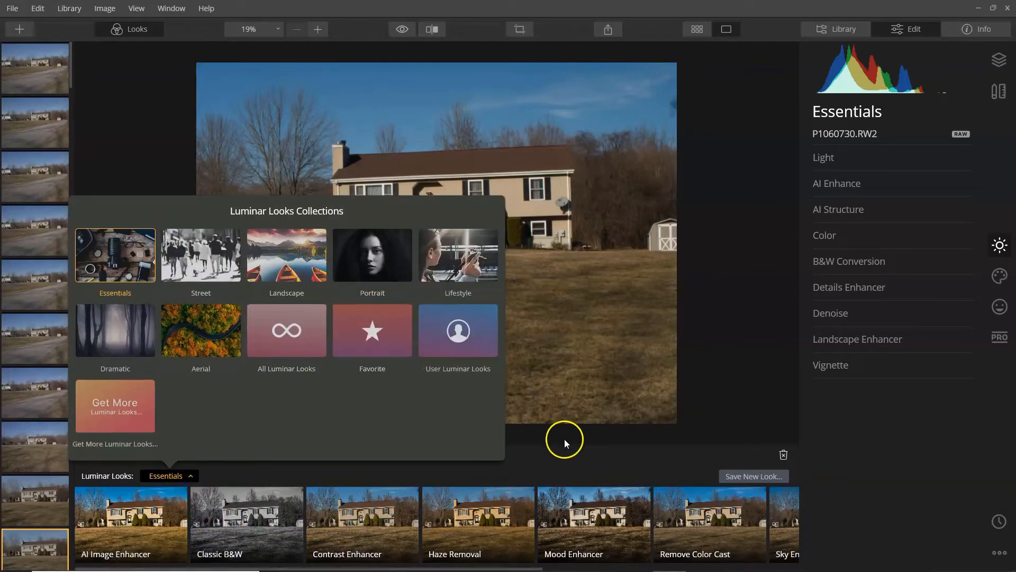
{"action": "left_click", "coordinate": [582, 457]}
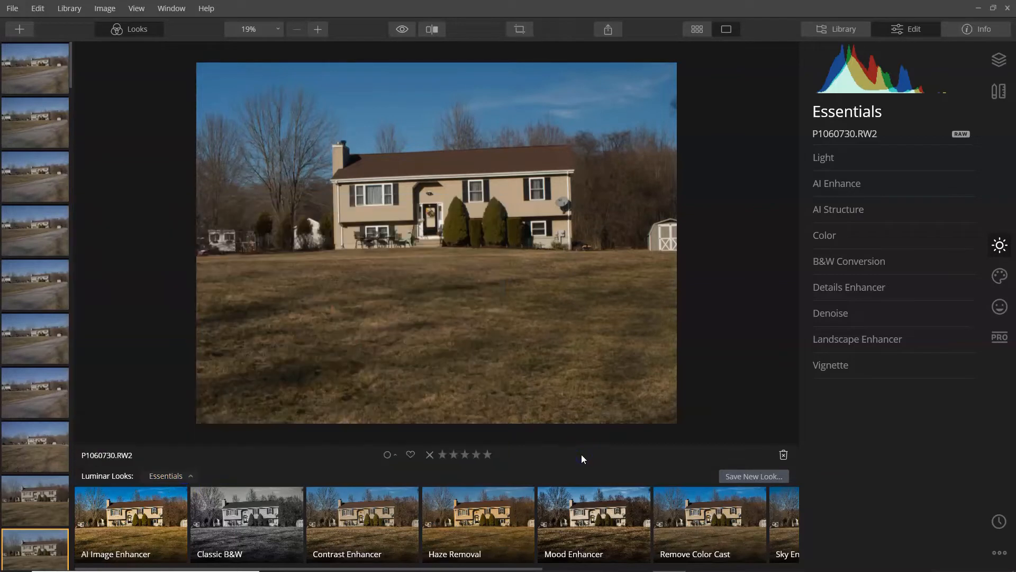
{"action": "mouse_move", "coordinate": [880, 189]}
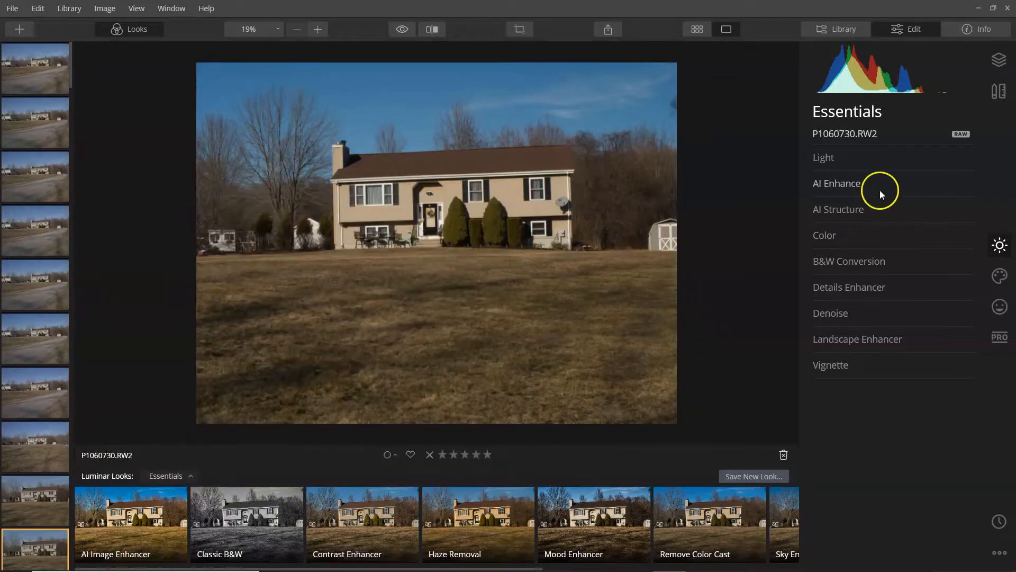
{"action": "mouse_move", "coordinate": [1000, 245]}
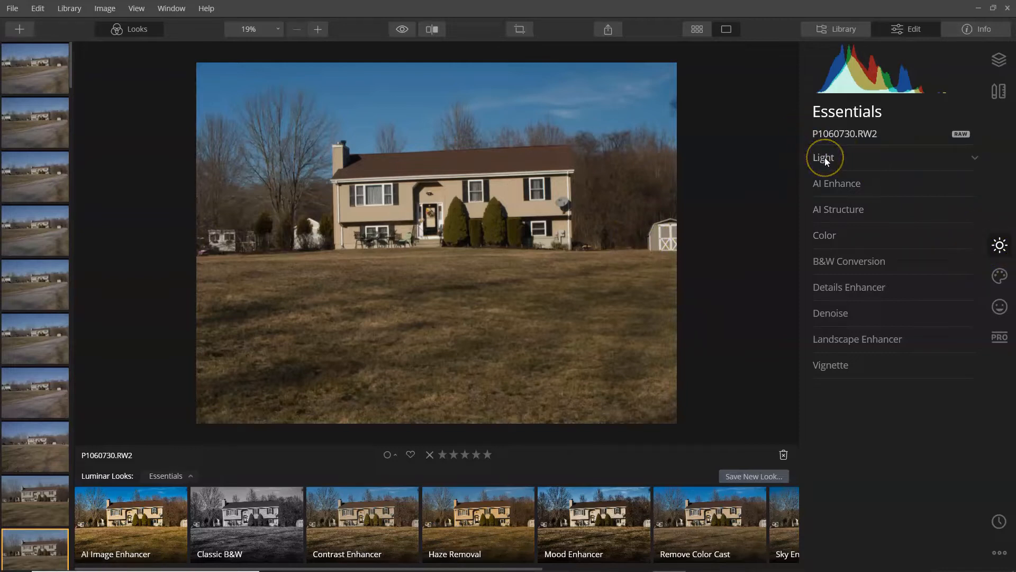
{"action": "mouse_move", "coordinate": [724, 203]}
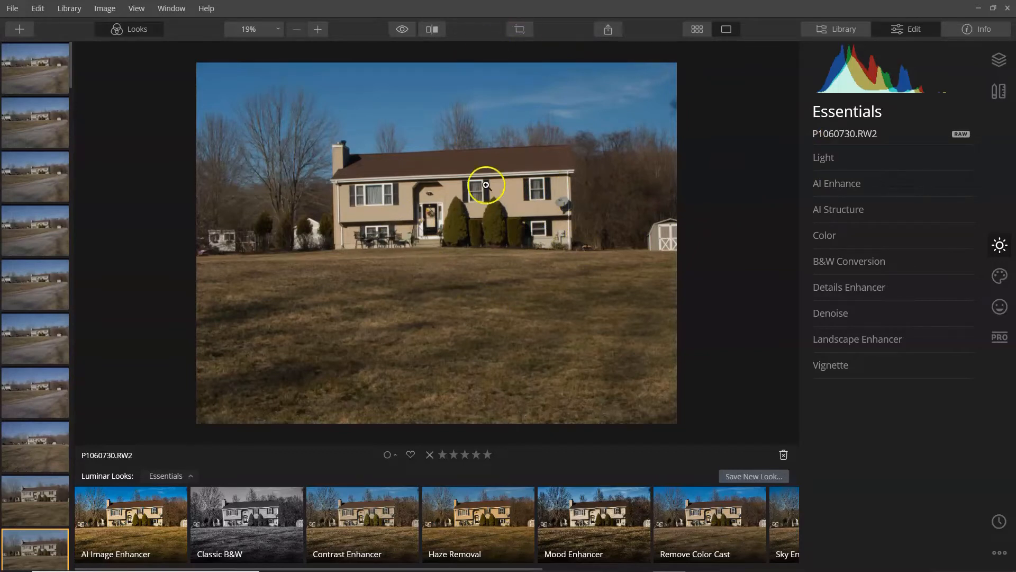
{"action": "mouse_move", "coordinate": [452, 193]}
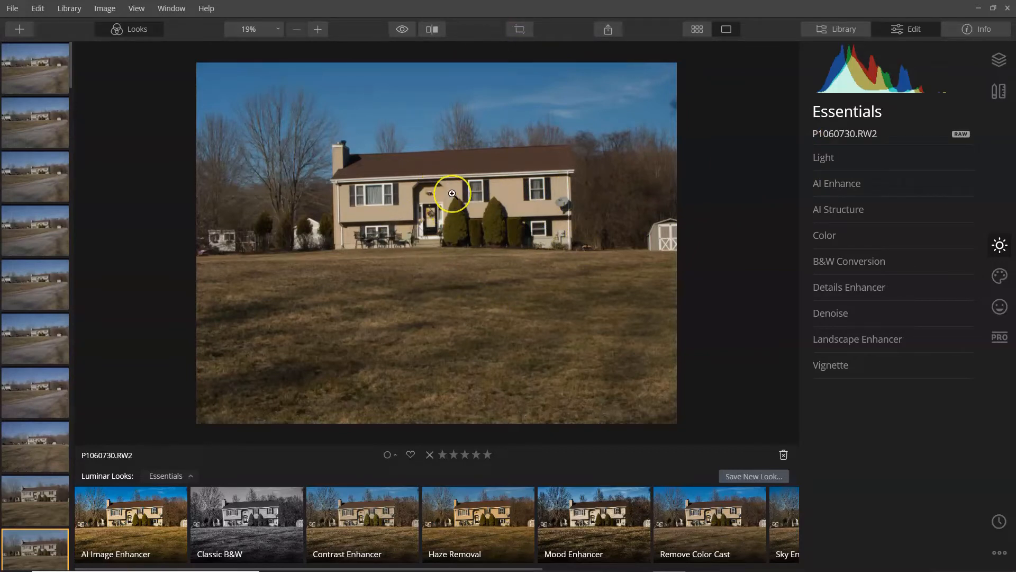
{"action": "mouse_move", "coordinate": [433, 193]}
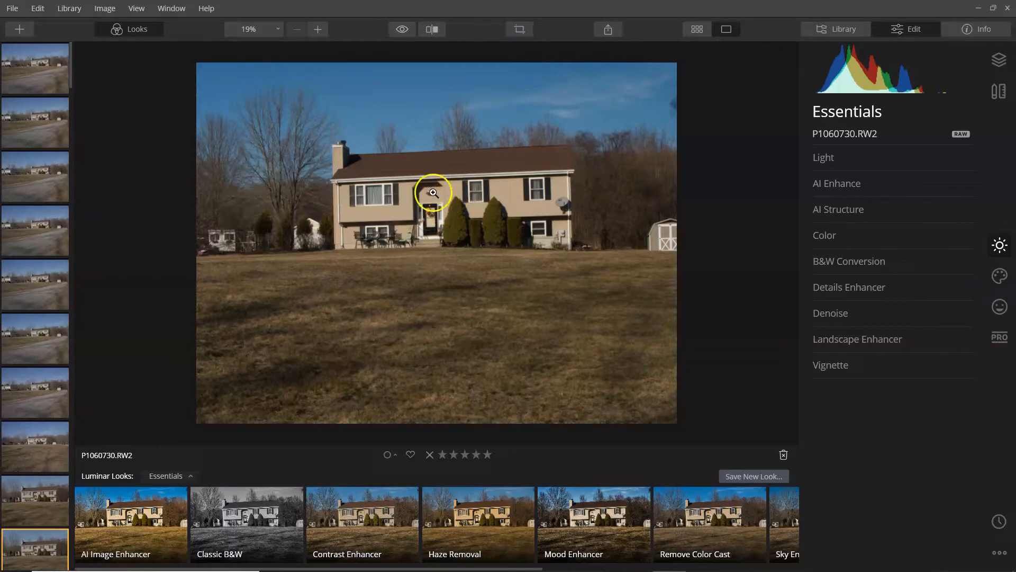
{"action": "mouse_move", "coordinate": [519, 29]}
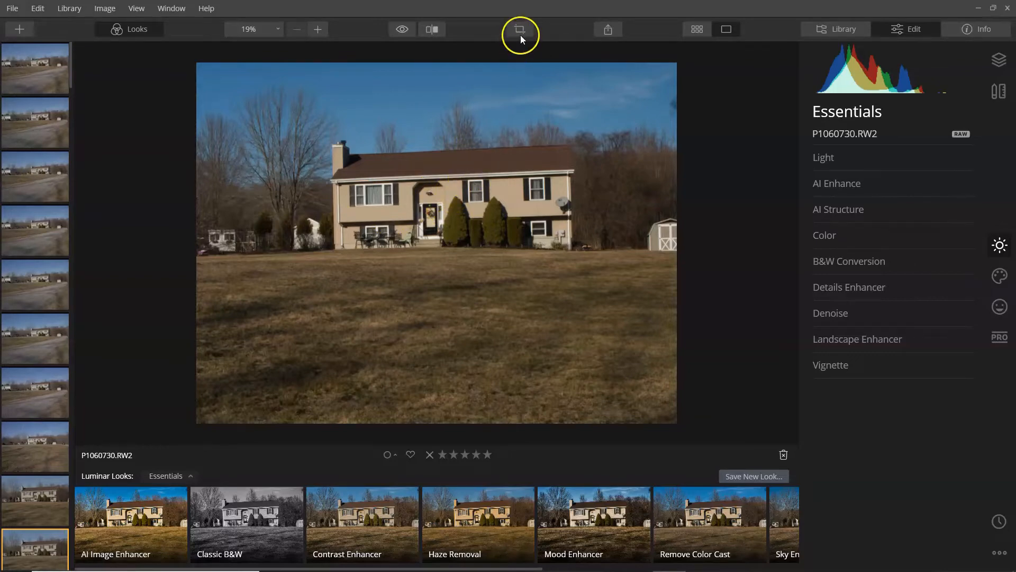
Crop the house photo tightly around the house at a 7:5 aspect ratio
{"action": "left_click", "coordinate": [519, 29]}
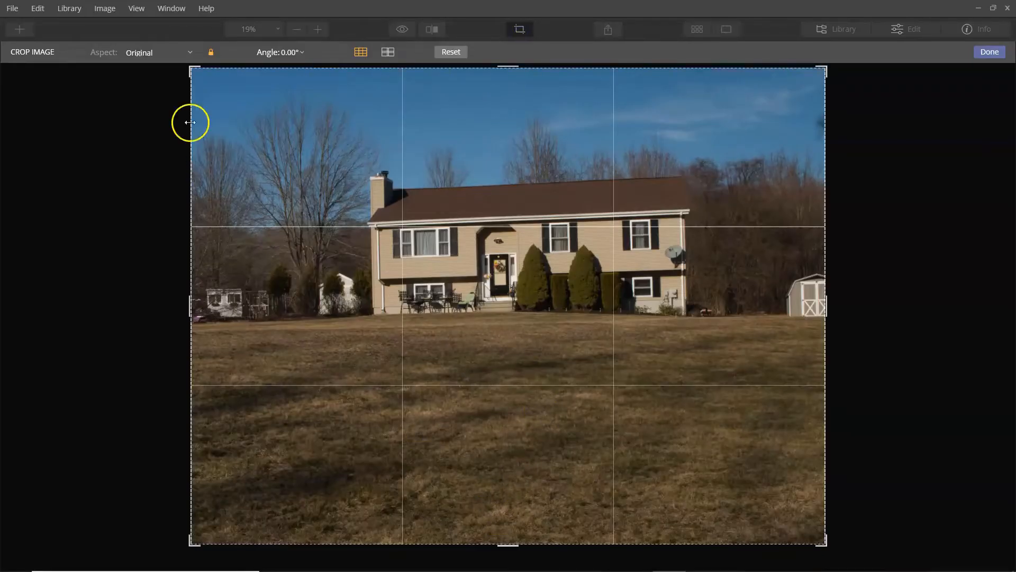
{"action": "left_click", "coordinate": [158, 52]}
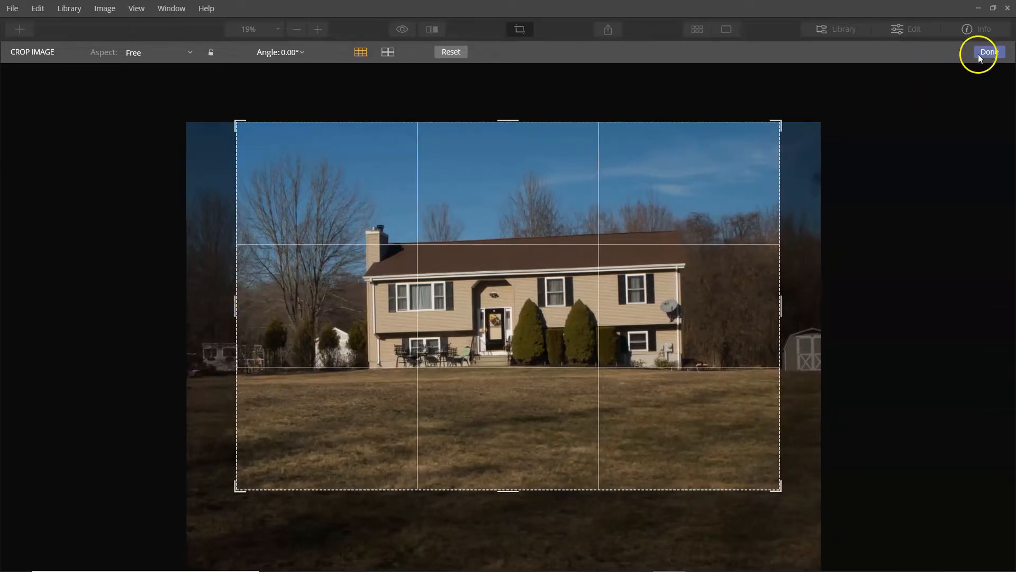
{"action": "left_click", "coordinate": [988, 52]}
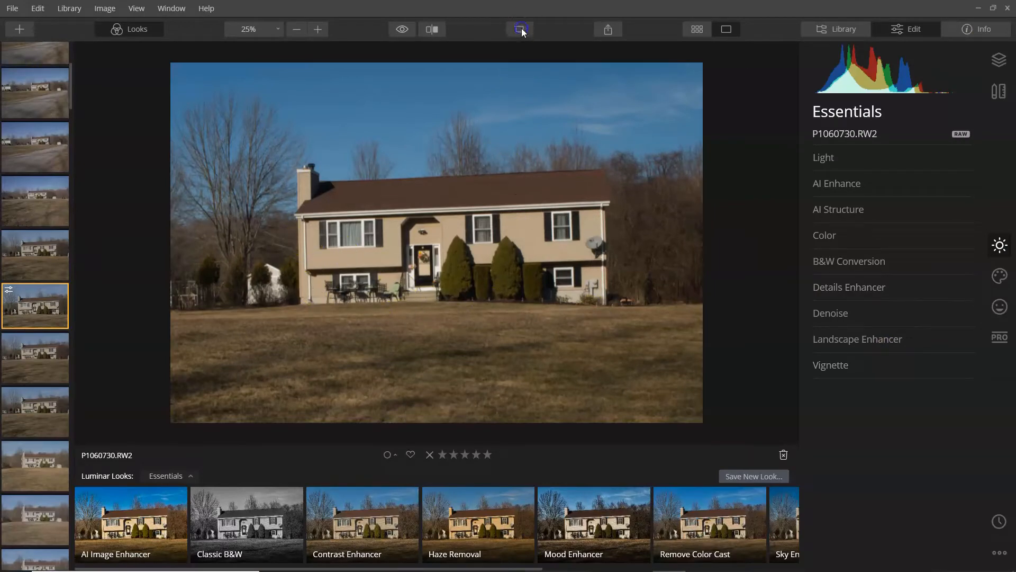
{"action": "left_click", "coordinate": [520, 29]}
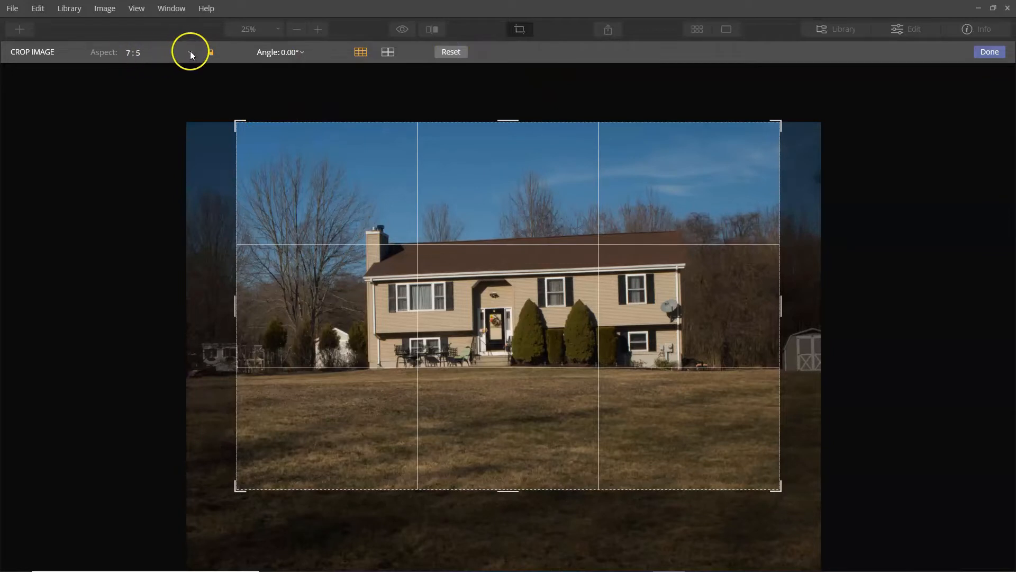
{"action": "left_click", "coordinate": [190, 52]}
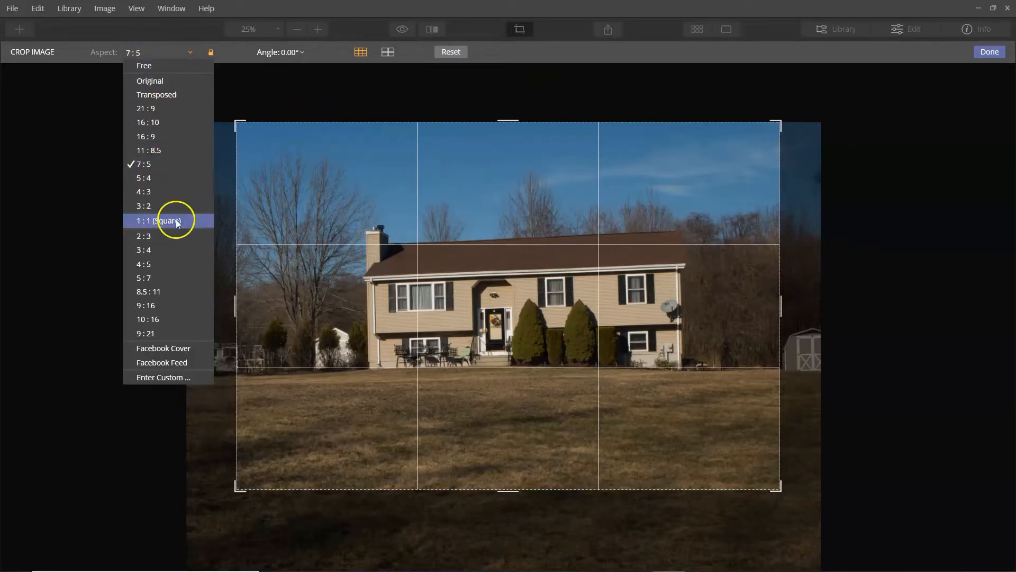
{"action": "mouse_move", "coordinate": [880, 6]}
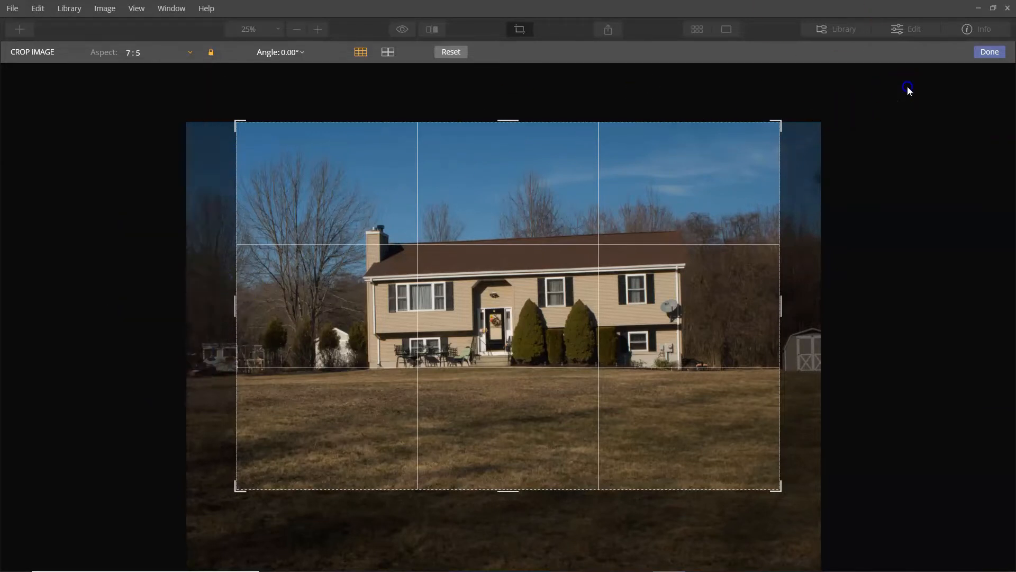
{"action": "left_click", "coordinate": [988, 51]}
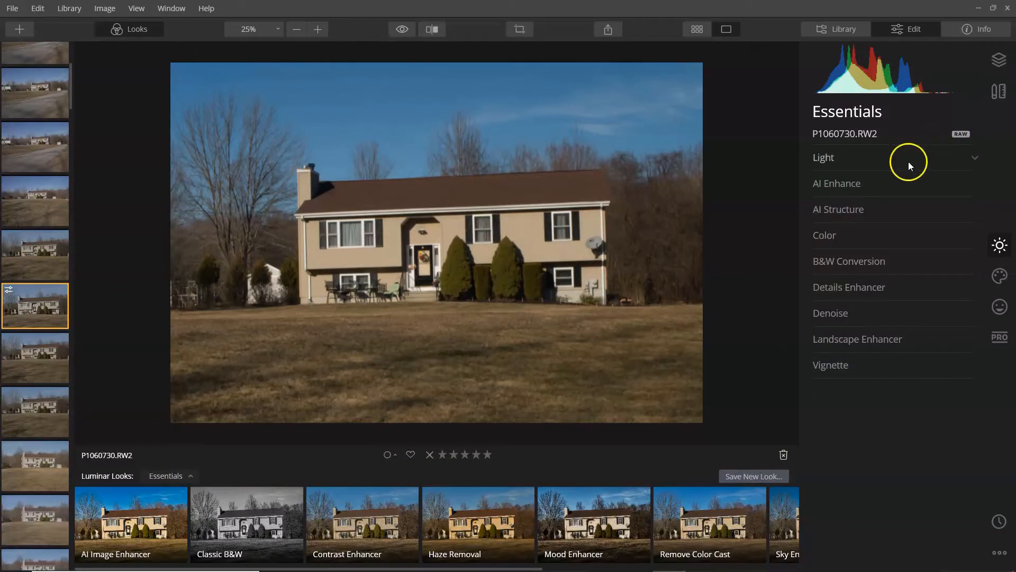
{"action": "mouse_move", "coordinate": [535, 309]}
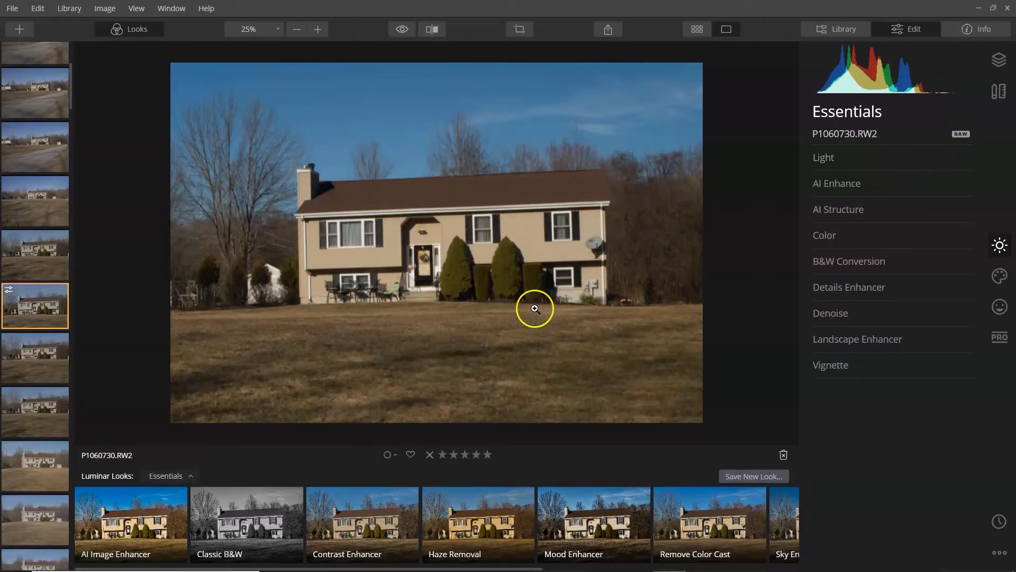
Expand the Essentials Light group for the cropped house photo
{"action": "left_click", "coordinate": [823, 157]}
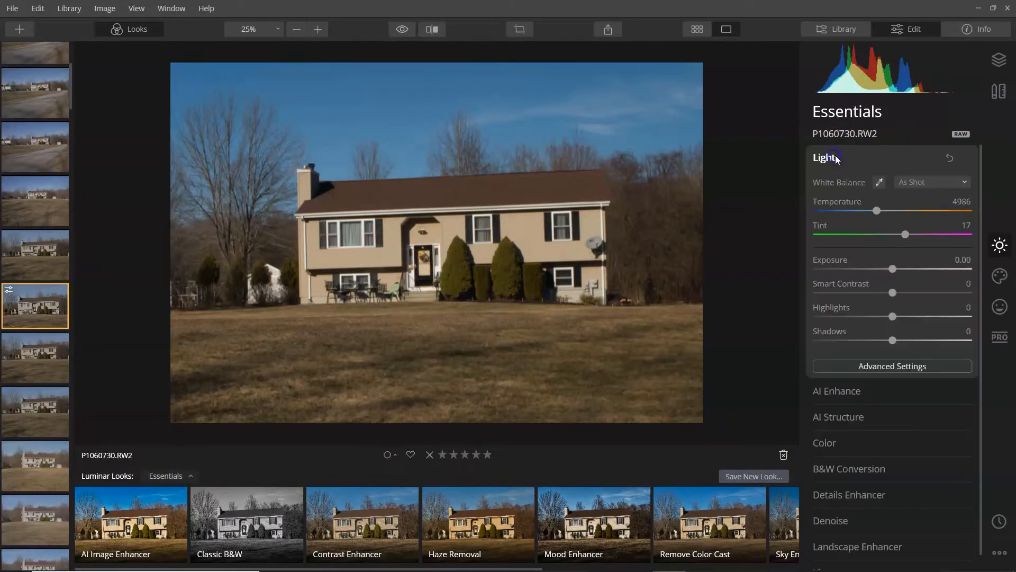
{"action": "mouse_move", "coordinate": [876, 212]}
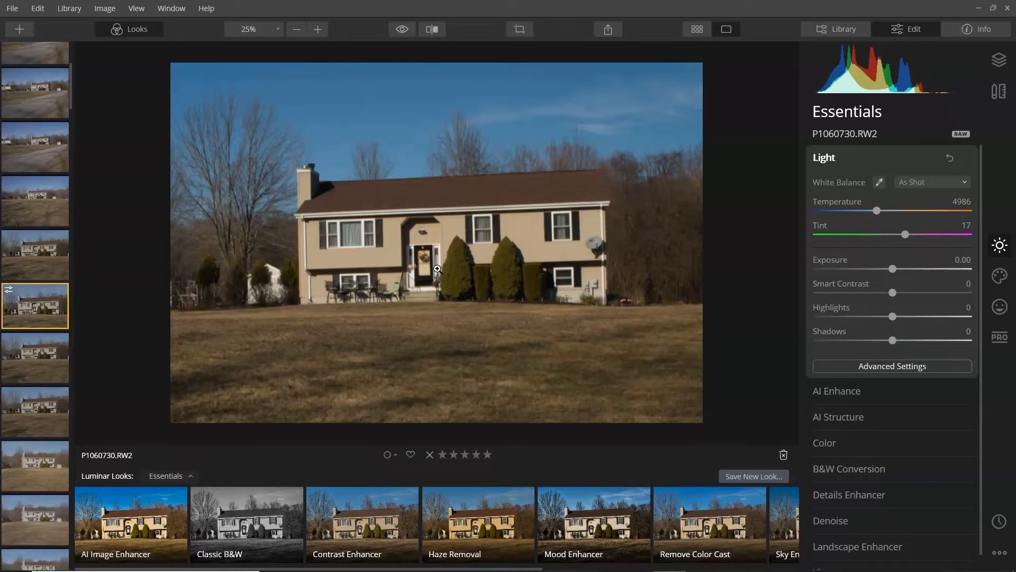
{"action": "mouse_move", "coordinate": [568, 271]}
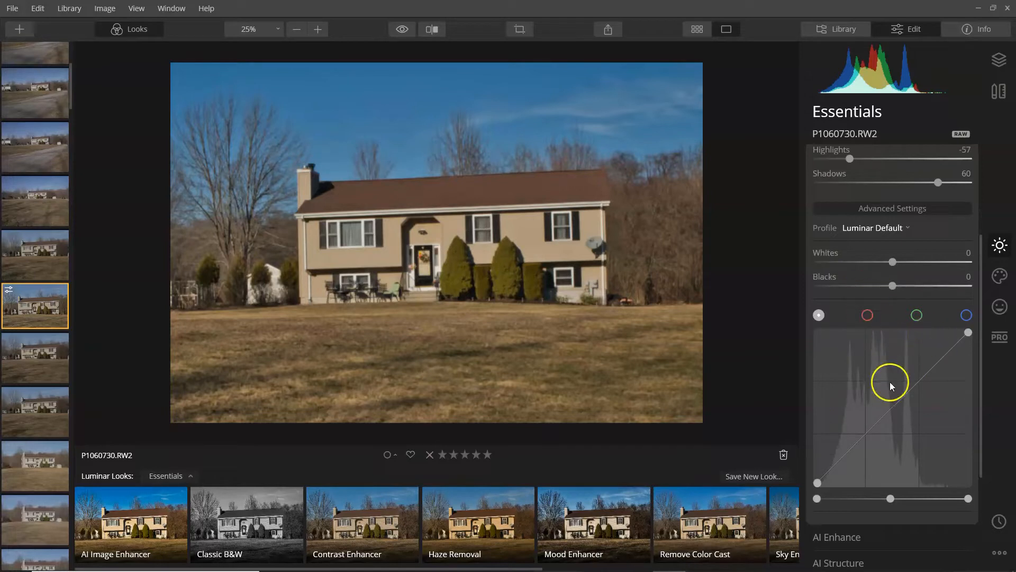
{"action": "mouse_move", "coordinate": [864, 269]}
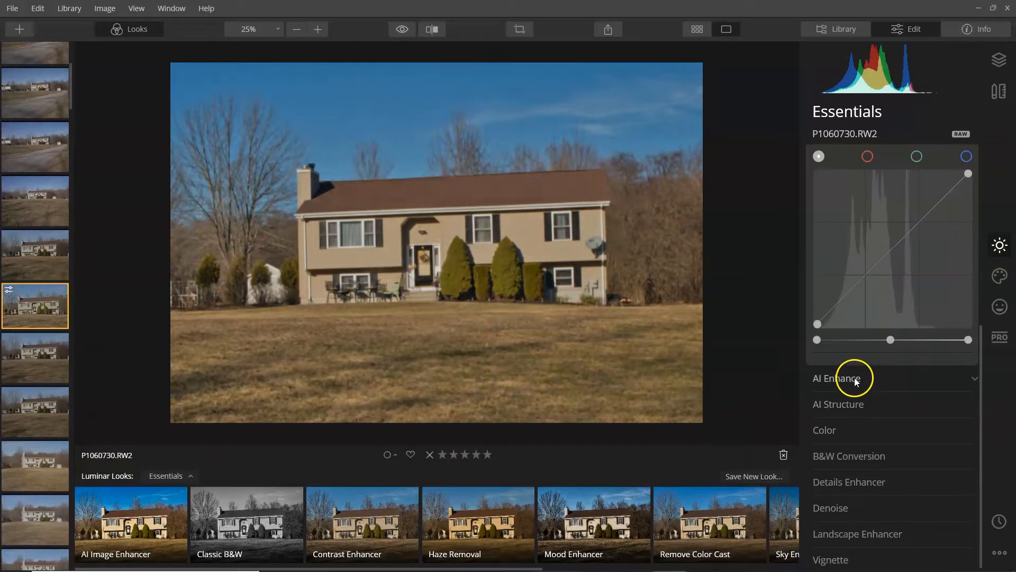
Apply AI Accent 23 and AI Sky Enhancer 24, then toggle Before/After to compare
{"action": "left_click", "coordinate": [837, 378]}
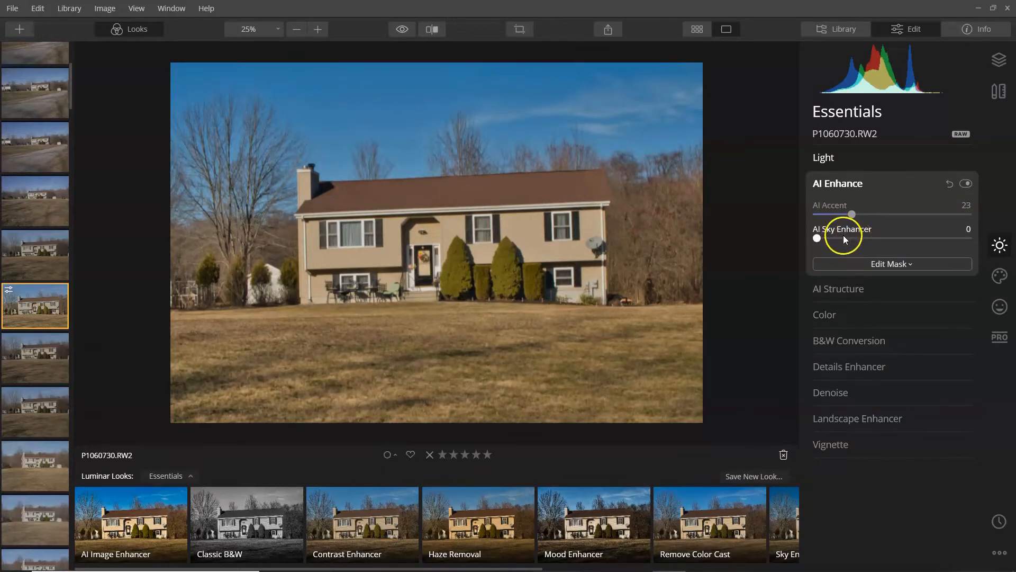
{"action": "mouse_move", "coordinate": [867, 250]}
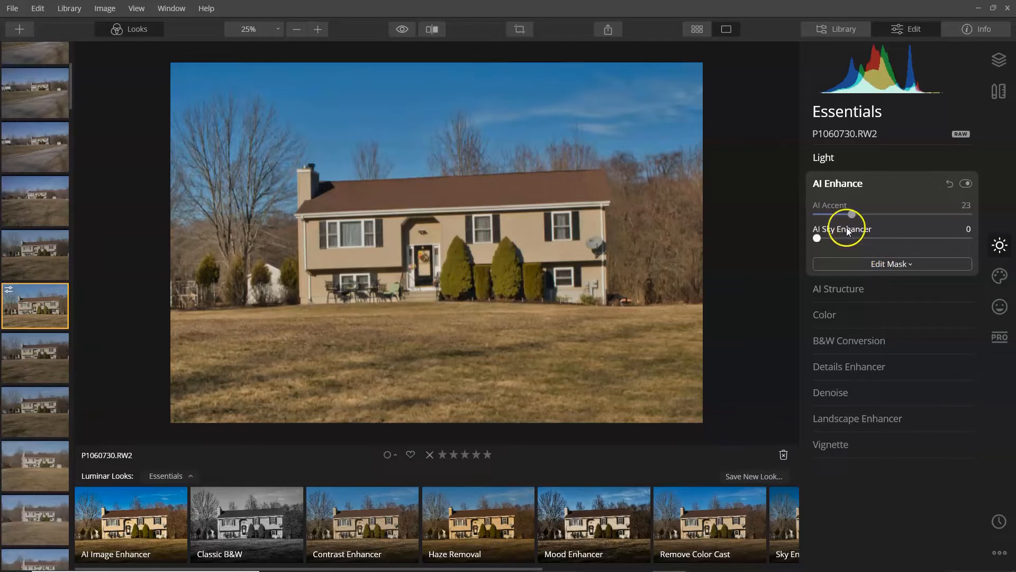
{"action": "mouse_move", "coordinate": [824, 240]}
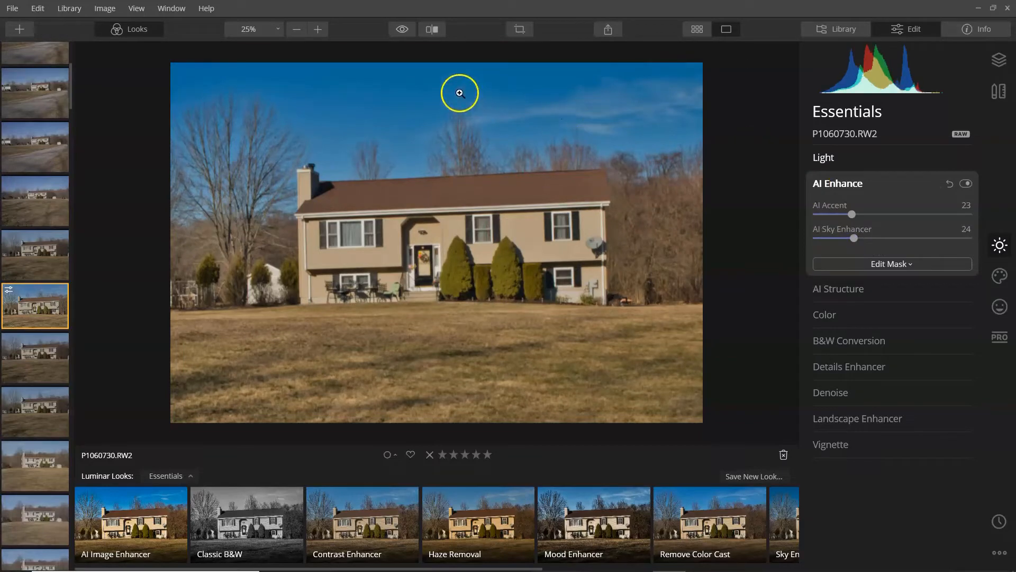
{"action": "left_click", "coordinate": [402, 29]}
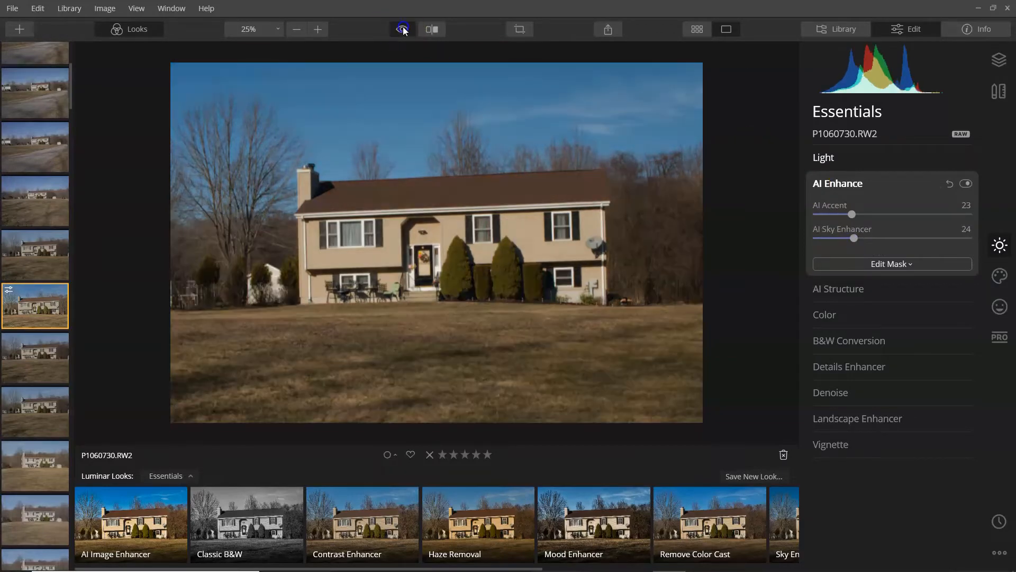
{"action": "left_click", "coordinate": [402, 29]}
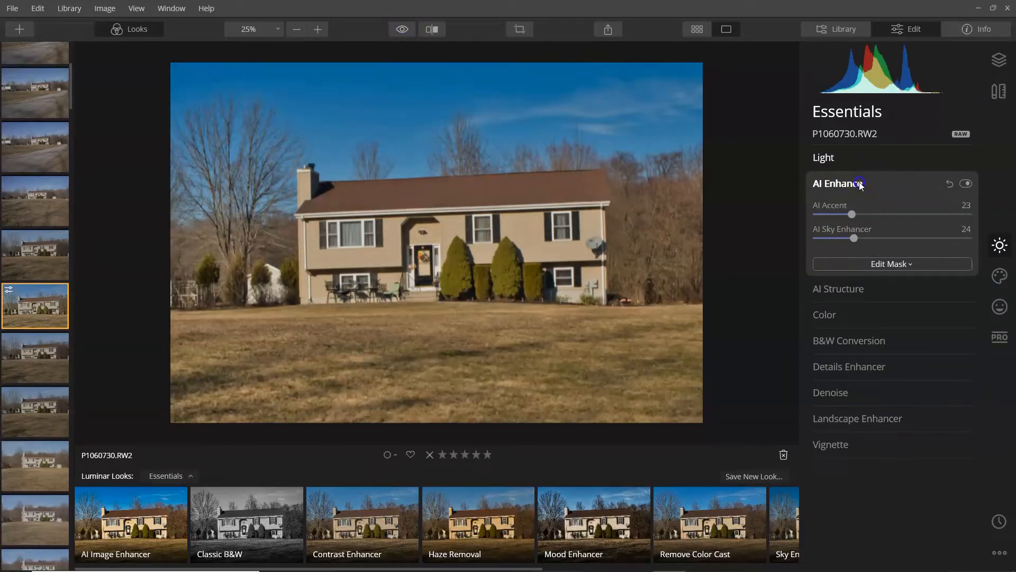
Collapse AI Enhance and expand AI Structure to set Amount 13 and Boost 6
{"action": "left_click", "coordinate": [838, 182]}
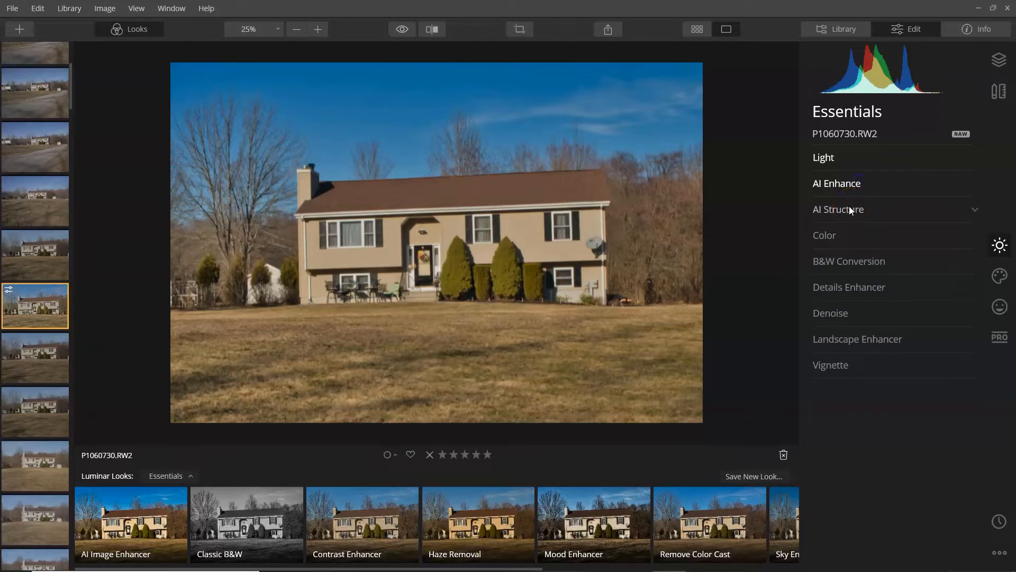
{"action": "left_click", "coordinate": [838, 209]}
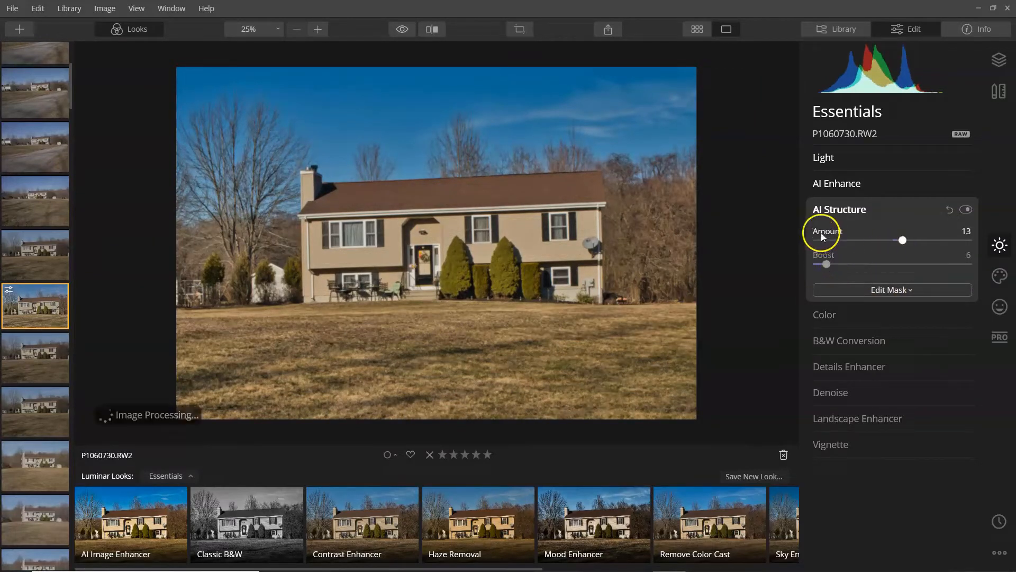
Set Color Saturation 13 and Vibrance 3, then open Details Enhancer
{"action": "left_click", "coordinate": [825, 314]}
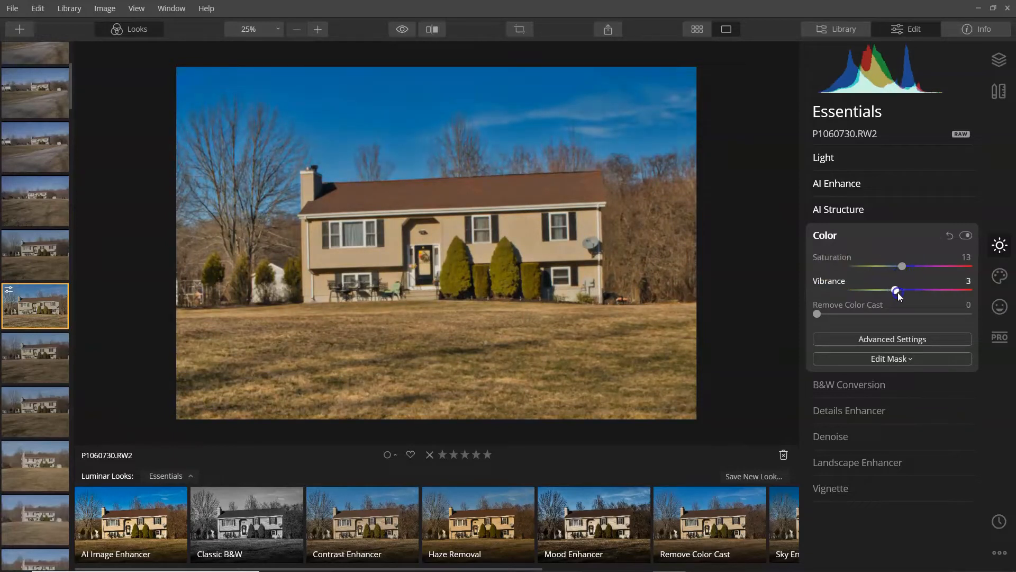
{"action": "left_click", "coordinate": [824, 234]}
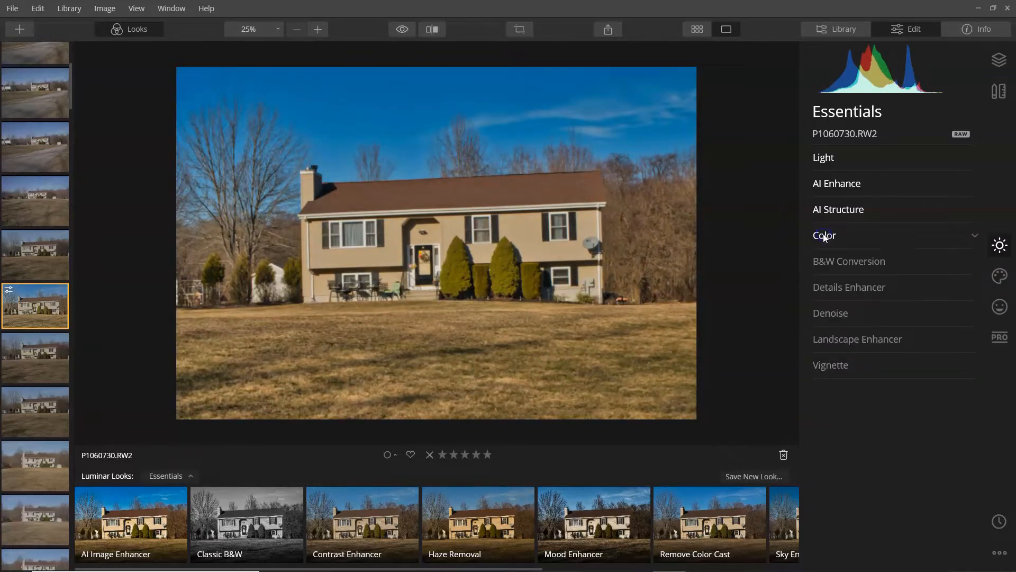
{"action": "mouse_move", "coordinate": [846, 260]}
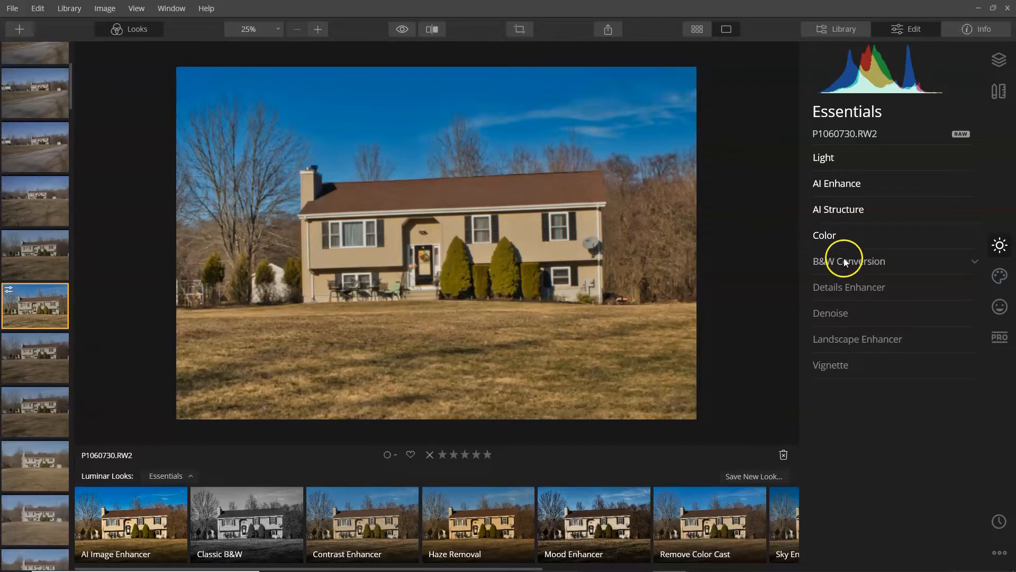
{"action": "left_click", "coordinate": [849, 286]}
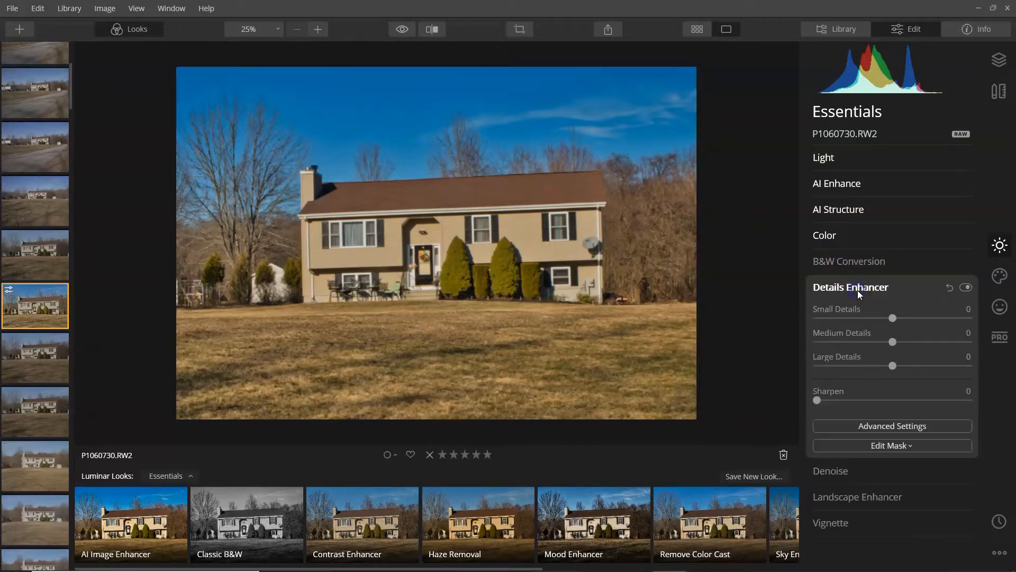
{"action": "mouse_move", "coordinate": [841, 401]}
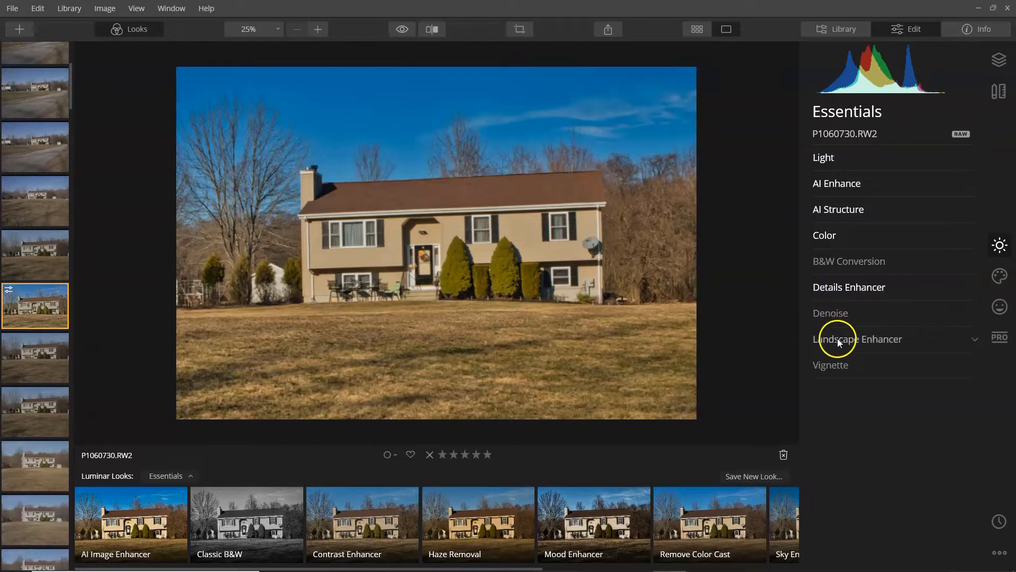
Leave Denoise at 0 and open Landscape Enhancer for Dehaze, Golden Hour and Foliage
{"action": "left_click", "coordinate": [831, 312]}
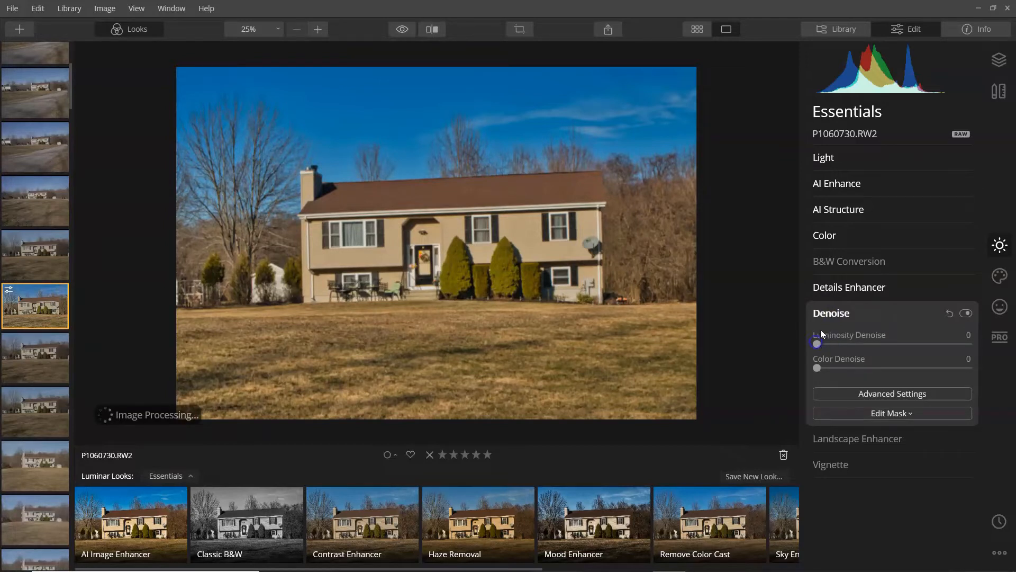
{"action": "left_click", "coordinate": [857, 439]}
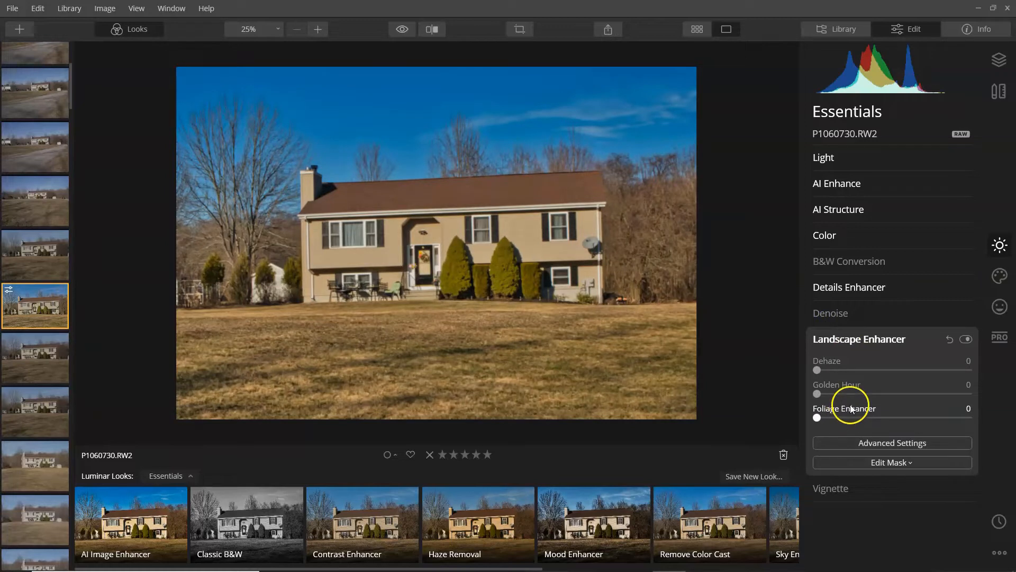
{"action": "mouse_move", "coordinate": [846, 394]}
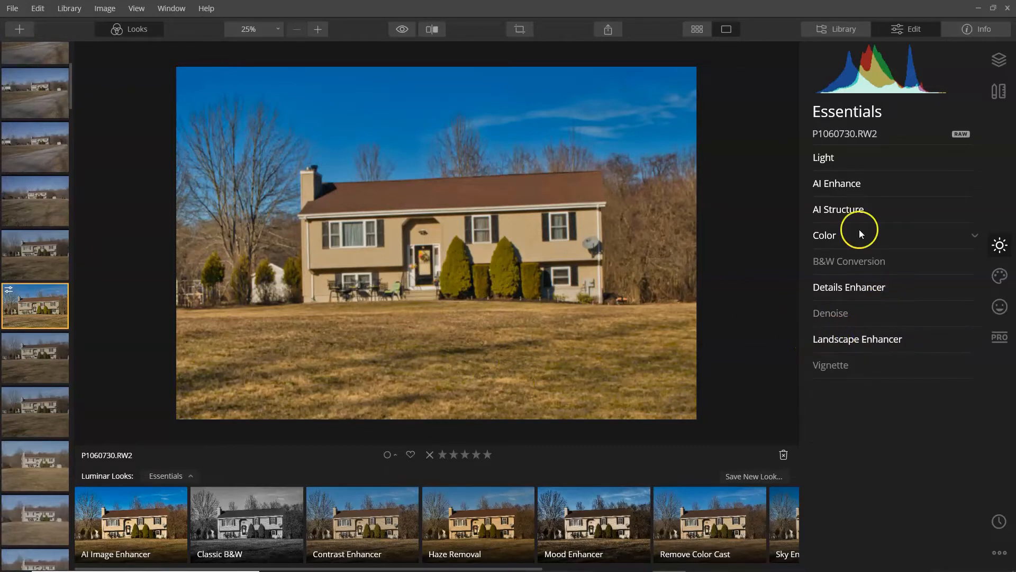
{"action": "mouse_move", "coordinate": [1000, 306]}
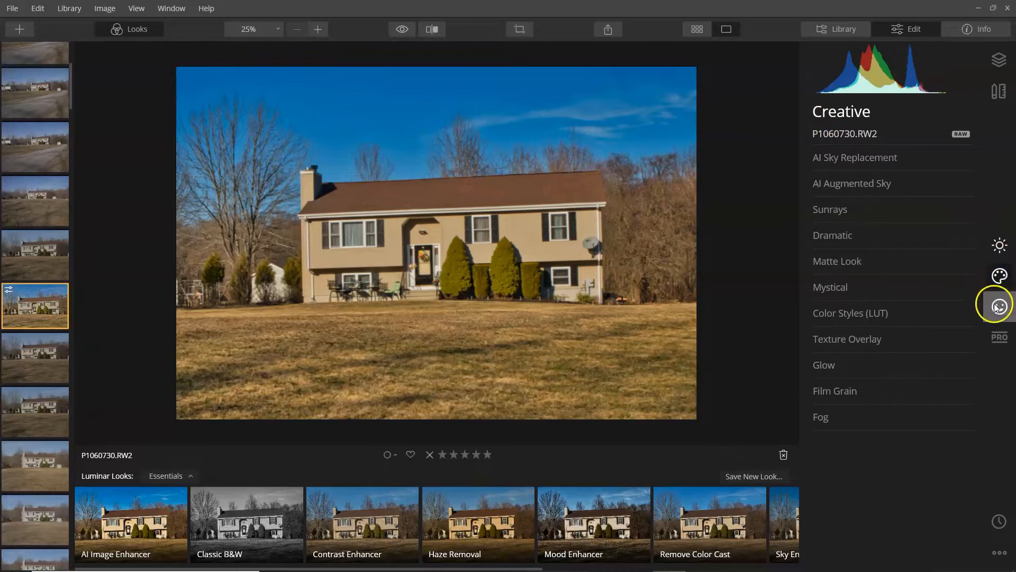
{"action": "mouse_move", "coordinate": [846, 318]}
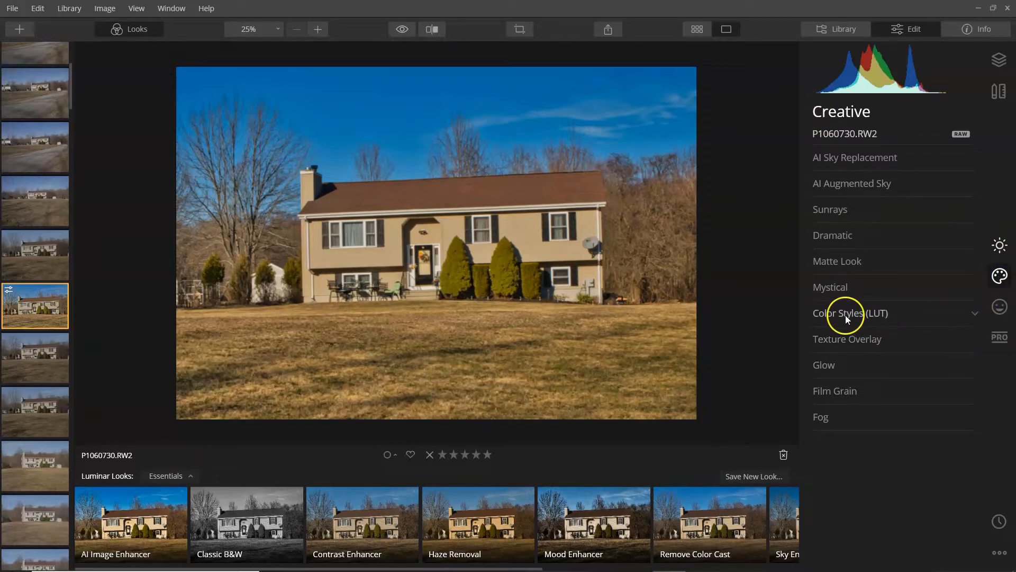
{"action": "mouse_move", "coordinate": [985, 396]}
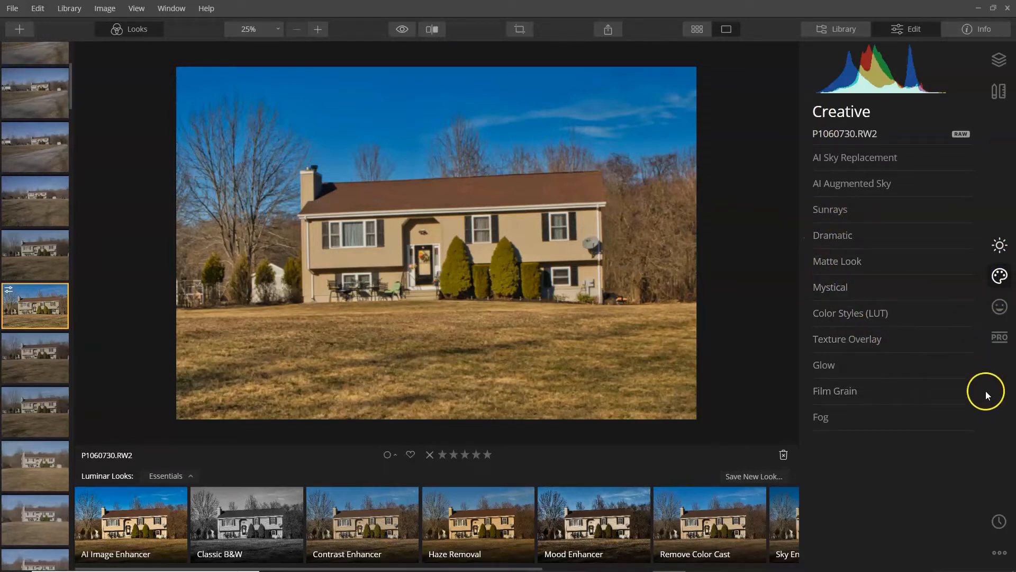
Inspect Color Enhancer's advanced controls in the Professional tools, then collapse the panel
{"action": "left_click", "coordinate": [1000, 338]}
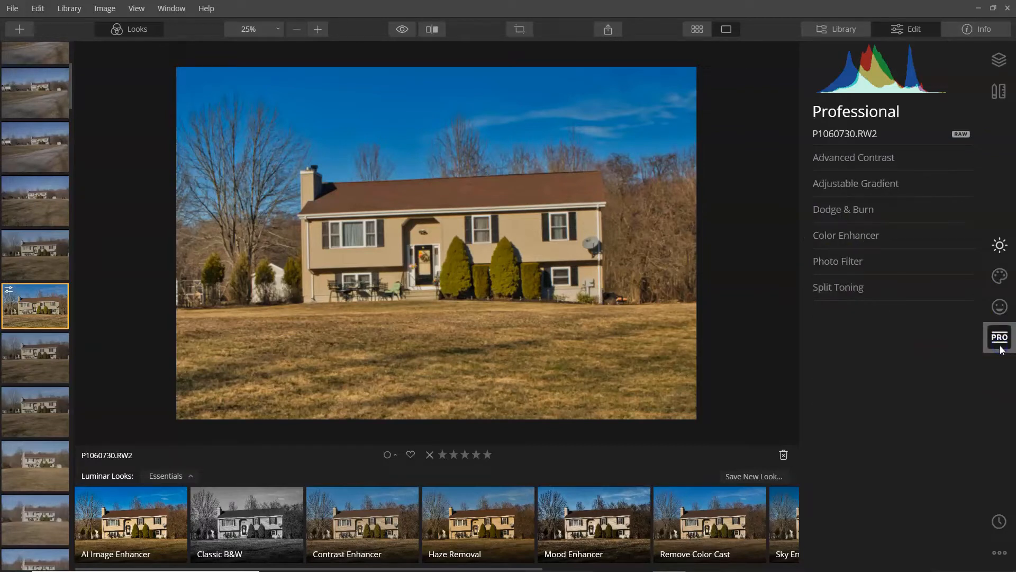
{"action": "left_click", "coordinate": [846, 234]}
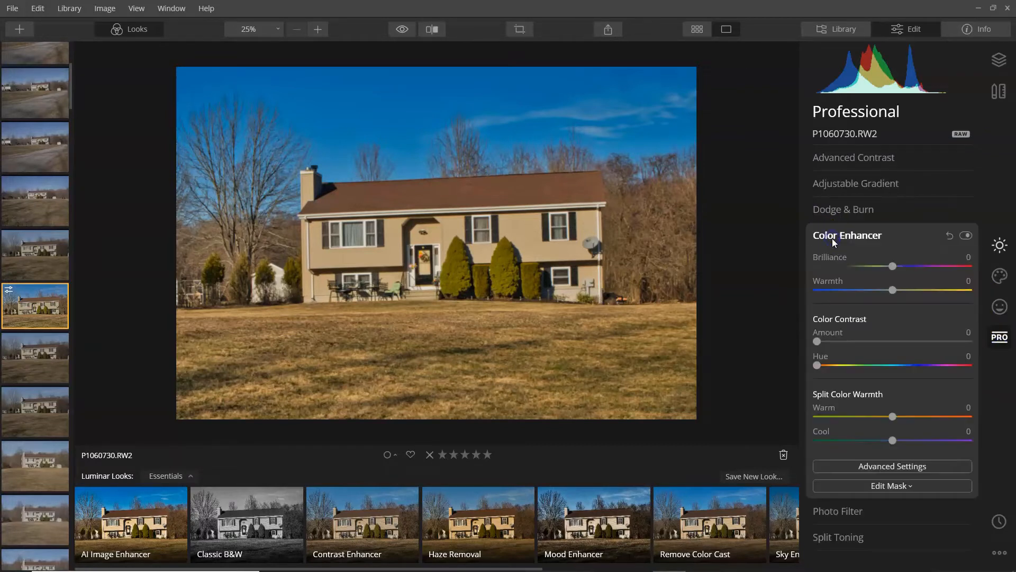
{"action": "mouse_move", "coordinate": [892, 466]}
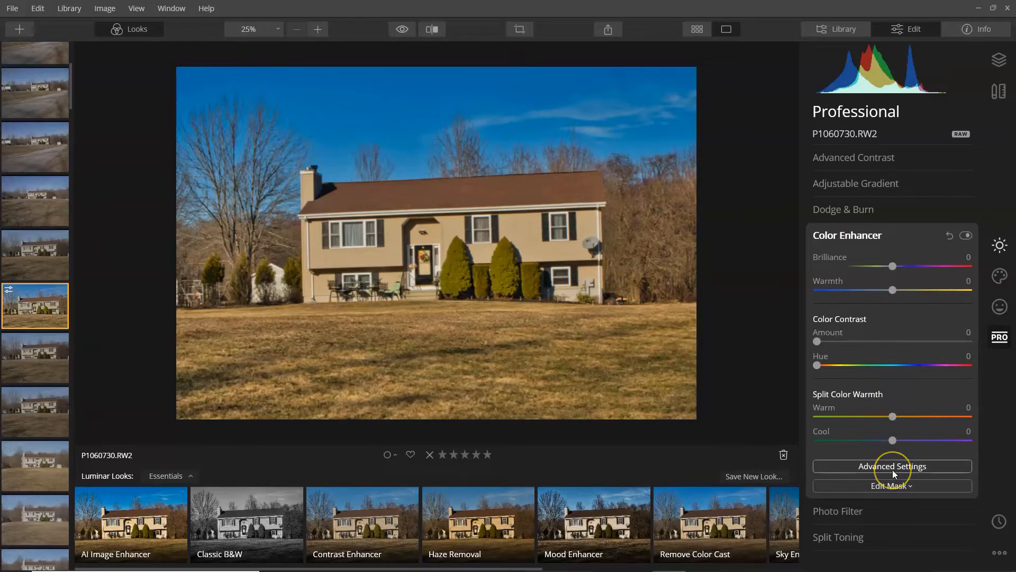
{"action": "left_click", "coordinate": [892, 466]}
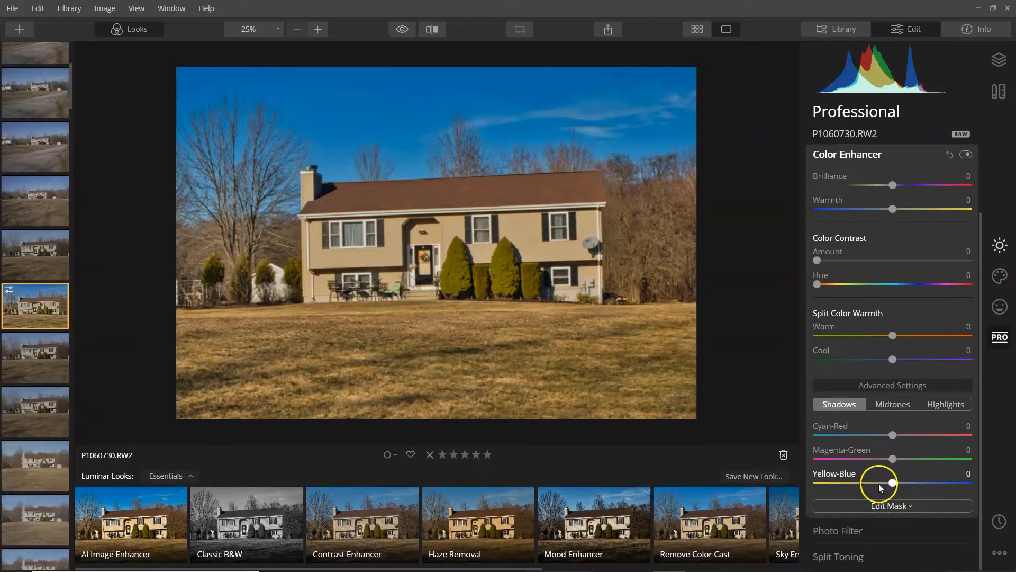
{"action": "scroll", "scroll_direction": "up", "scroll_amount": 3}
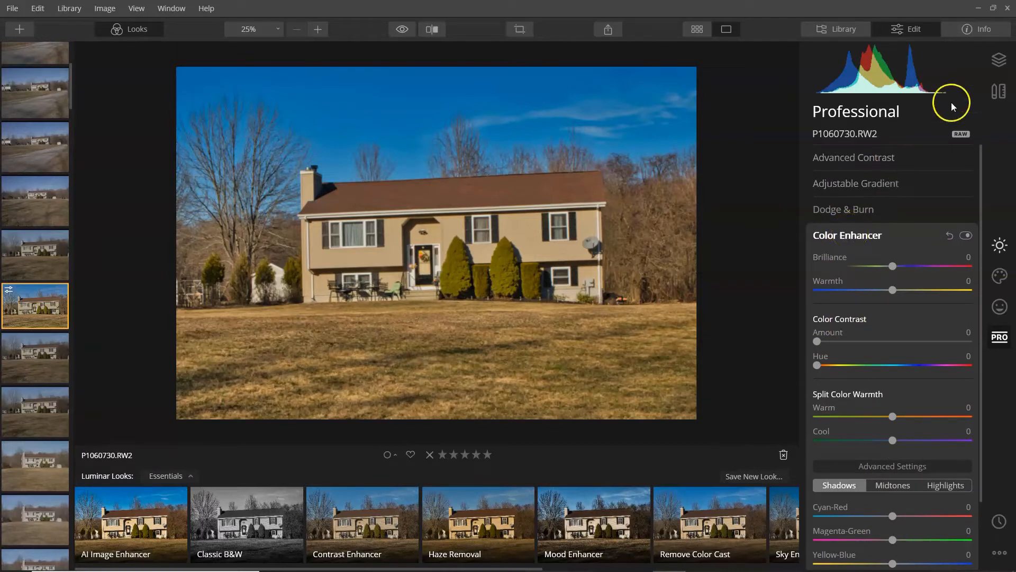
{"action": "mouse_move", "coordinate": [653, 350]}
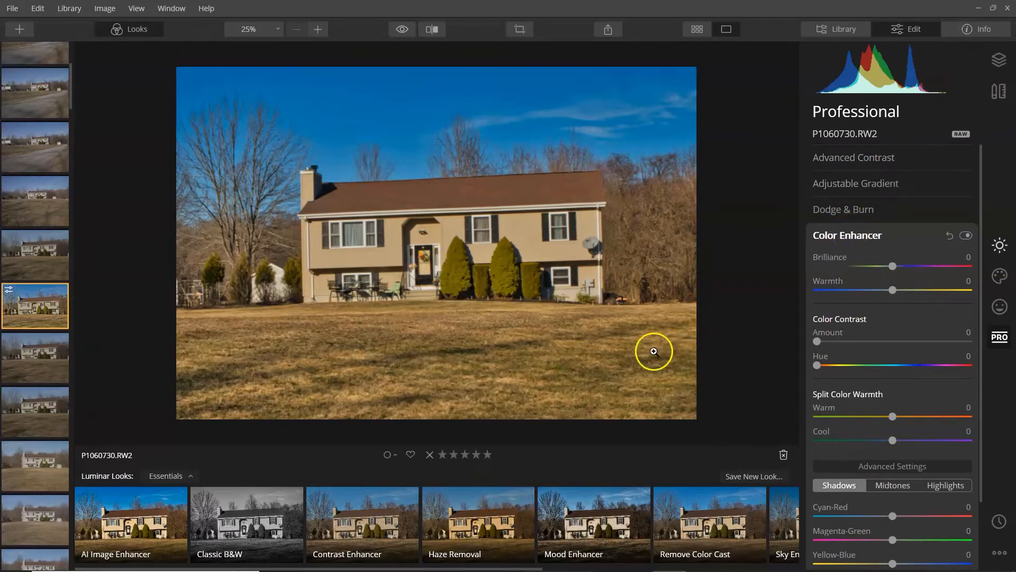
{"action": "mouse_move", "coordinate": [837, 234]}
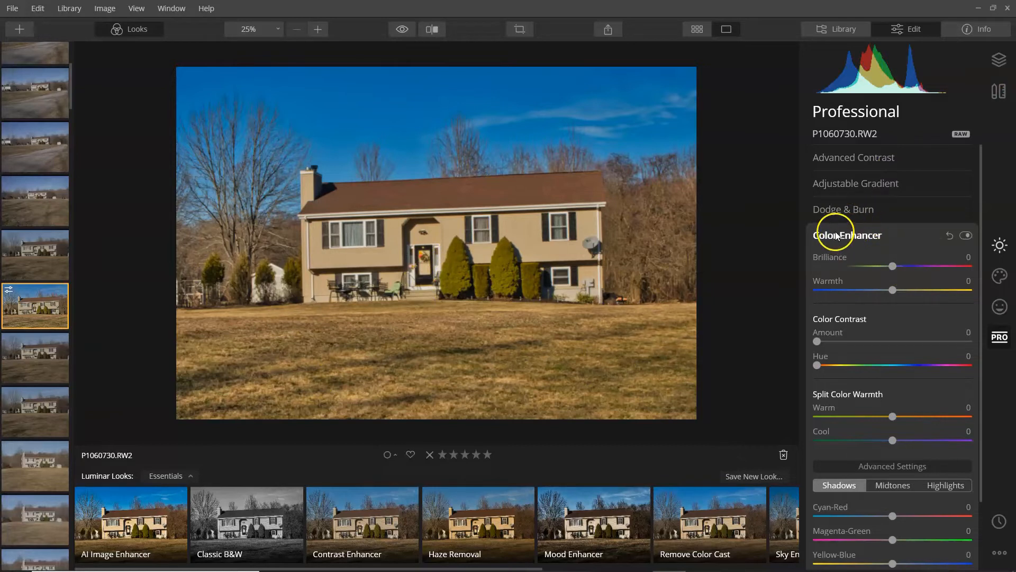
{"action": "left_click", "coordinate": [847, 235]}
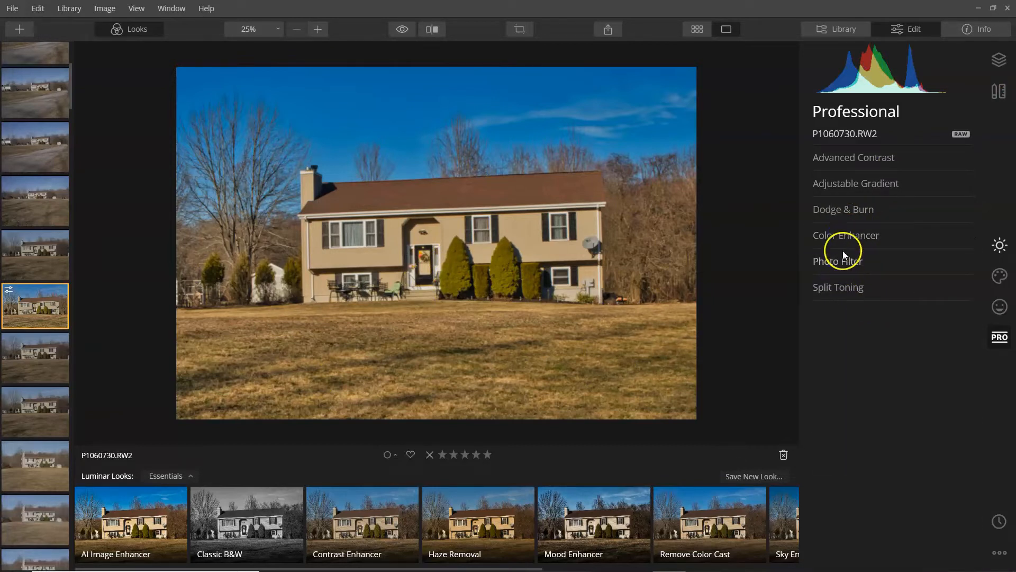
{"action": "left_click", "coordinate": [846, 234]}
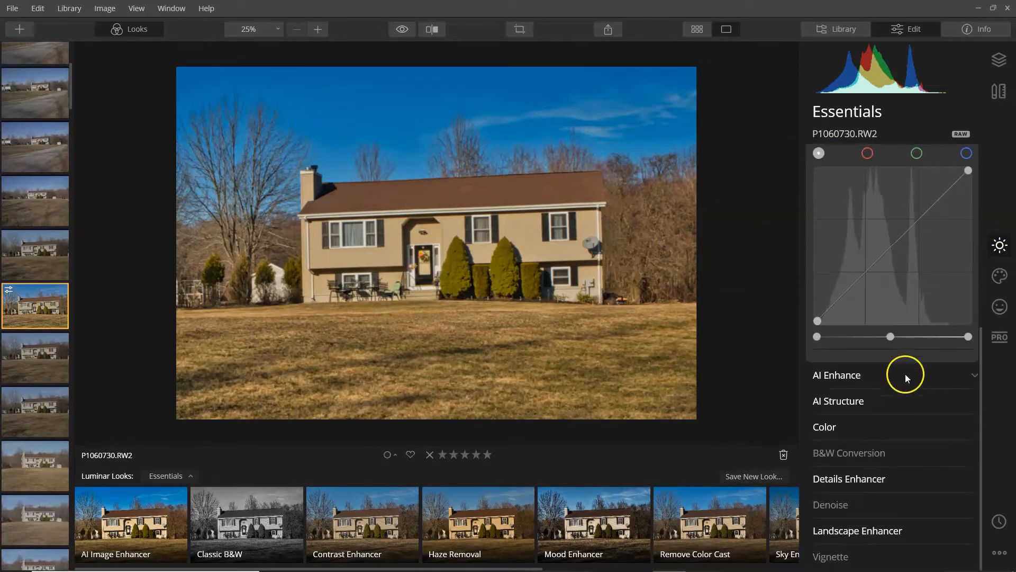
Switch to Professional tools, expand Color Enhancer, and choose Brush under Edit Mask
{"action": "left_click", "coordinate": [823, 427]}
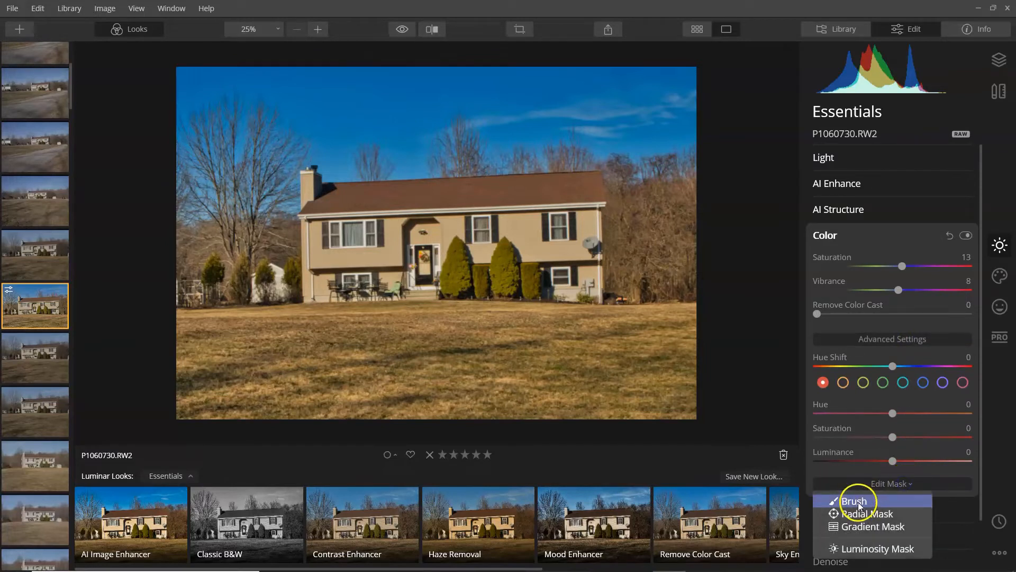
{"action": "mouse_move", "coordinate": [872, 379]}
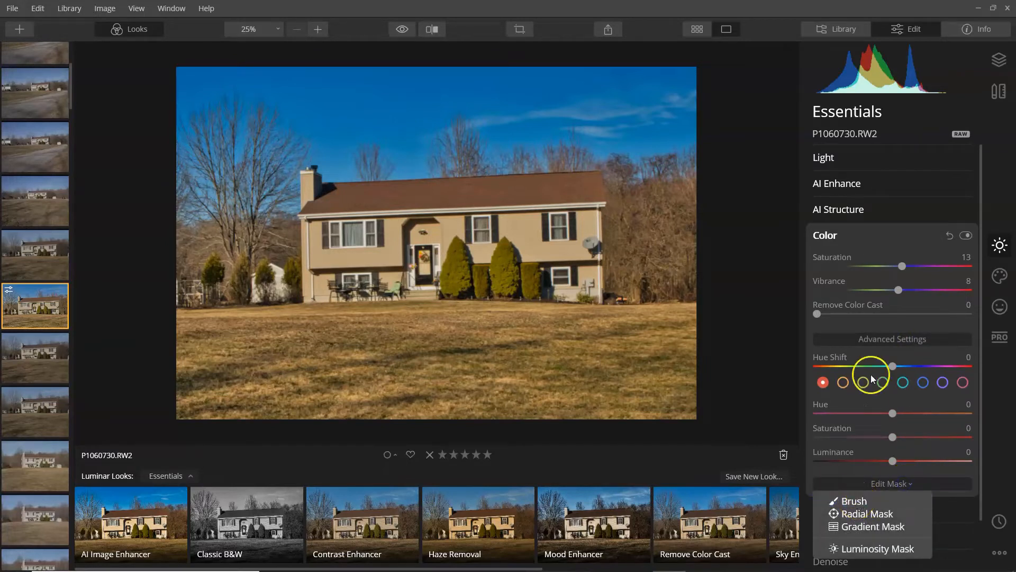
{"action": "left_click", "coordinate": [825, 235]}
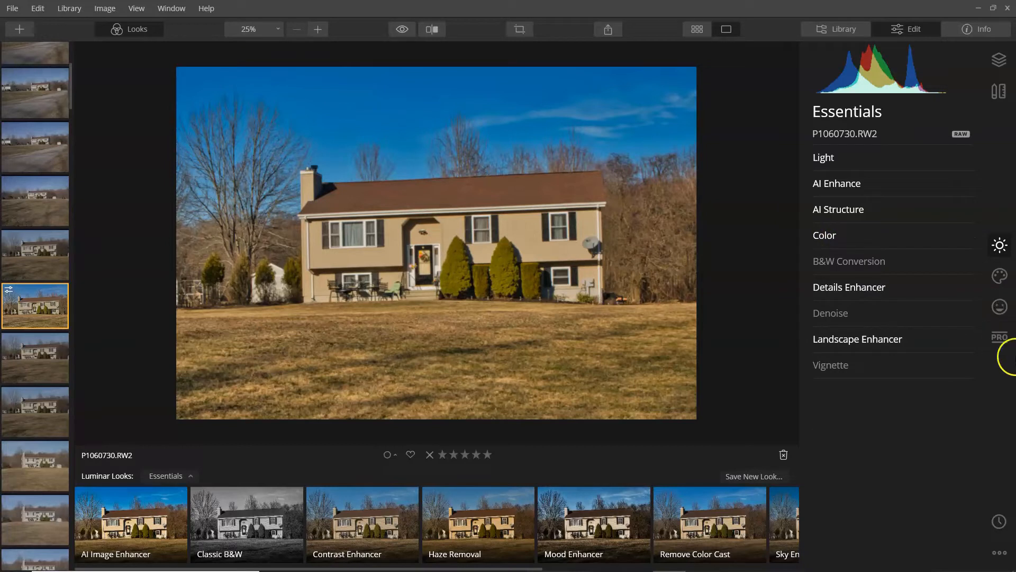
{"action": "left_click", "coordinate": [1000, 337]}
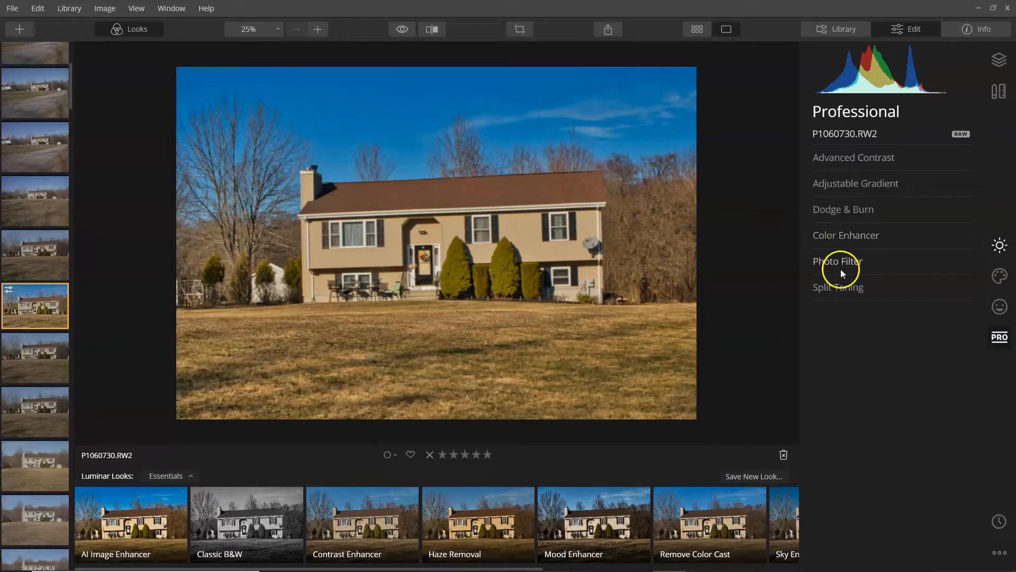
{"action": "left_click", "coordinate": [846, 234]}
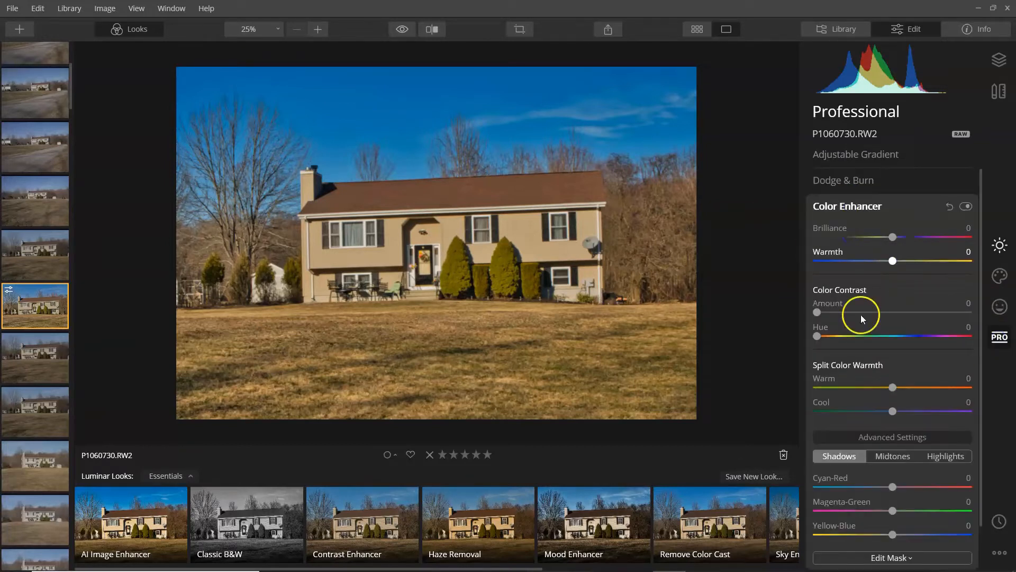
{"action": "left_click", "coordinate": [891, 557]}
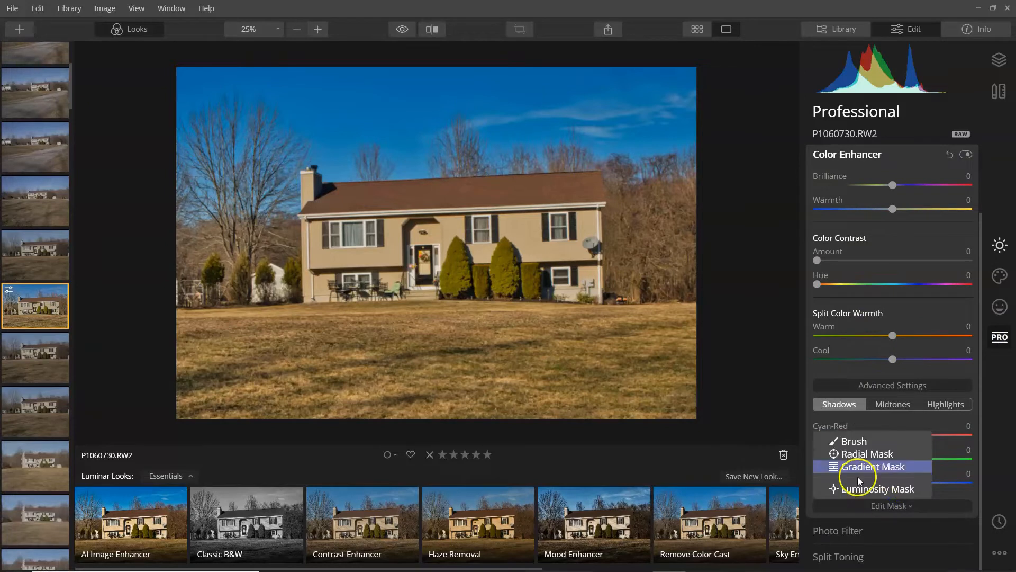
{"action": "left_click", "coordinate": [855, 441]}
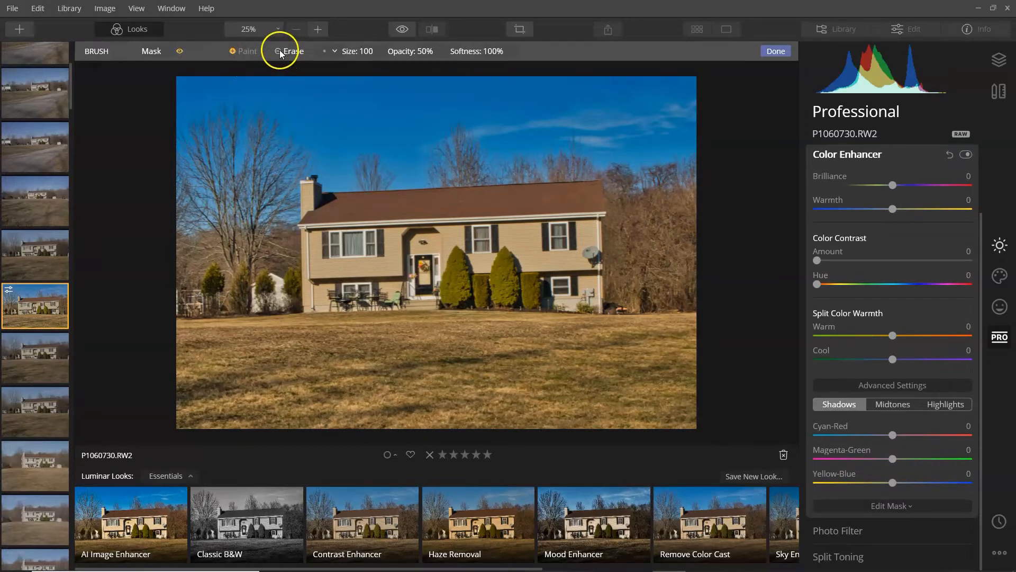
{"action": "mouse_move", "coordinate": [363, 58]}
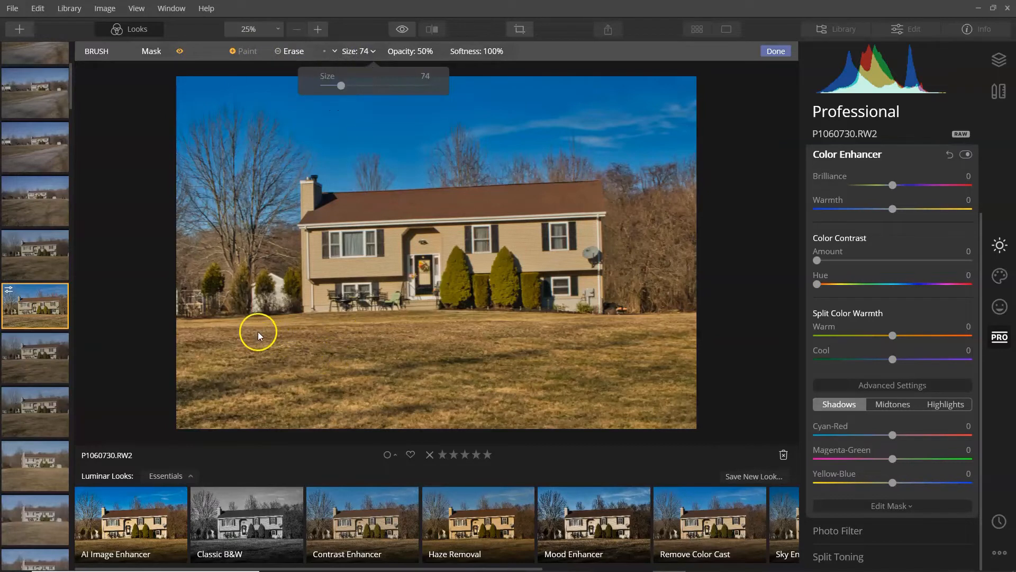
Zoom in, paint the lawn and front shrubs at brush size 34, then zoom out
{"action": "left_click", "coordinate": [201, 342]}
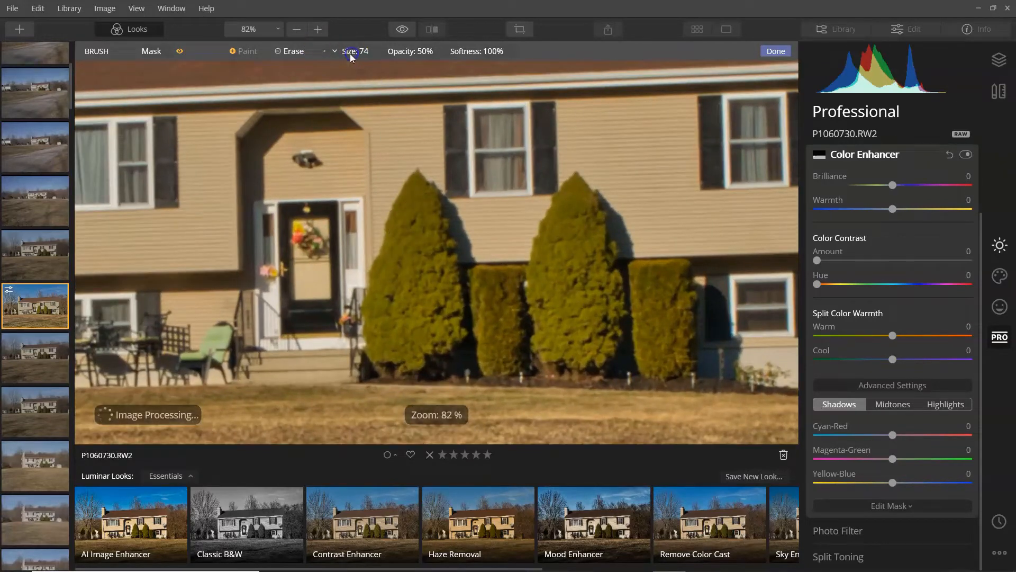
{"action": "left_click", "coordinate": [335, 51]}
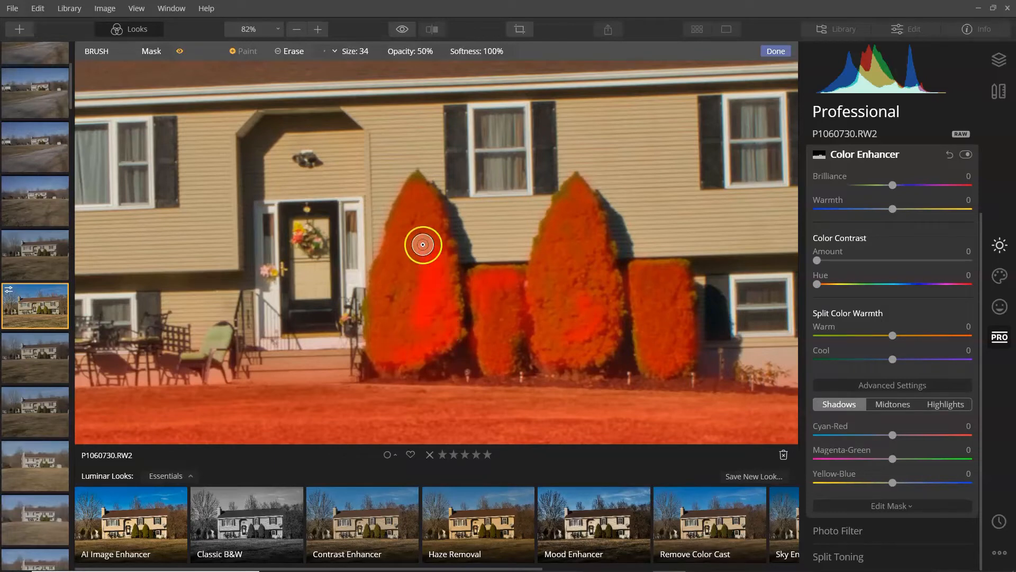
{"action": "left_click", "coordinate": [296, 30]}
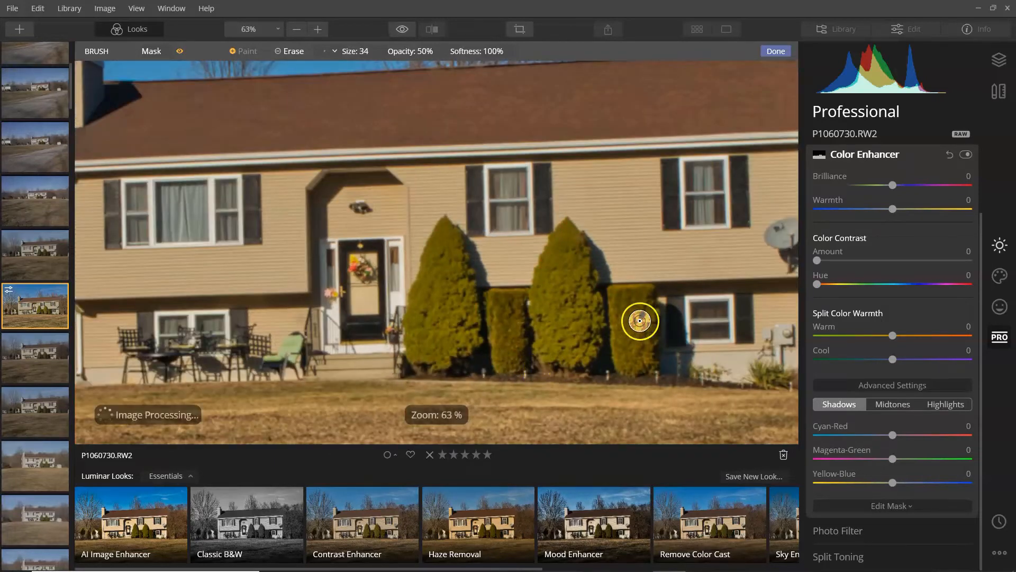
{"action": "left_click", "coordinate": [296, 29]}
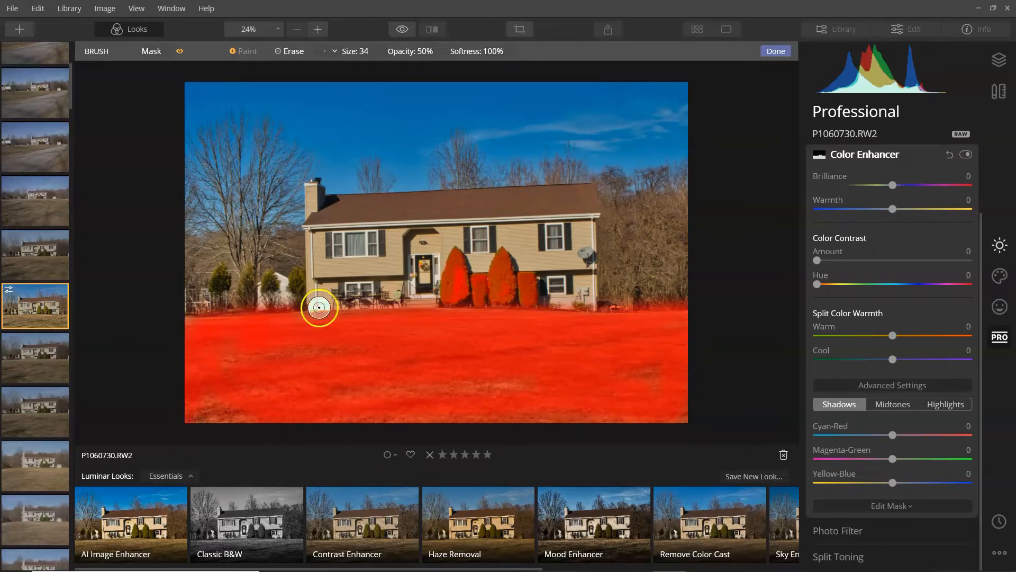
{"action": "mouse_move", "coordinate": [863, 184]}
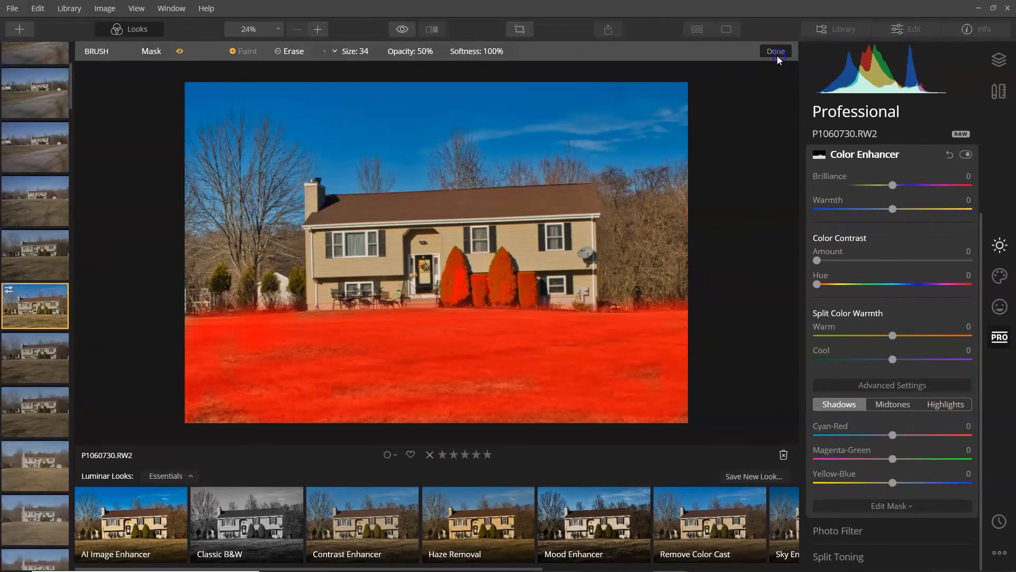
Finish the lawn mask and tint it green with Brilliance 11, Warmth 29, Magenta-Green 58
{"action": "left_click", "coordinate": [775, 51]}
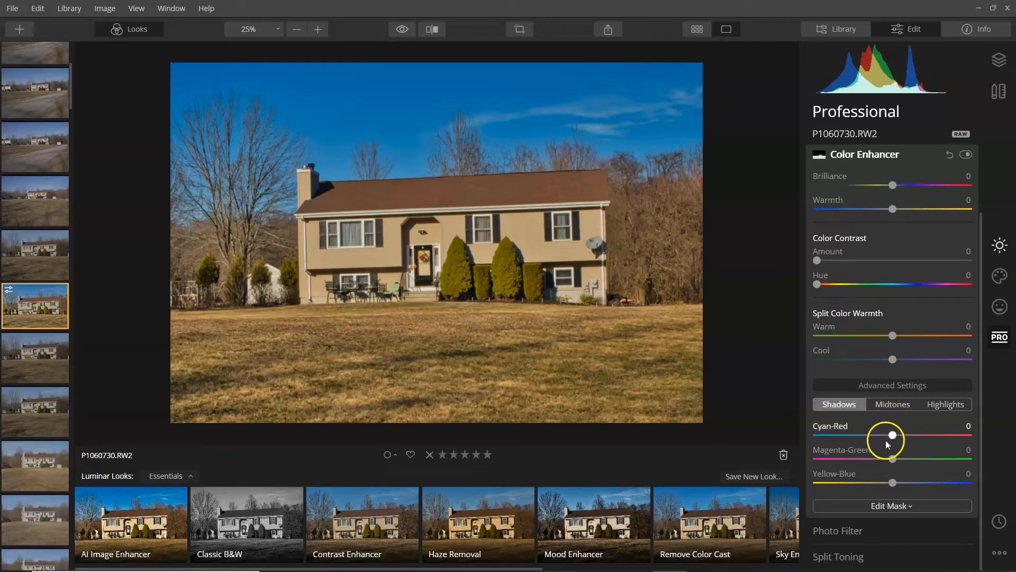
{"action": "scroll", "scroll_direction": "up", "scroll_amount": 3}
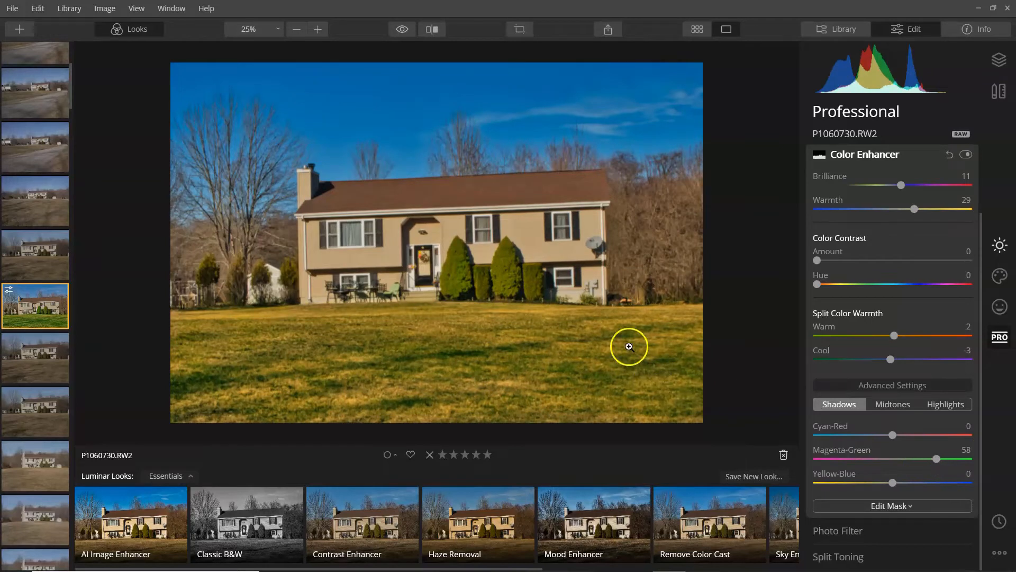
{"action": "mouse_move", "coordinate": [894, 481]}
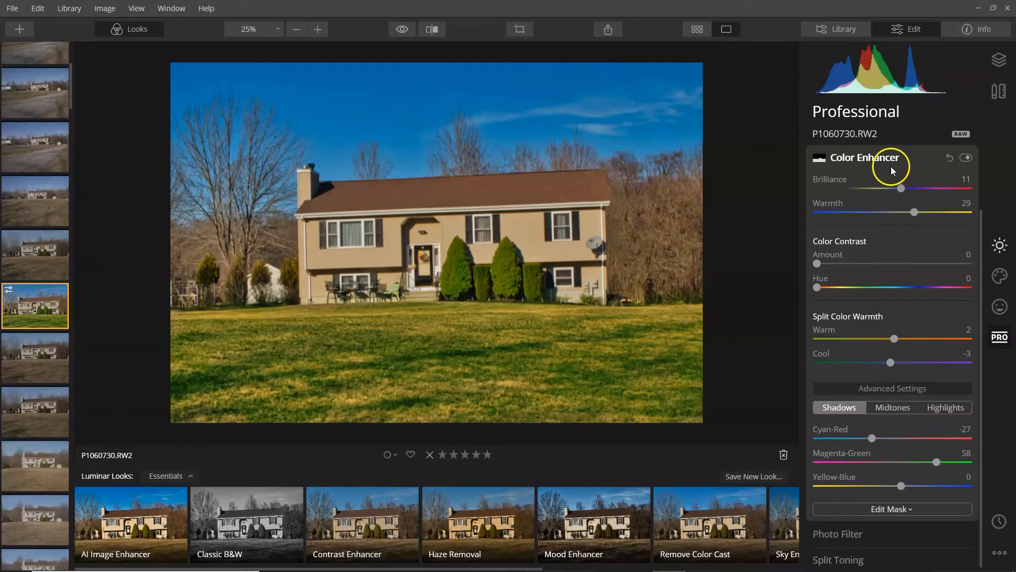
{"action": "left_click", "coordinate": [863, 157]}
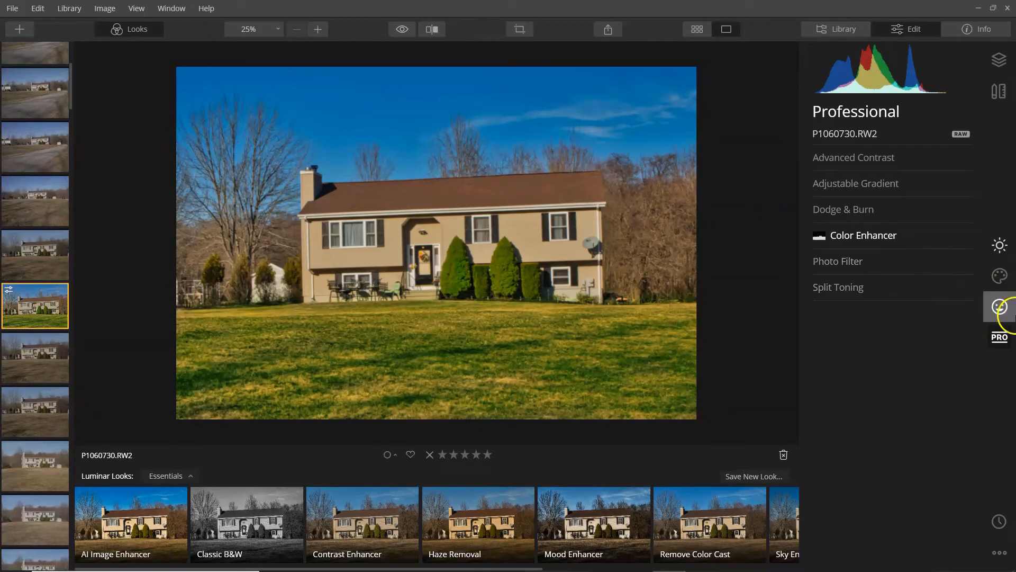
{"action": "mouse_move", "coordinate": [436, 113]}
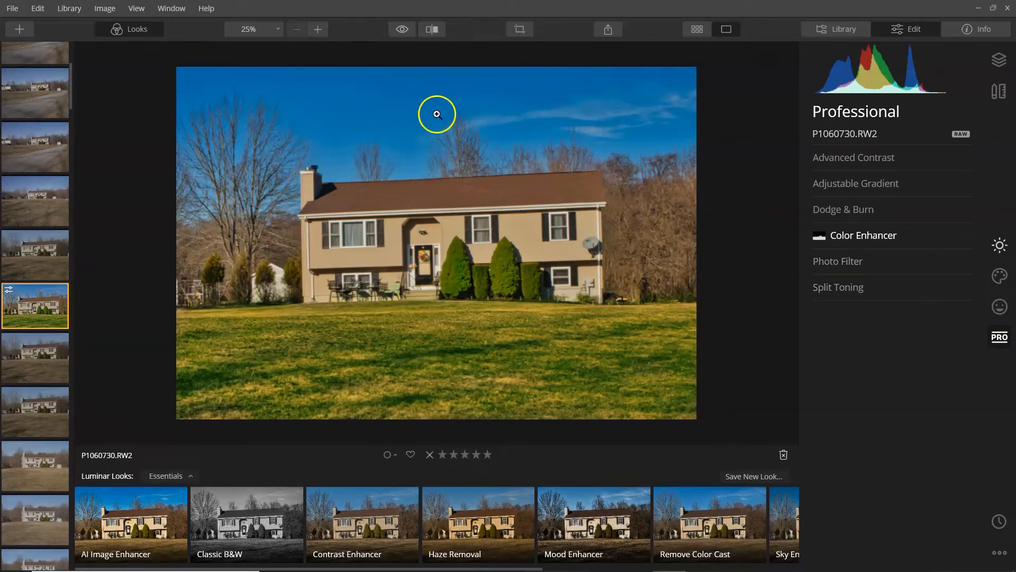
{"action": "left_click", "coordinate": [401, 29]}
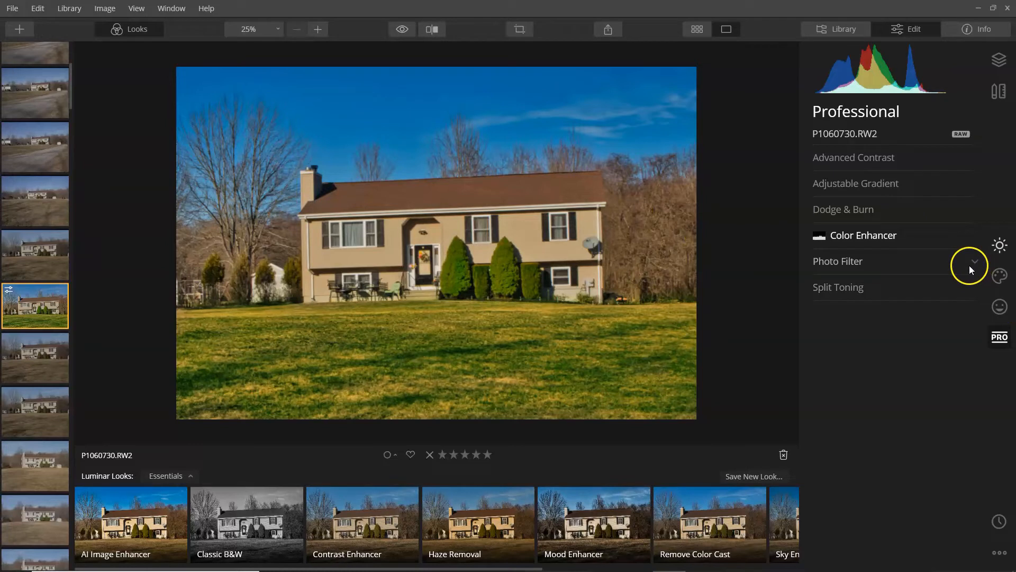
{"action": "mouse_move", "coordinate": [1000, 277]}
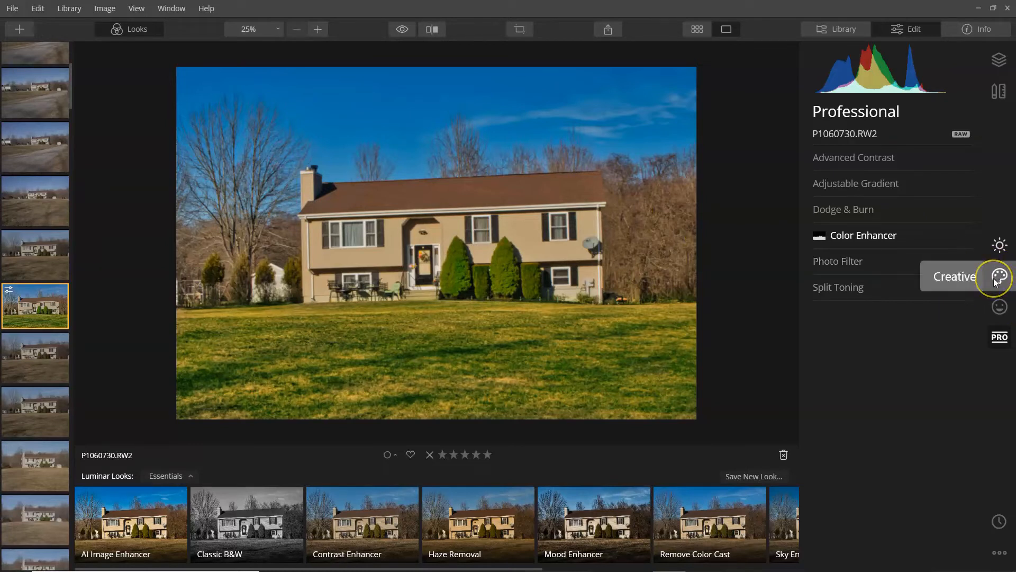
{"action": "left_click", "coordinate": [1000, 276]}
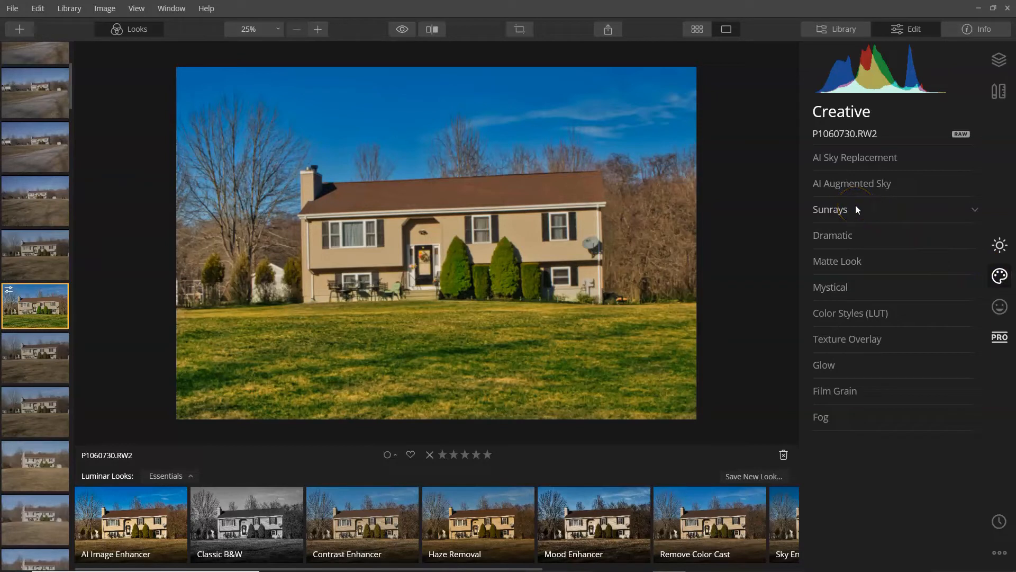
{"action": "mouse_move", "coordinate": [894, 248]}
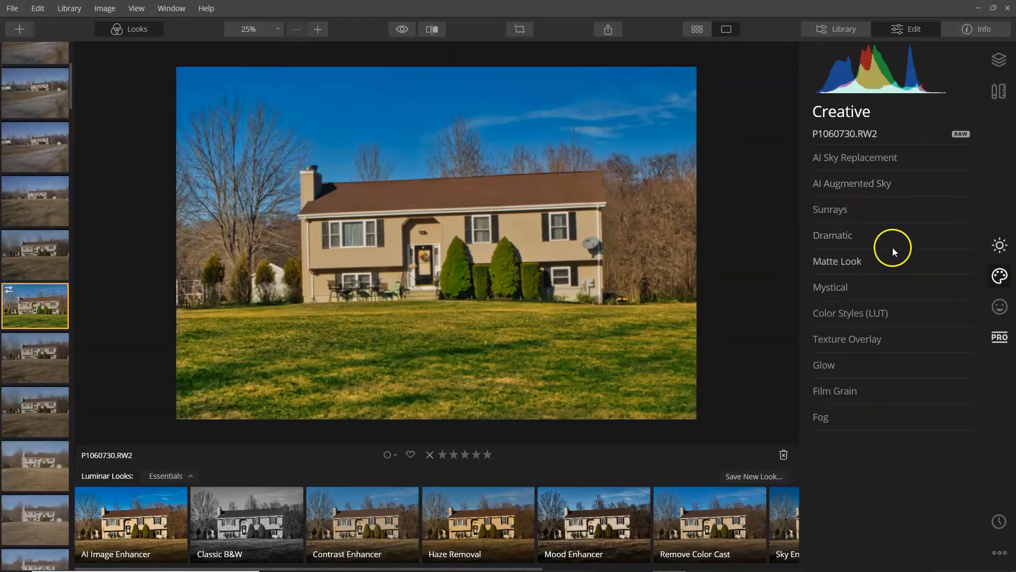
{"action": "mouse_move", "coordinate": [826, 280]}
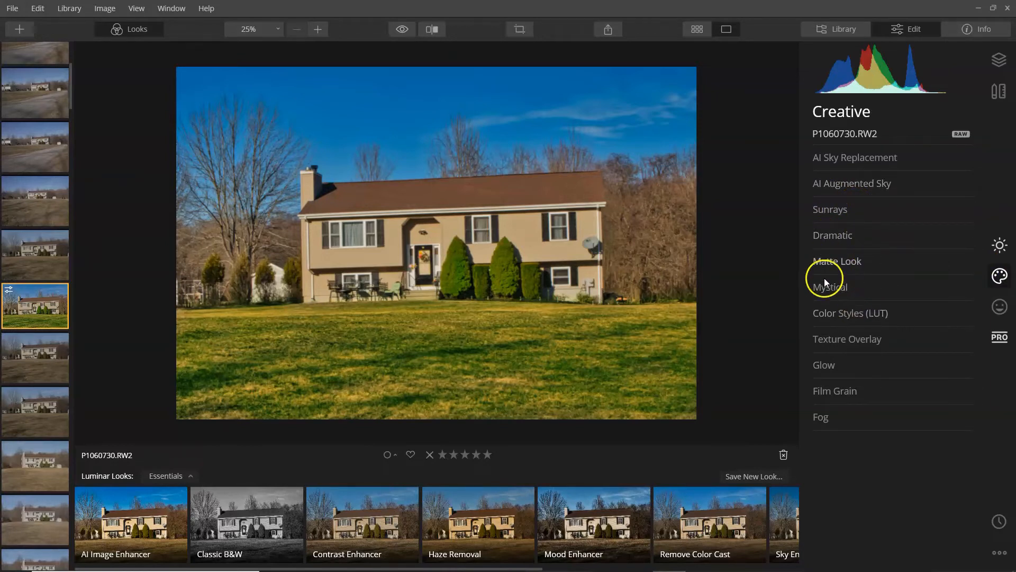
{"action": "mouse_move", "coordinate": [876, 251]}
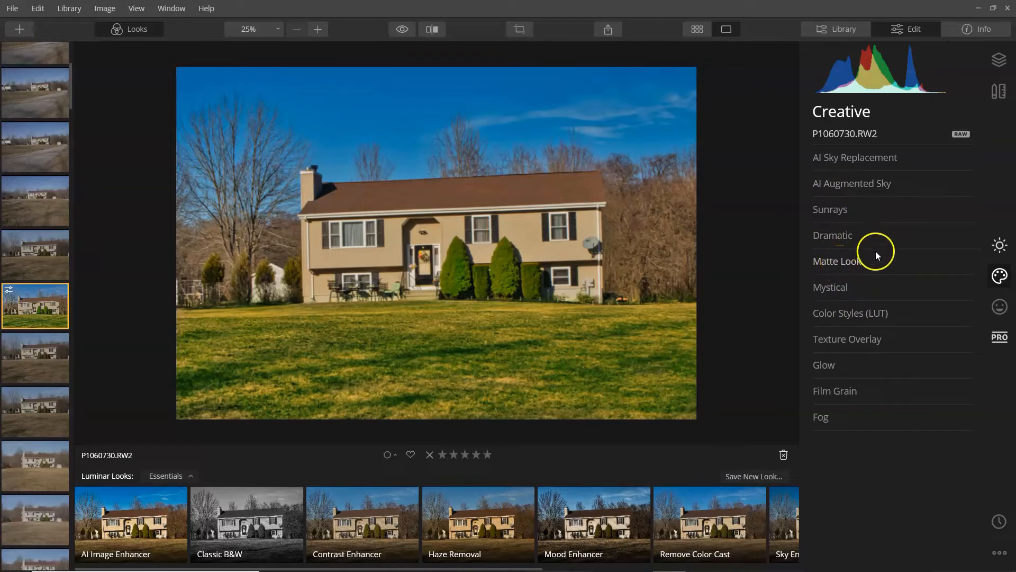
{"action": "mouse_move", "coordinate": [836, 170]}
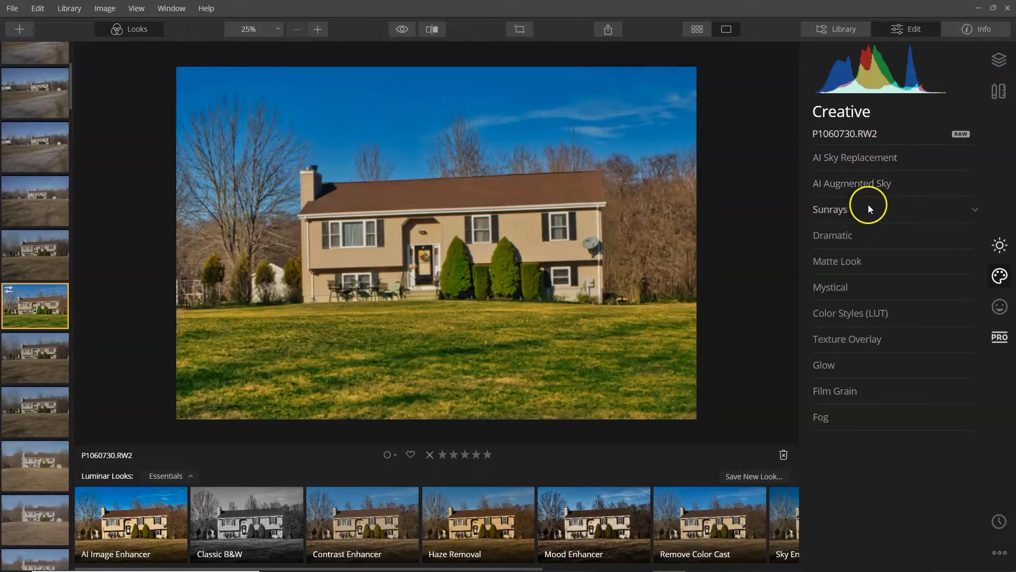
{"action": "mouse_move", "coordinate": [947, 175]}
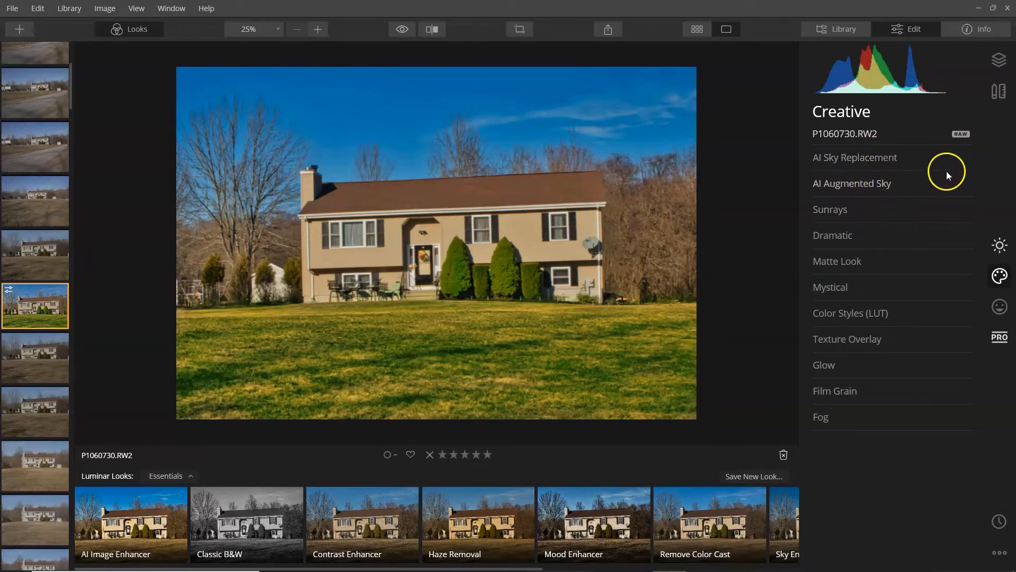
{"action": "mouse_move", "coordinate": [901, 190]}
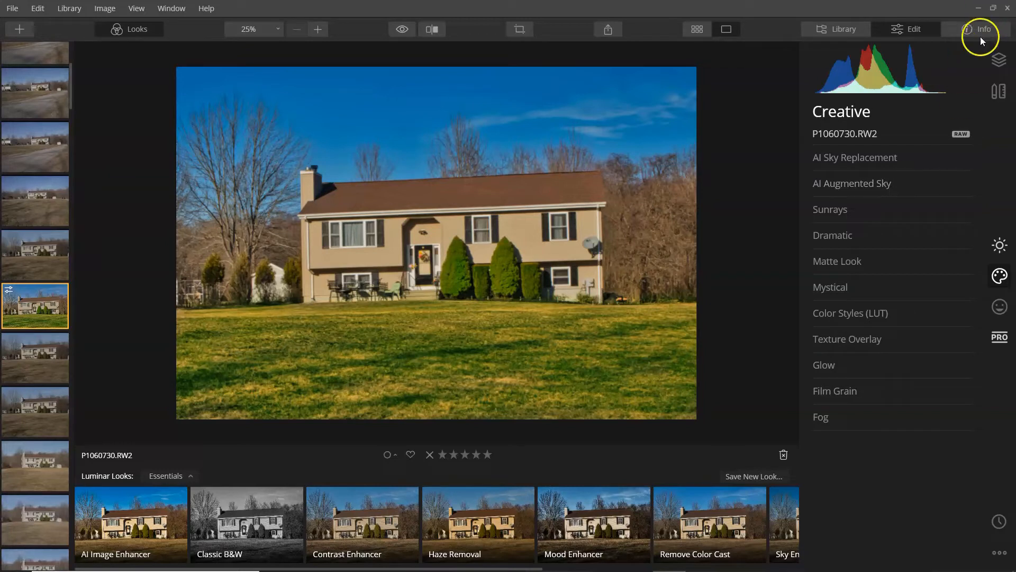
{"action": "left_click", "coordinate": [206, 8]}
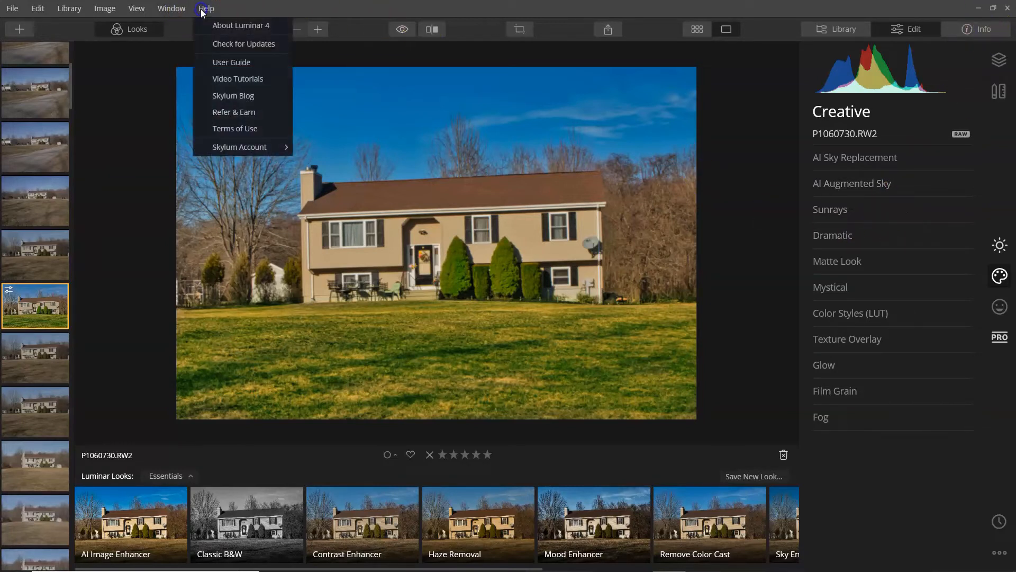
{"action": "mouse_move", "coordinate": [207, 18]}
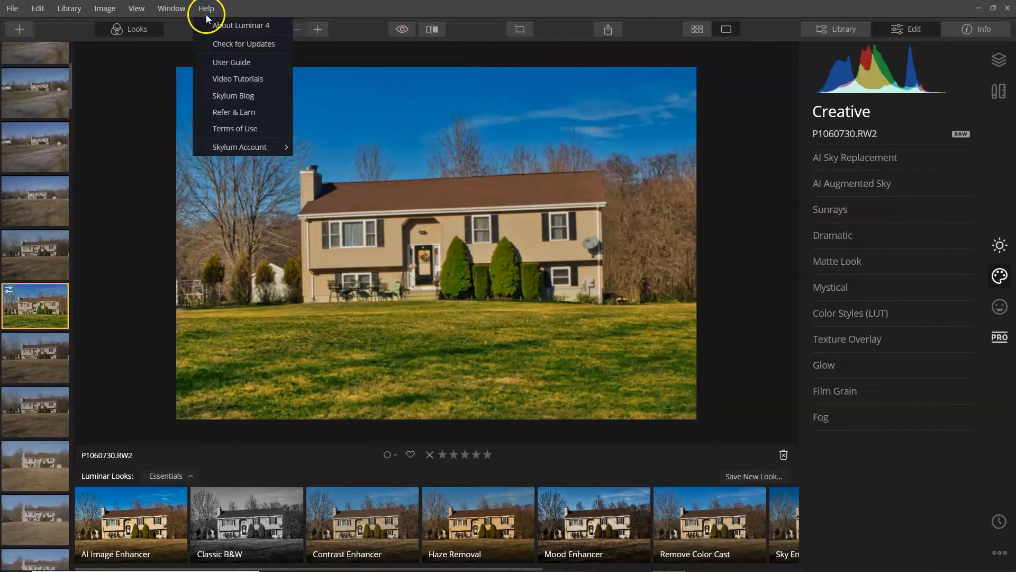
{"action": "left_click", "coordinate": [680, 121]}
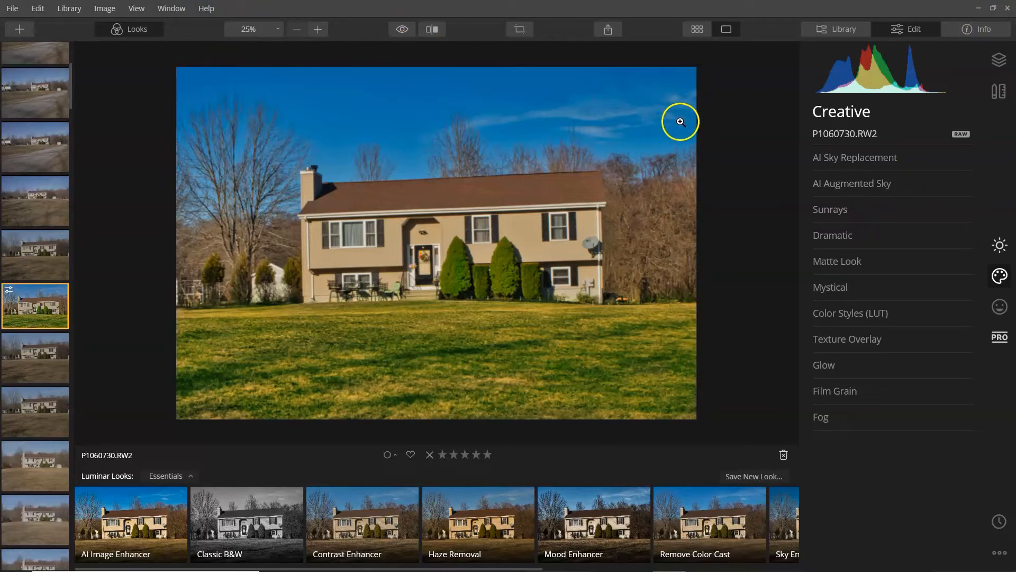
{"action": "mouse_move", "coordinate": [831, 210]}
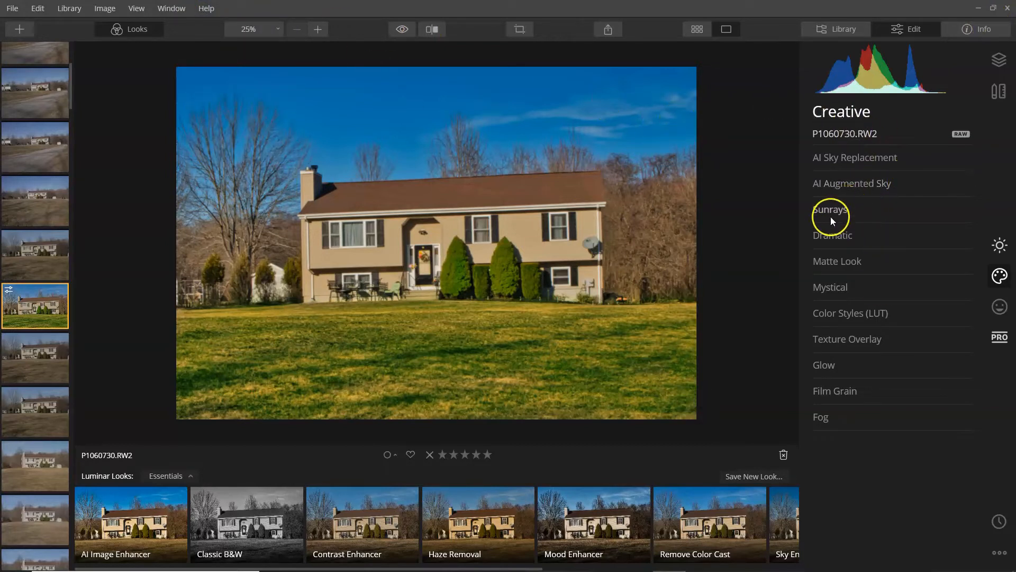
Expand AI Sky Replacement and show the Sky Selection list of replacement skies
{"action": "left_click", "coordinate": [855, 156]}
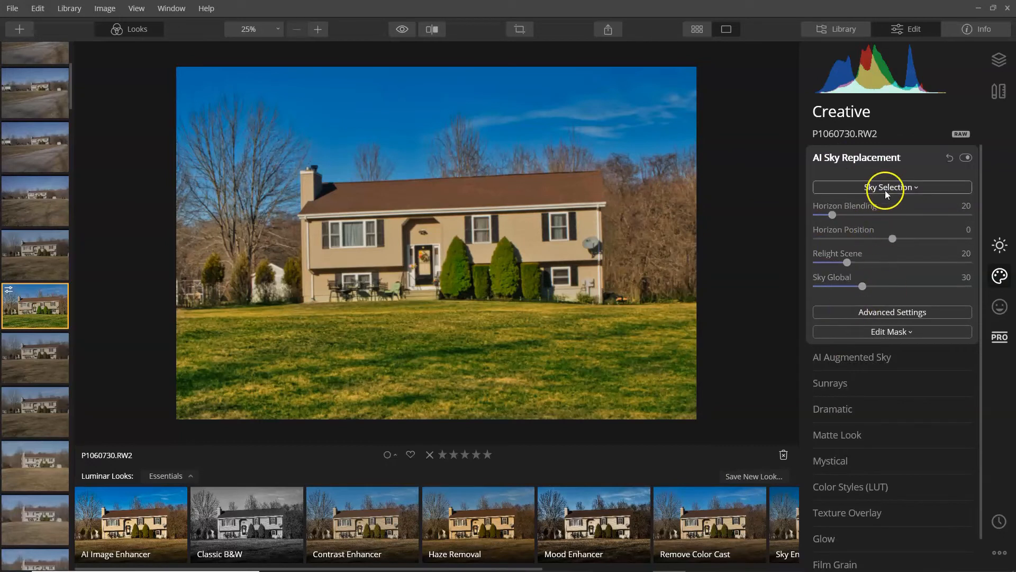
{"action": "mouse_move", "coordinate": [451, 207]}
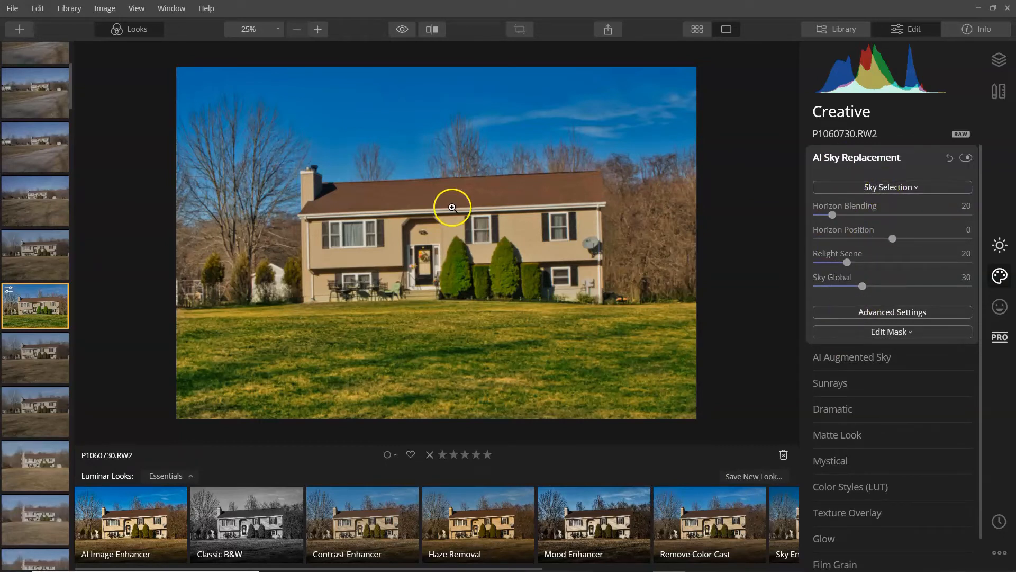
{"action": "mouse_move", "coordinate": [281, 142]}
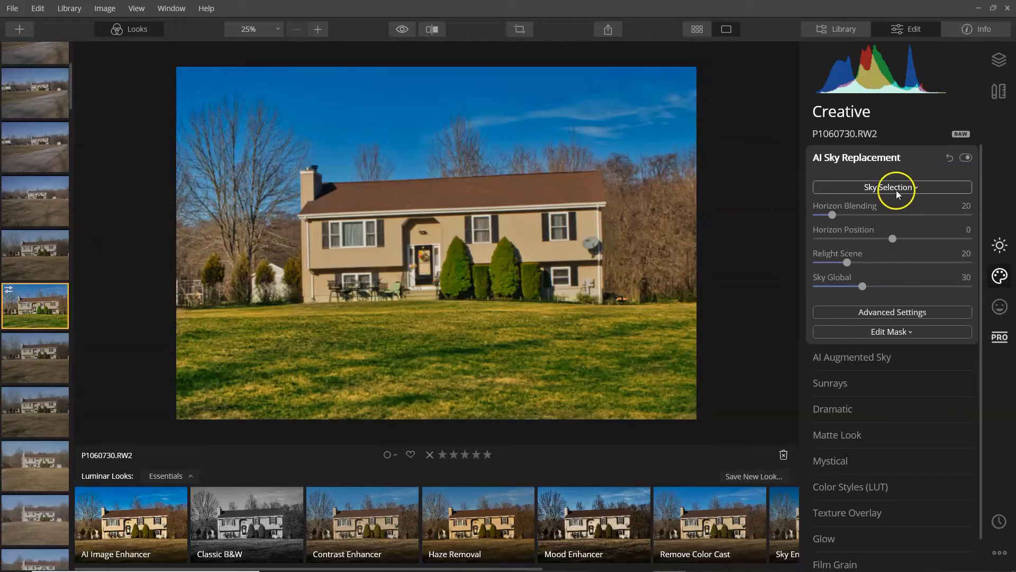
{"action": "left_click", "coordinate": [892, 188]}
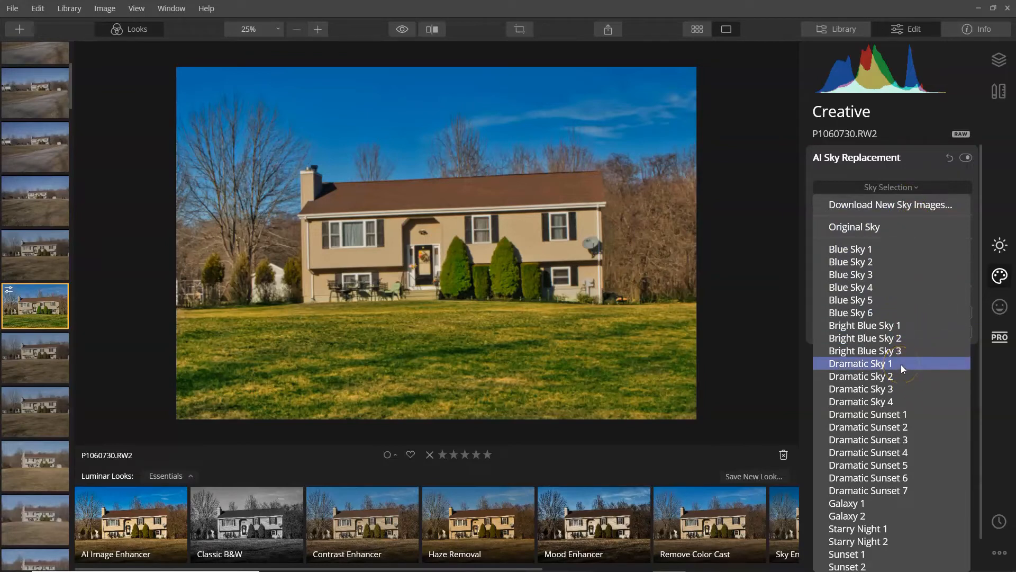
Try the Dramatic Sky 1 sky, then switch to Dramatic Sunset 7
{"action": "left_click", "coordinate": [861, 363]}
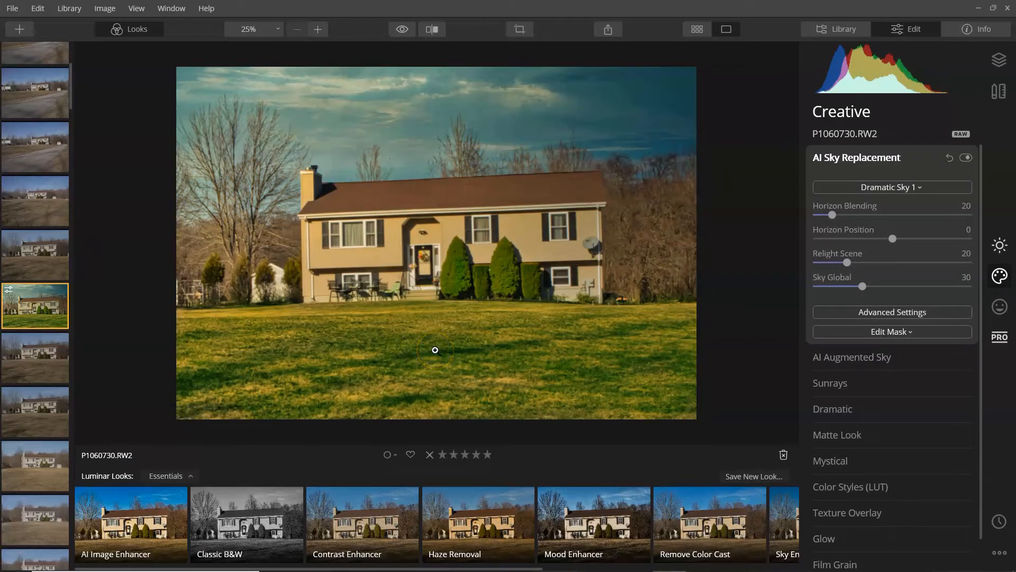
{"action": "mouse_move", "coordinate": [507, 285]}
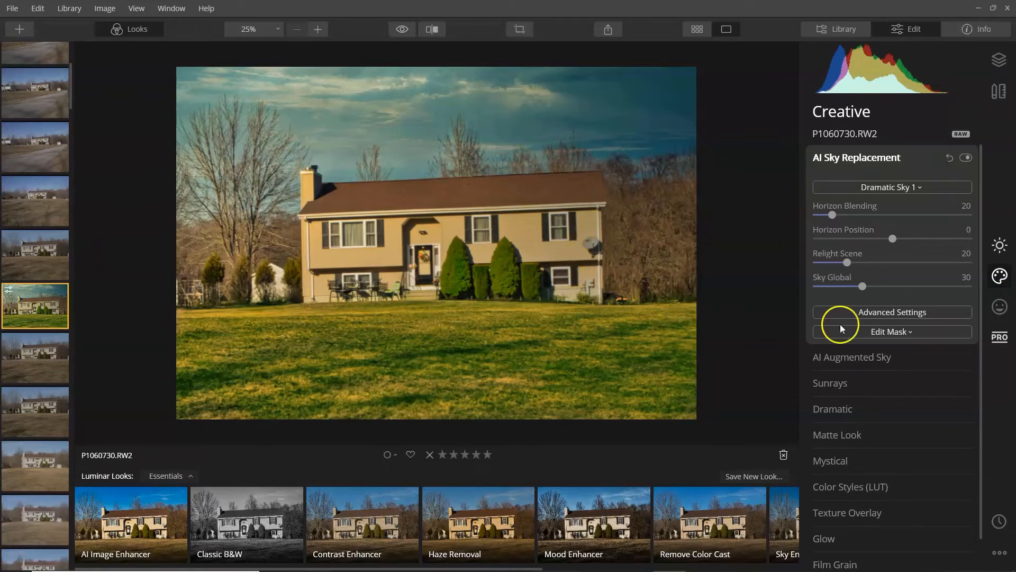
{"action": "left_click", "coordinate": [892, 187]}
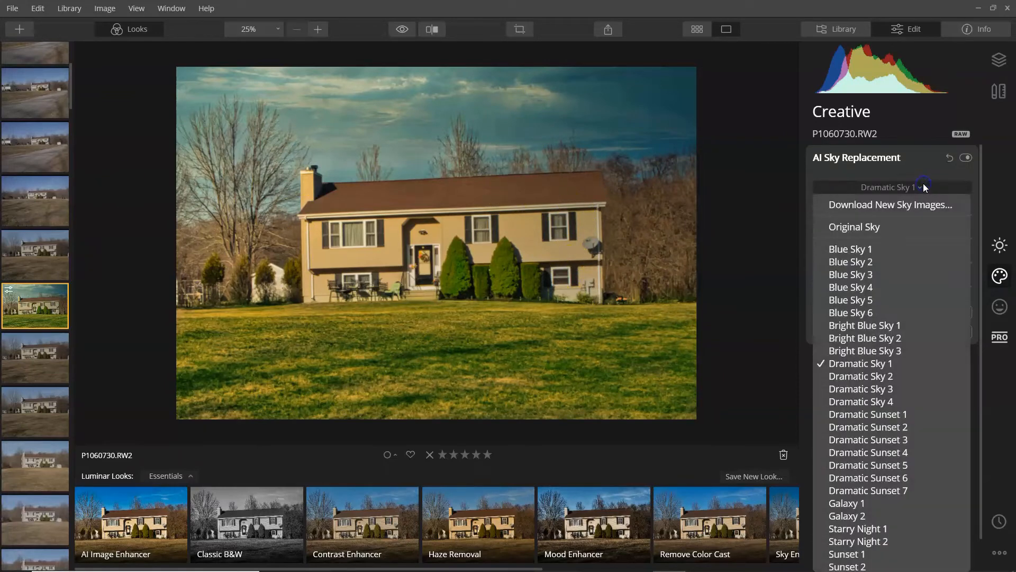
{"action": "mouse_move", "coordinate": [867, 490]}
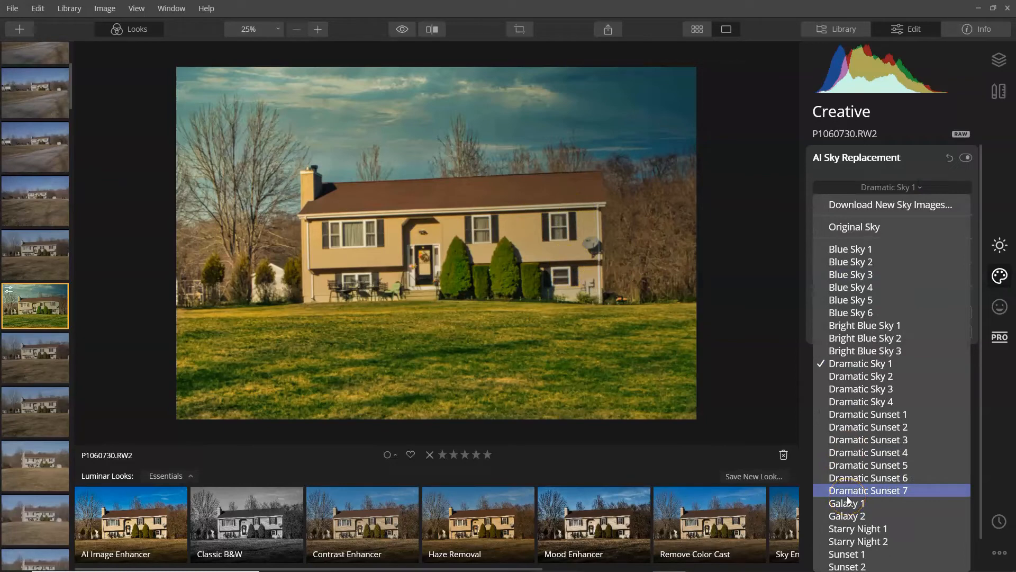
{"action": "left_click", "coordinate": [869, 490]}
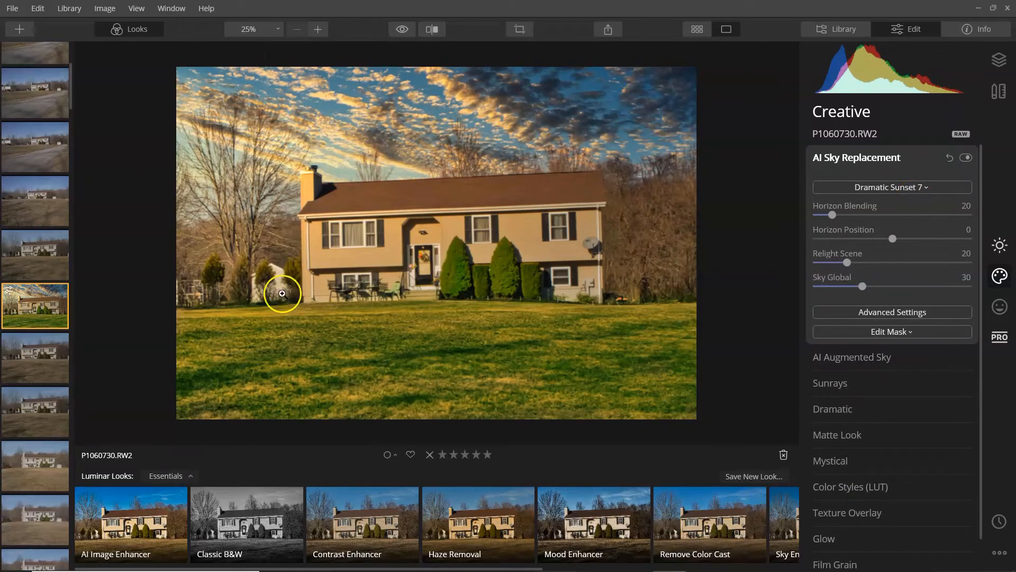
{"action": "mouse_move", "coordinate": [422, 149]}
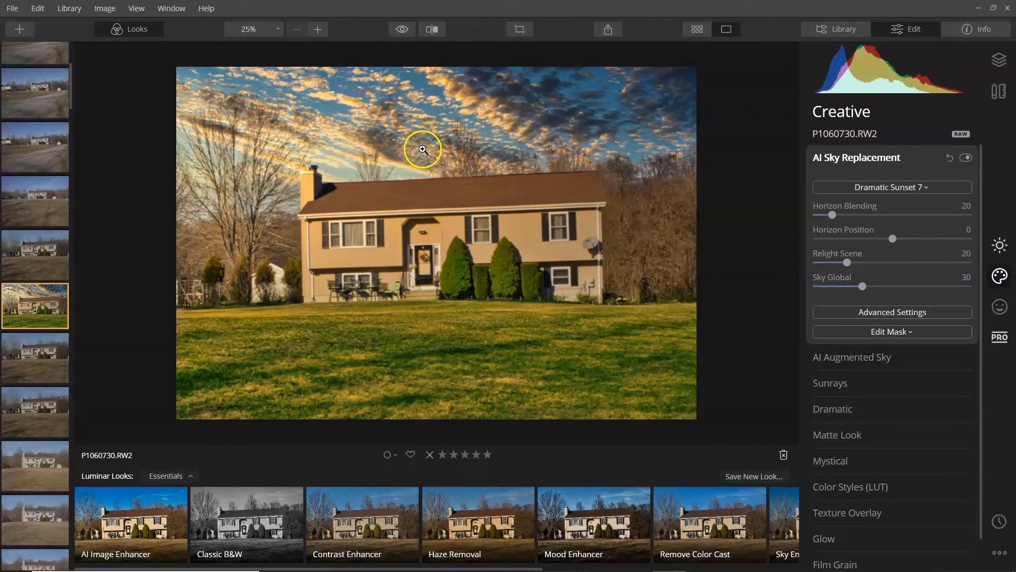
{"action": "mouse_move", "coordinate": [377, 163]}
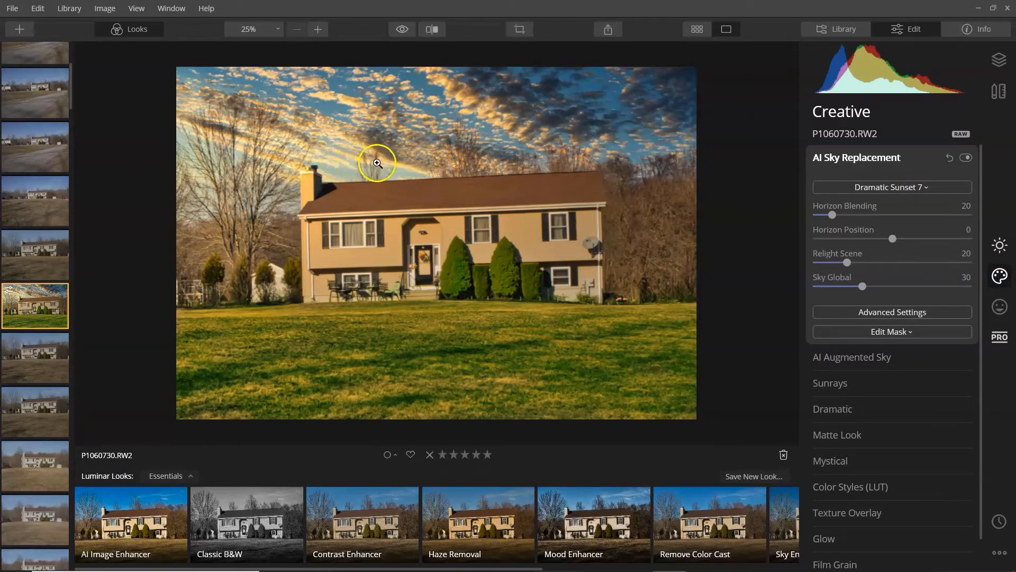
{"action": "mouse_move", "coordinate": [392, 160]}
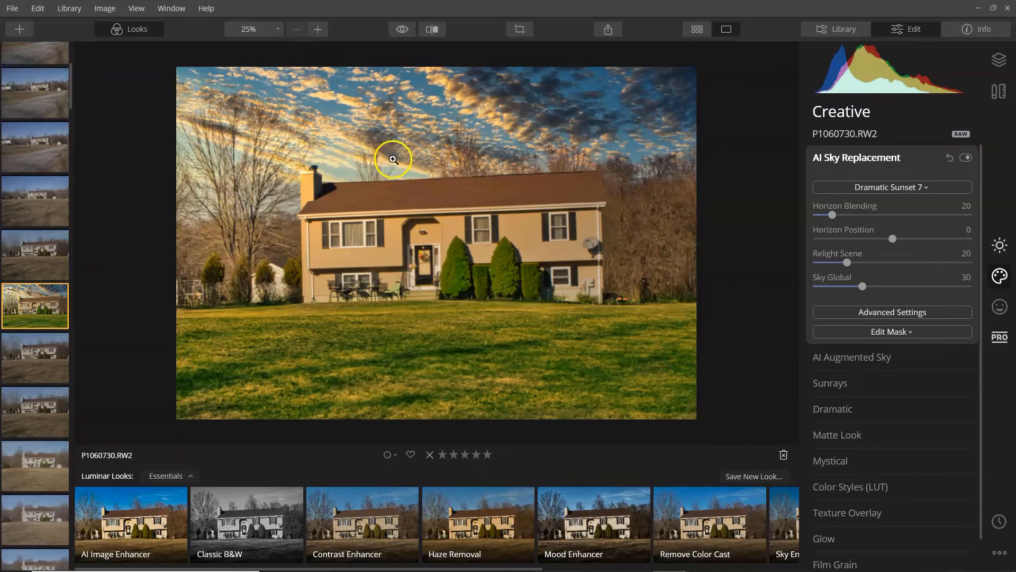
{"action": "mouse_move", "coordinate": [349, 254]}
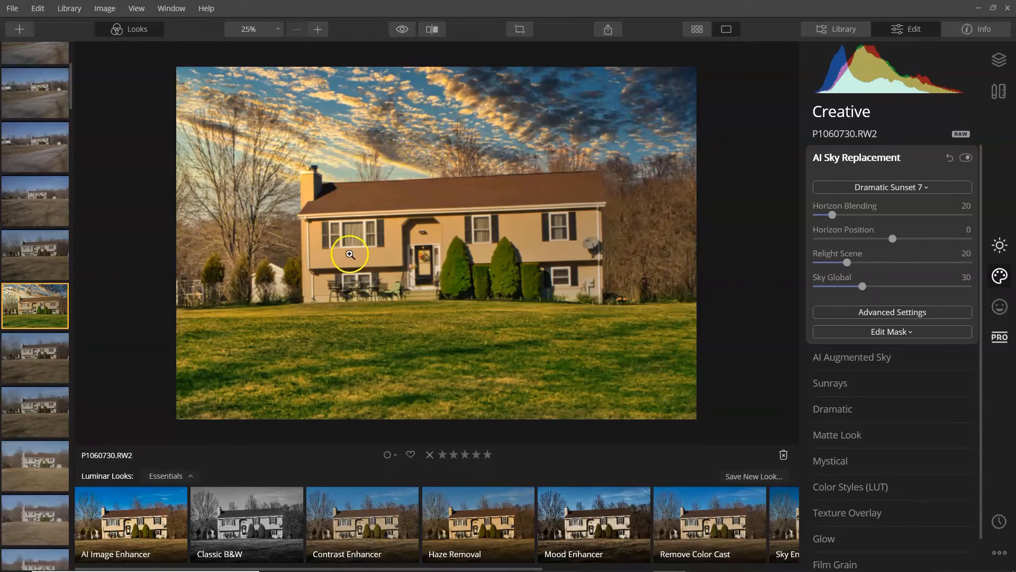
{"action": "mouse_move", "coordinate": [563, 215]}
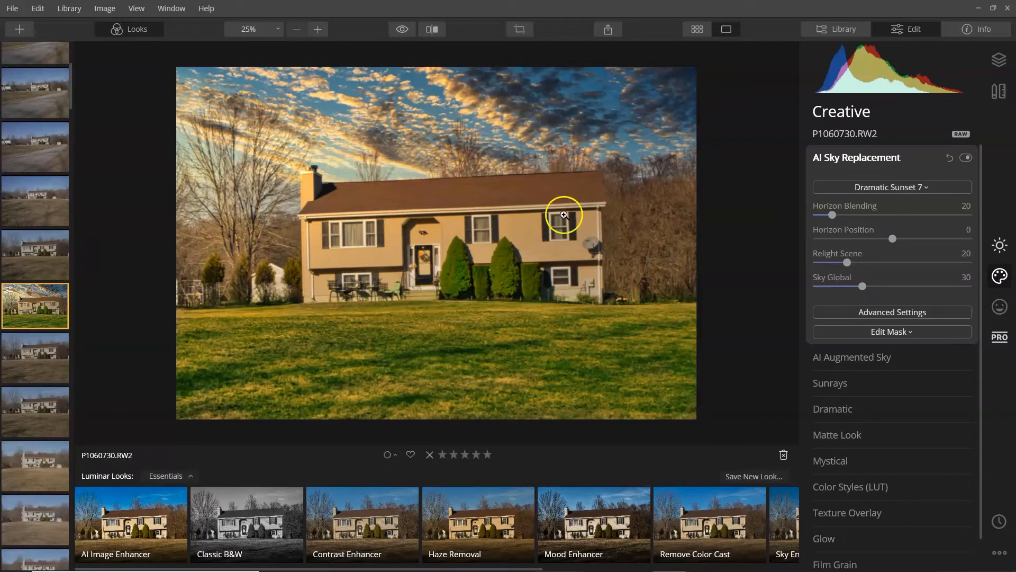
{"action": "mouse_move", "coordinate": [470, 168]}
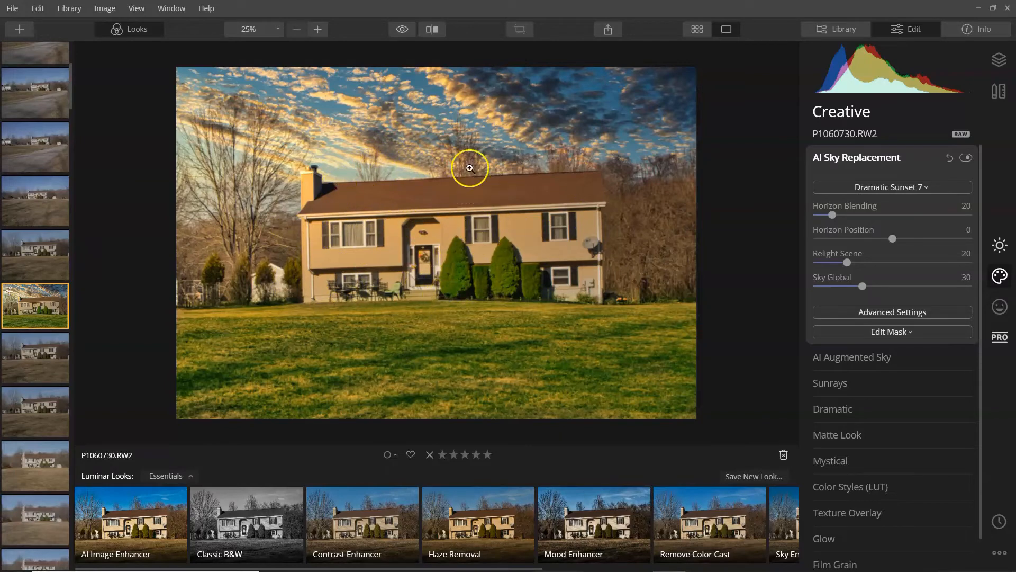
{"action": "mouse_move", "coordinate": [574, 147]}
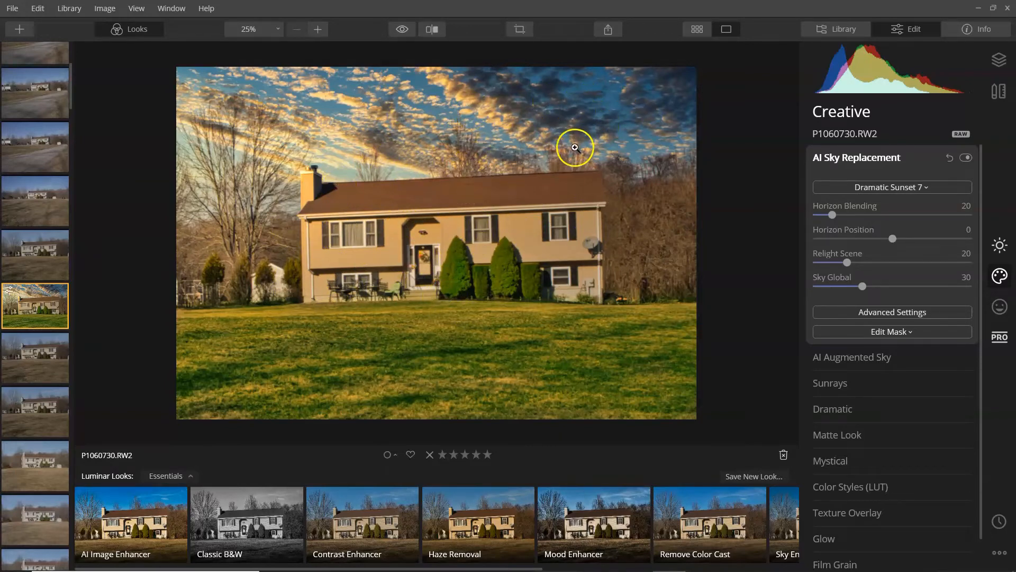
Try Blue Sky 6 and Blue Sky 2, then settle on Bright Blue Sky 1
{"action": "left_click", "coordinate": [891, 187]}
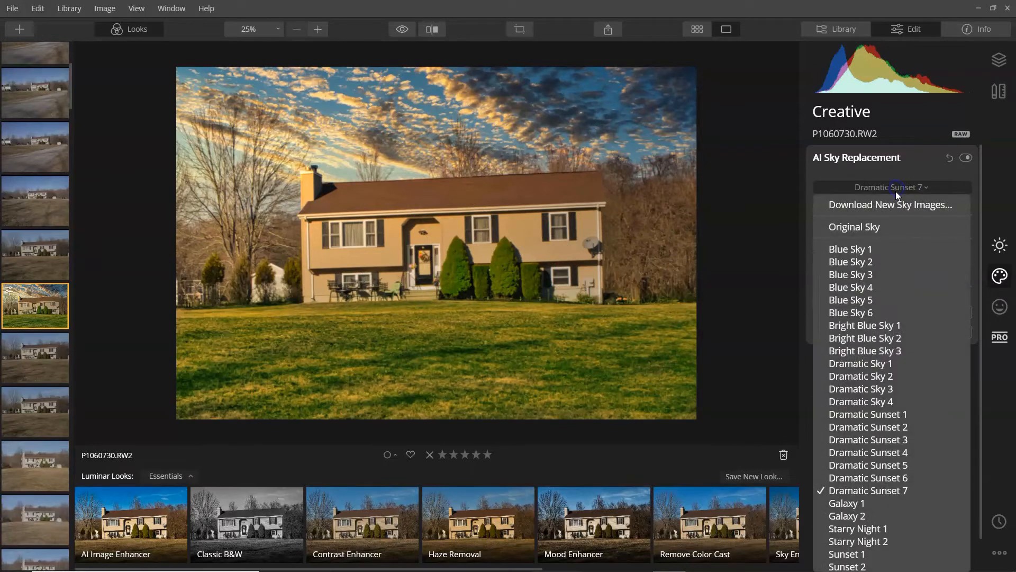
{"action": "left_click", "coordinate": [850, 312]}
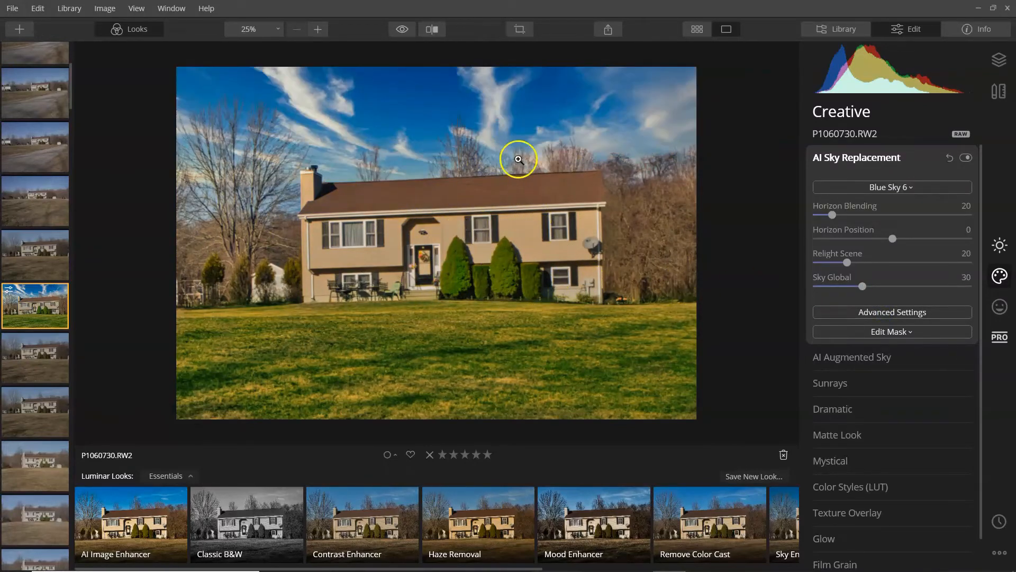
{"action": "left_click", "coordinate": [892, 186]}
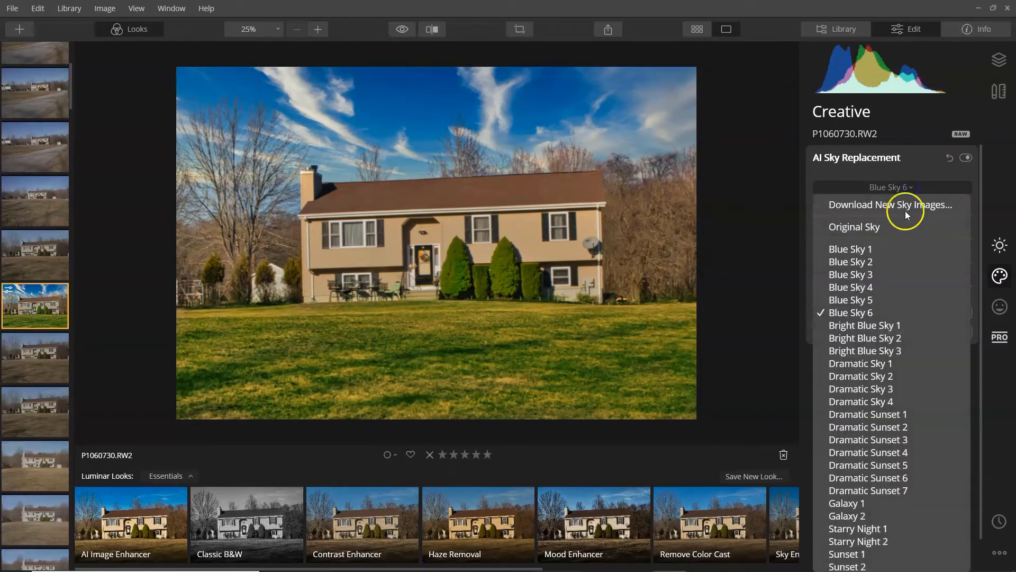
{"action": "left_click", "coordinate": [850, 261]}
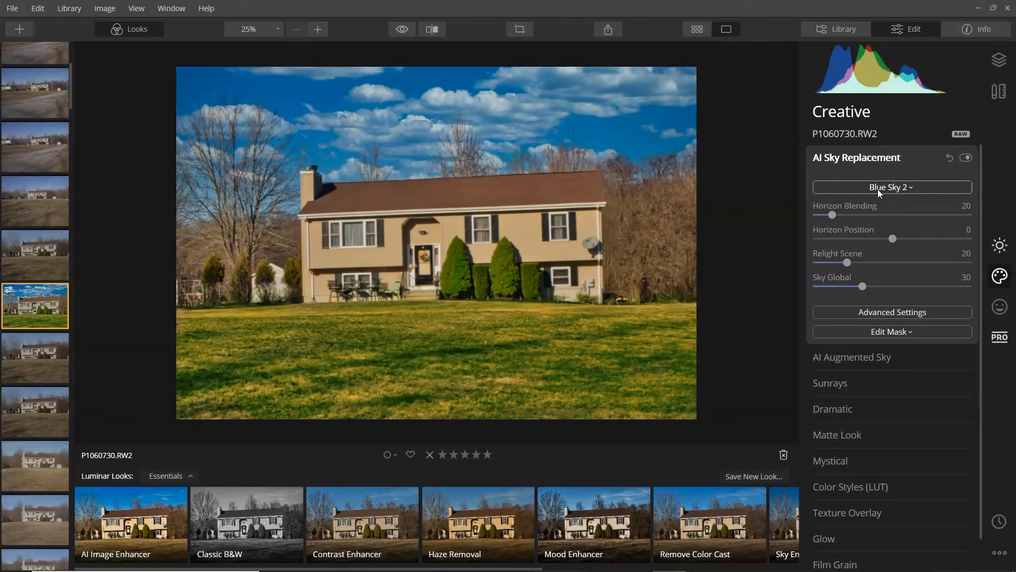
{"action": "left_click", "coordinate": [891, 188]}
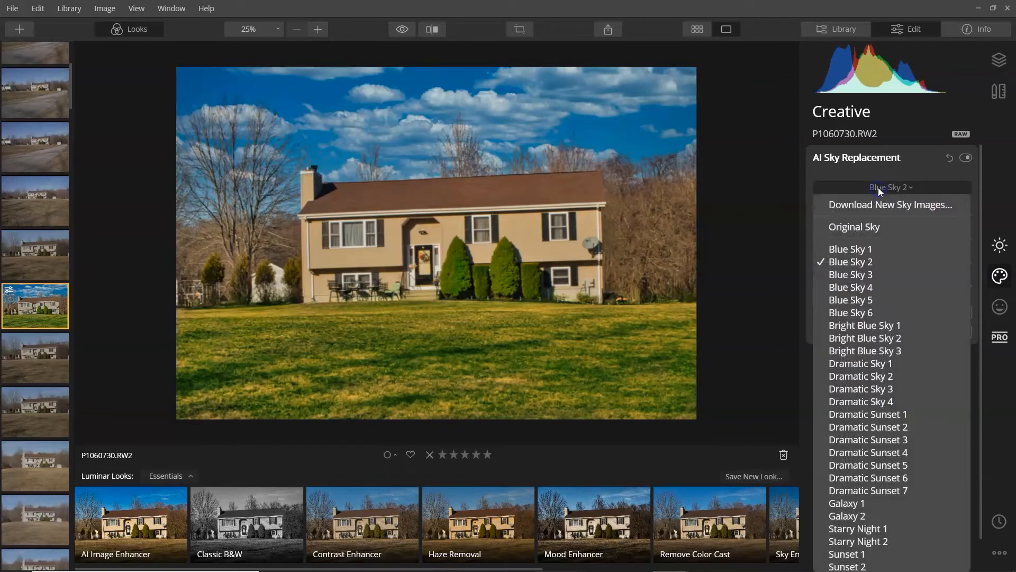
{"action": "left_click", "coordinate": [864, 324]}
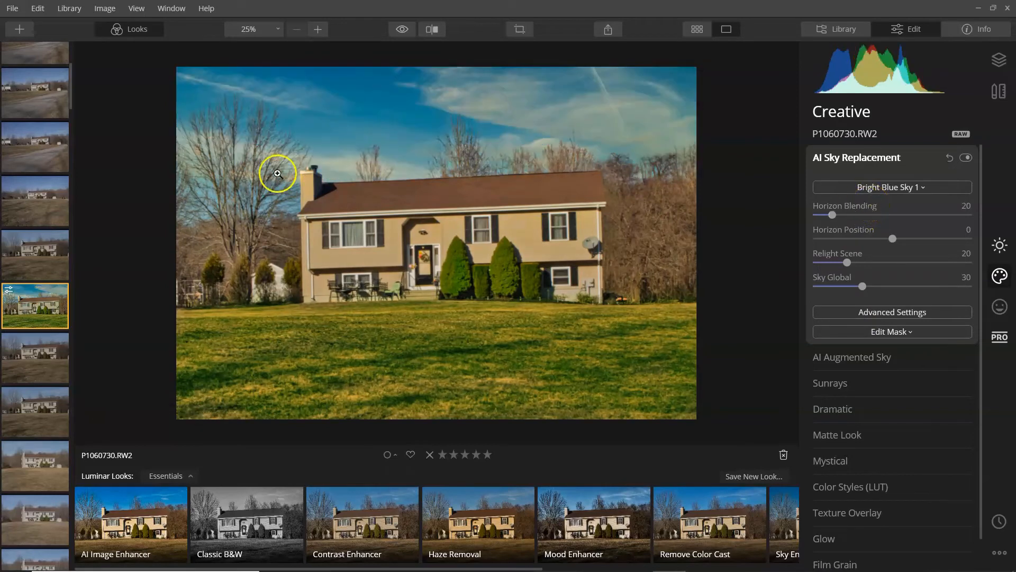
{"action": "scroll", "scroll_direction": "down", "scroll_amount": 3}
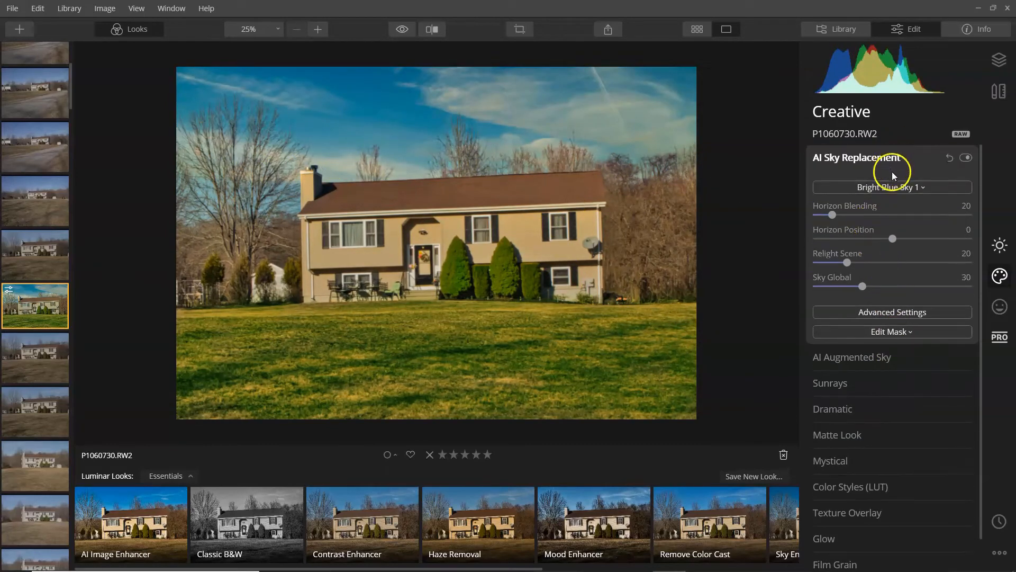
Add the Birds 3 object from AI Augmented Sky and start placing it
{"action": "left_click", "coordinate": [855, 157]}
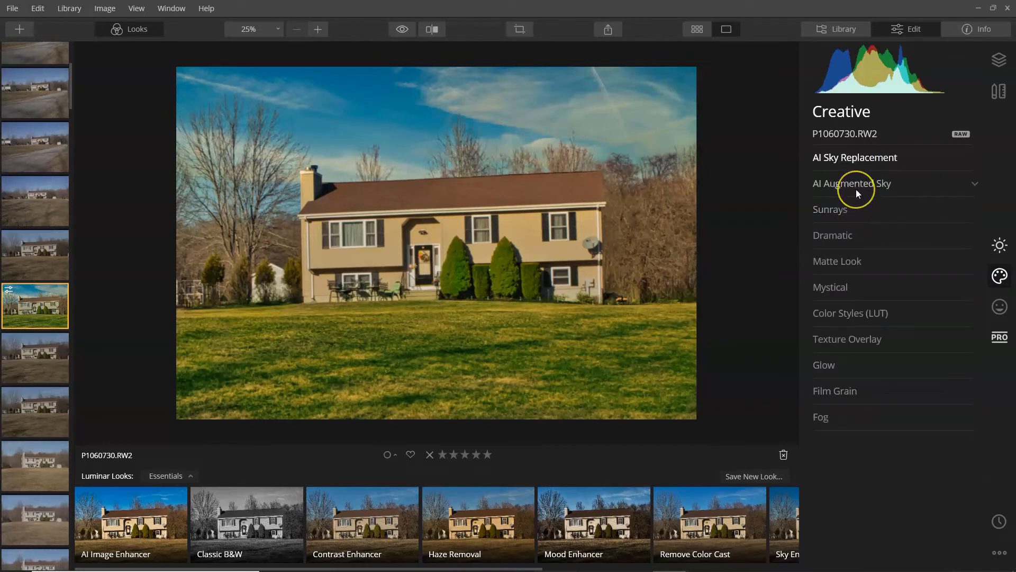
{"action": "left_click", "coordinate": [853, 184]}
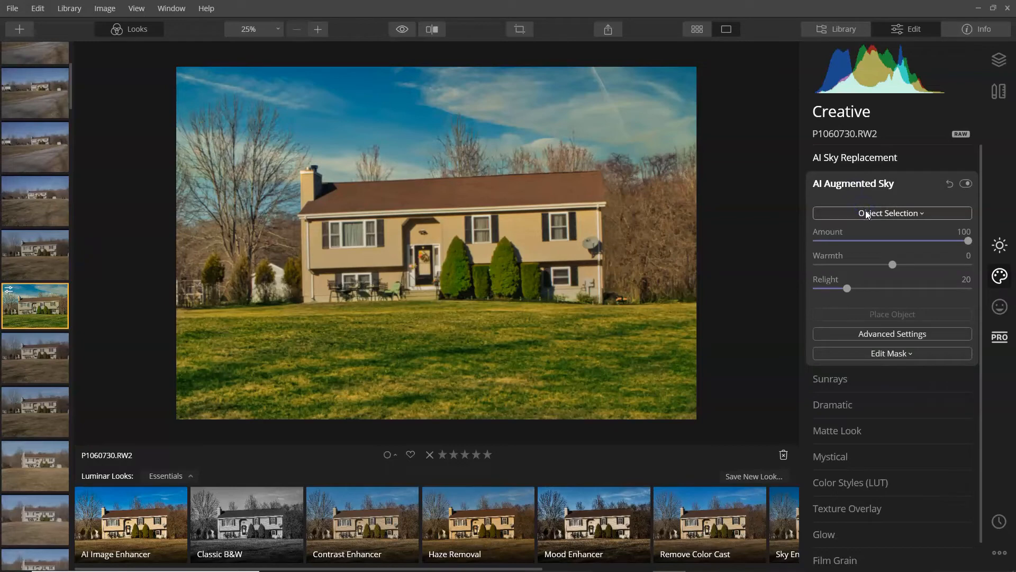
{"action": "left_click", "coordinate": [891, 213]}
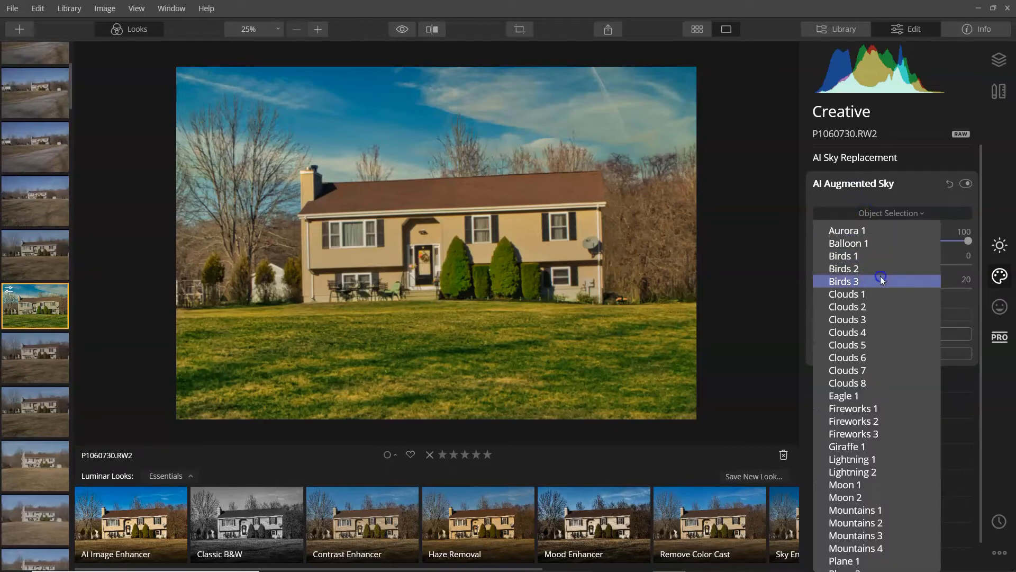
{"action": "left_click", "coordinate": [843, 280]}
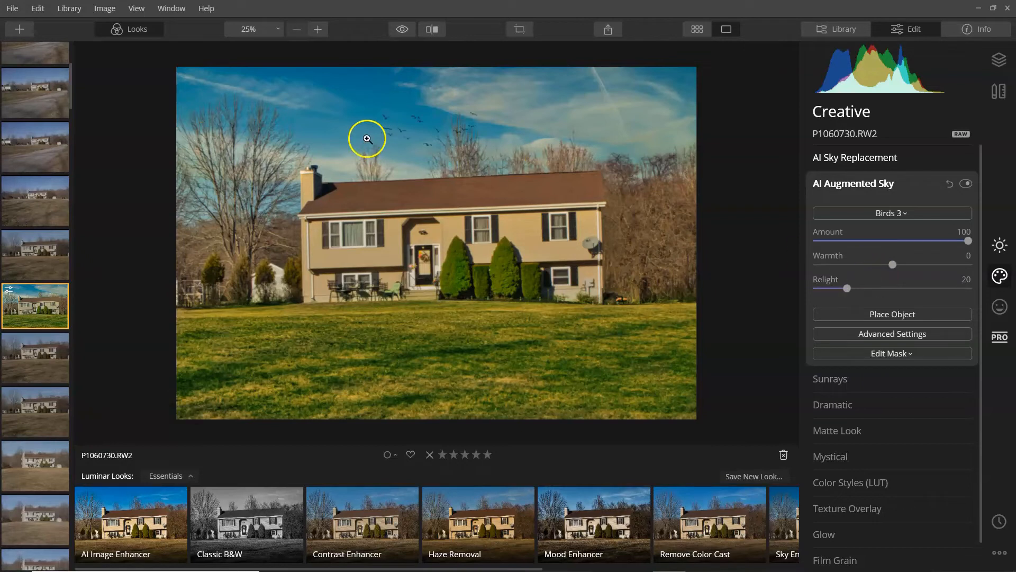
{"action": "mouse_move", "coordinate": [775, 306]}
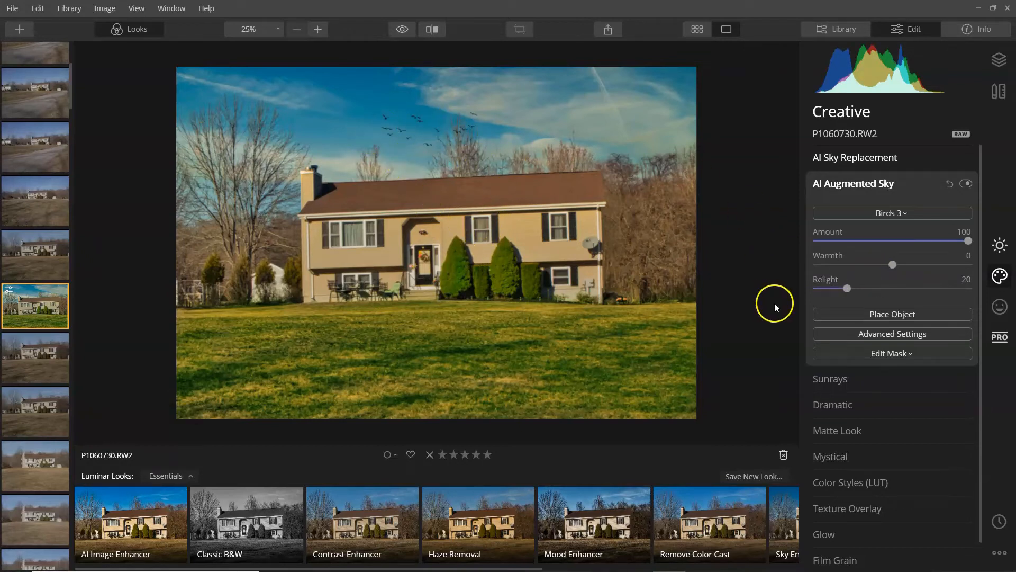
{"action": "left_click", "coordinate": [892, 314]}
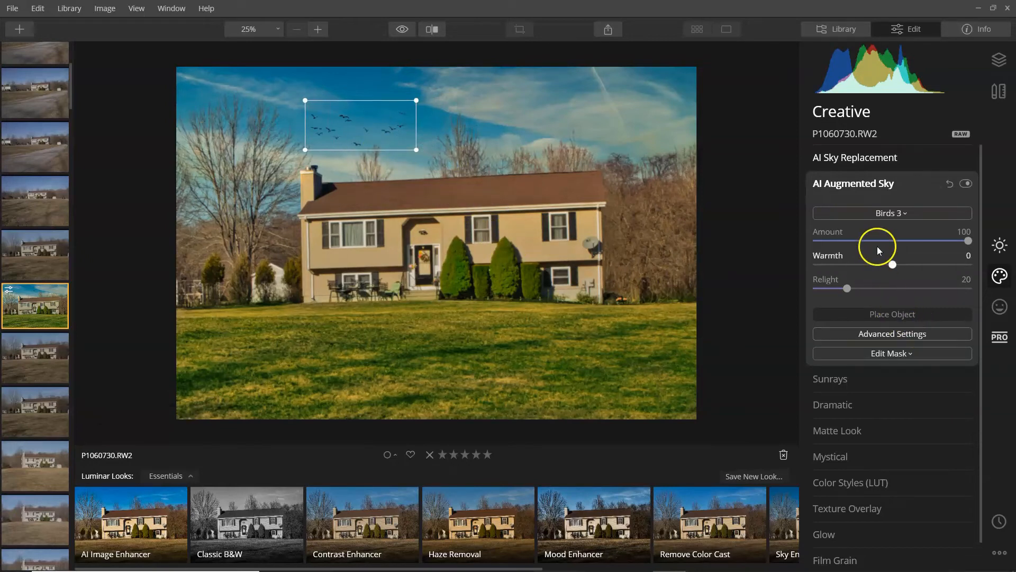
{"action": "mouse_move", "coordinate": [892, 314]}
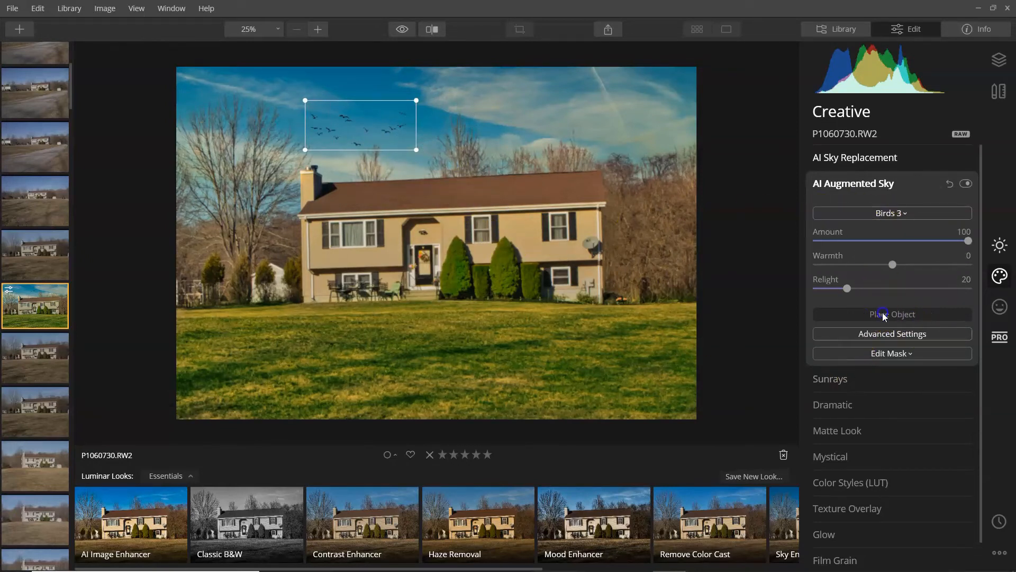
Try the Balloon 1 and Clouds 8 sky objects
{"action": "left_click", "coordinate": [892, 213]}
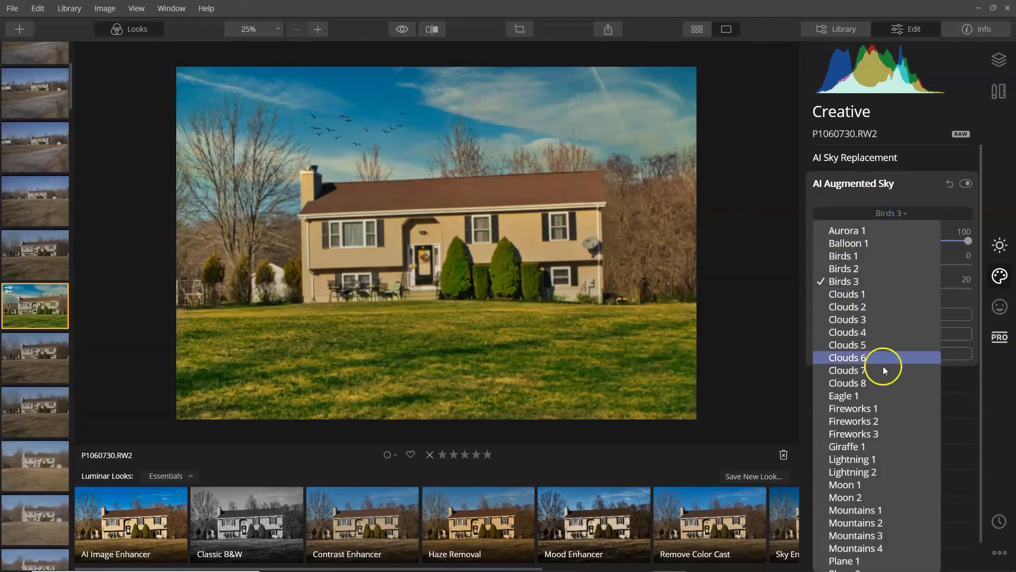
{"action": "mouse_move", "coordinate": [888, 243]}
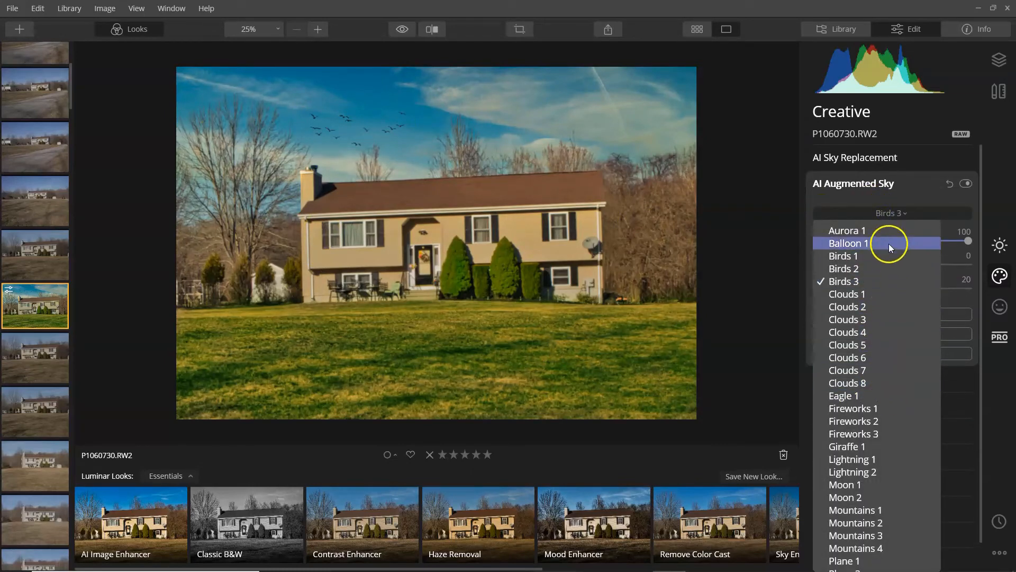
{"action": "left_click", "coordinate": [848, 243]}
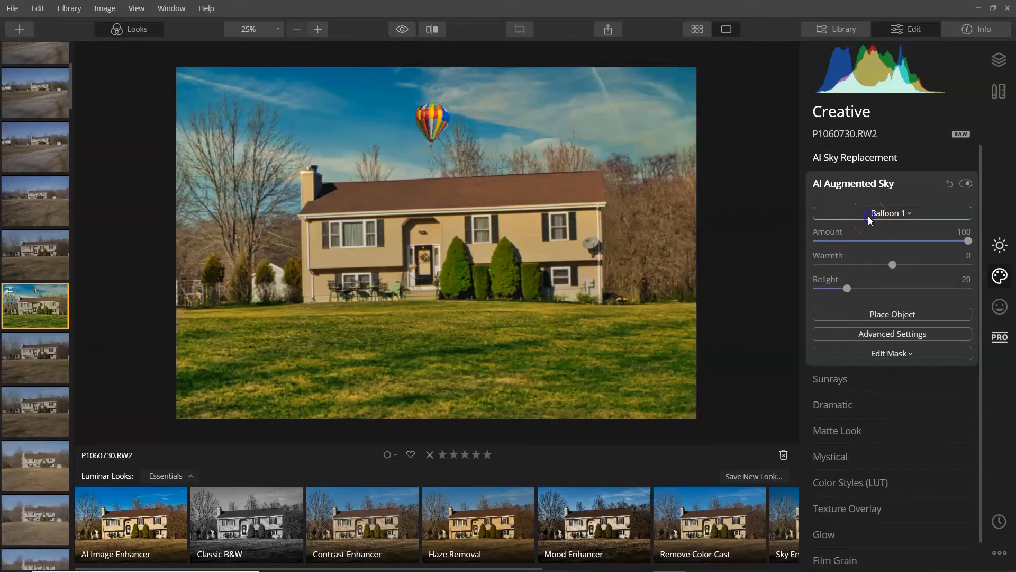
{"action": "left_click", "coordinate": [892, 212]}
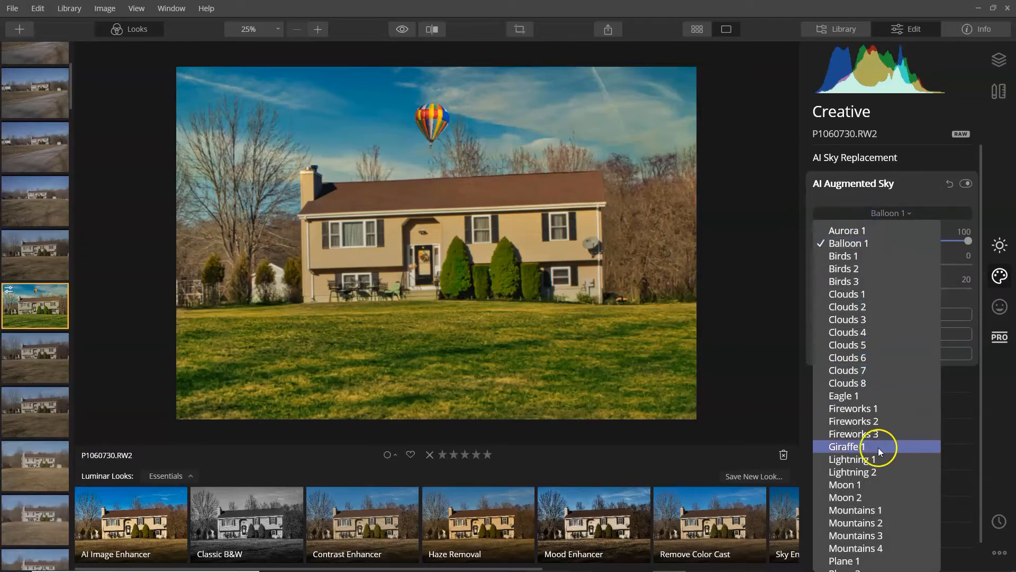
{"action": "left_click", "coordinate": [847, 382]}
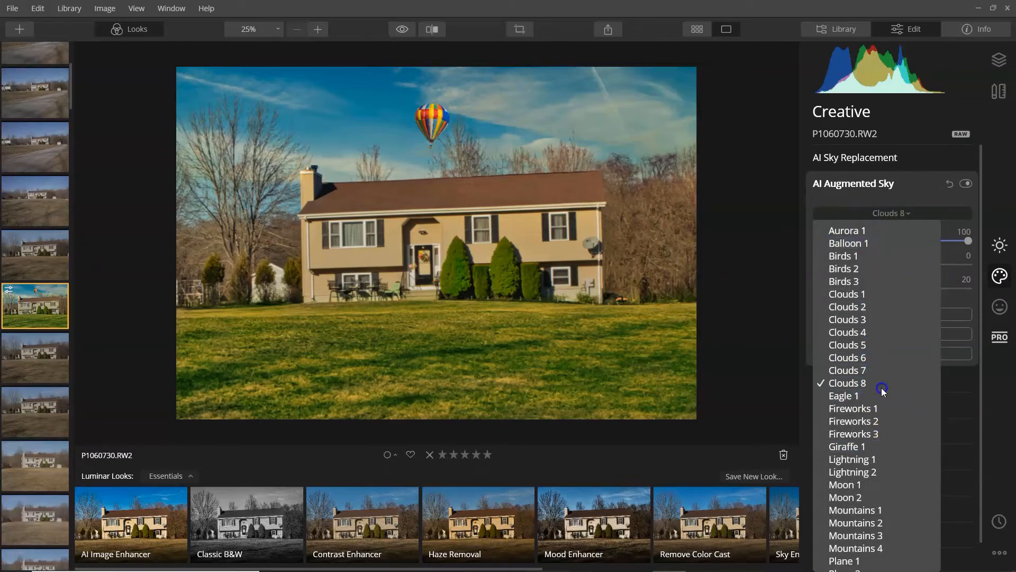
{"action": "left_click", "coordinate": [847, 383]}
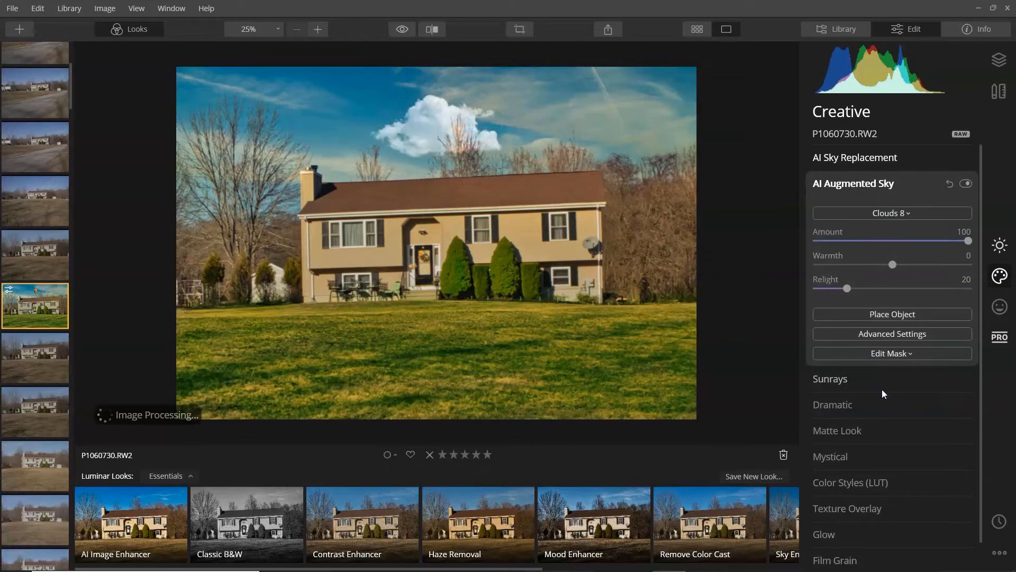
Try Mountains 1, 2 and 3, then reset the augmented sky object
{"action": "left_click", "coordinate": [892, 213]}
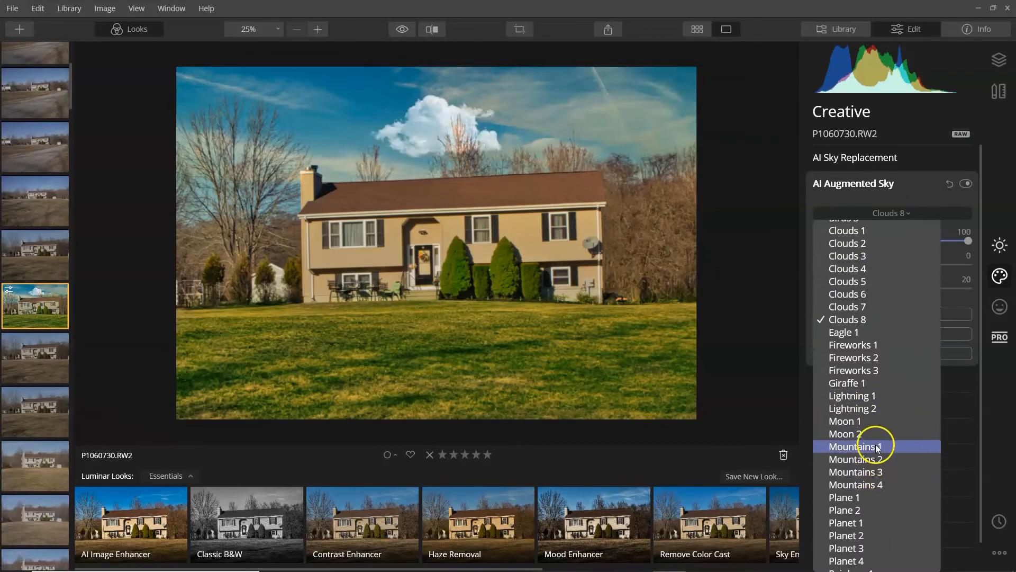
{"action": "left_click", "coordinate": [859, 446]}
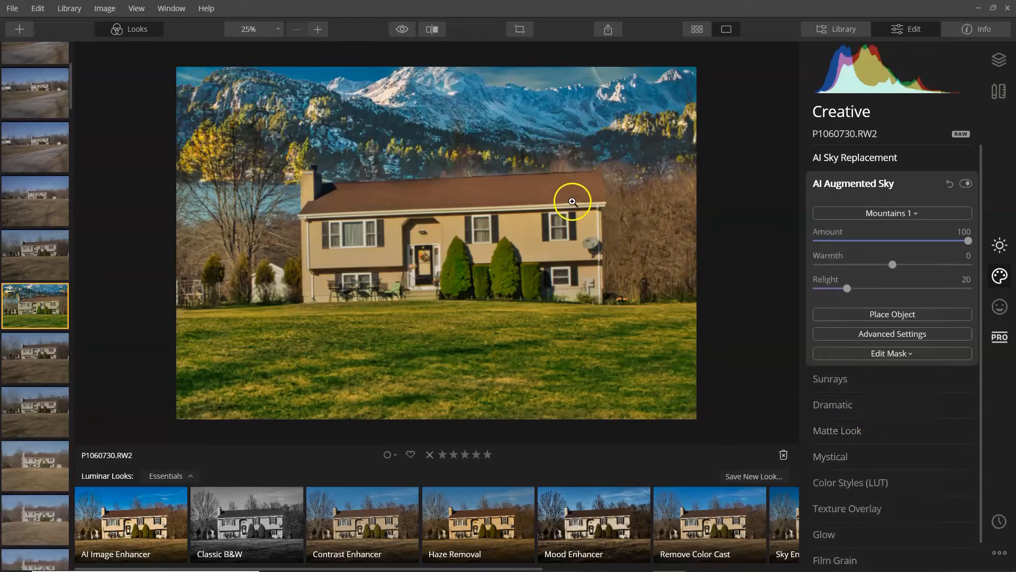
{"action": "mouse_move", "coordinate": [972, 257]}
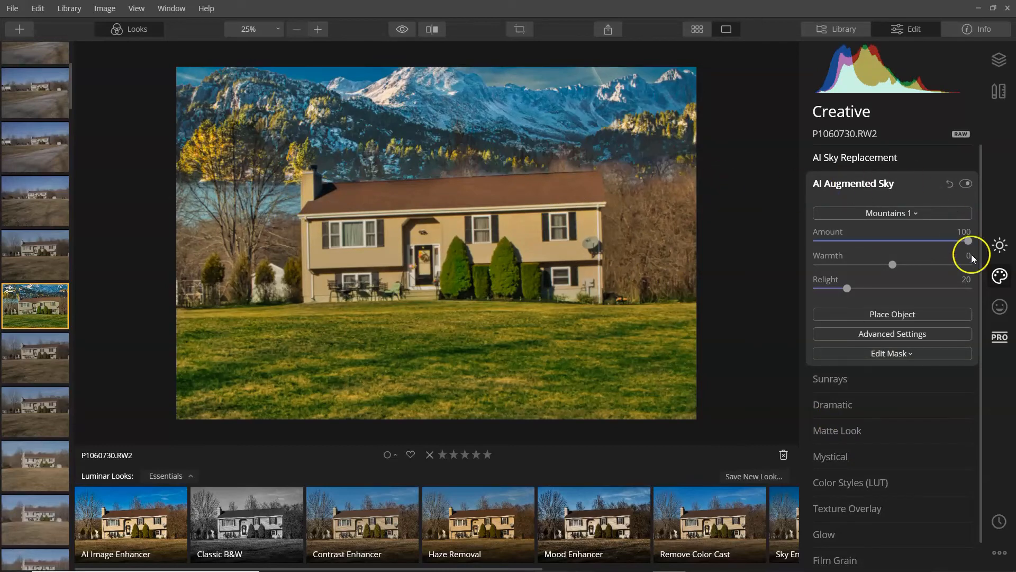
{"action": "left_click", "coordinate": [892, 213]}
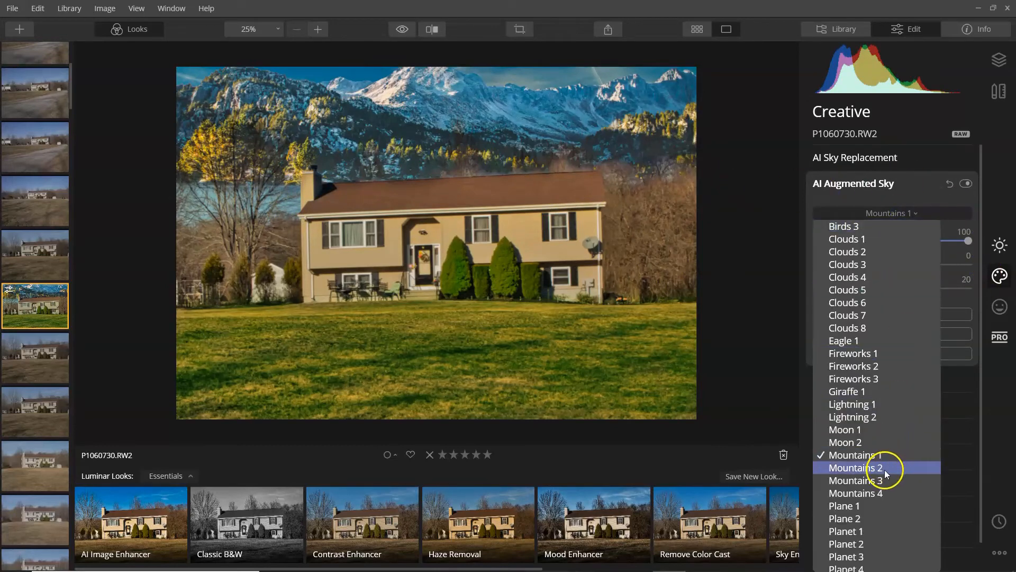
{"action": "left_click", "coordinate": [855, 468]}
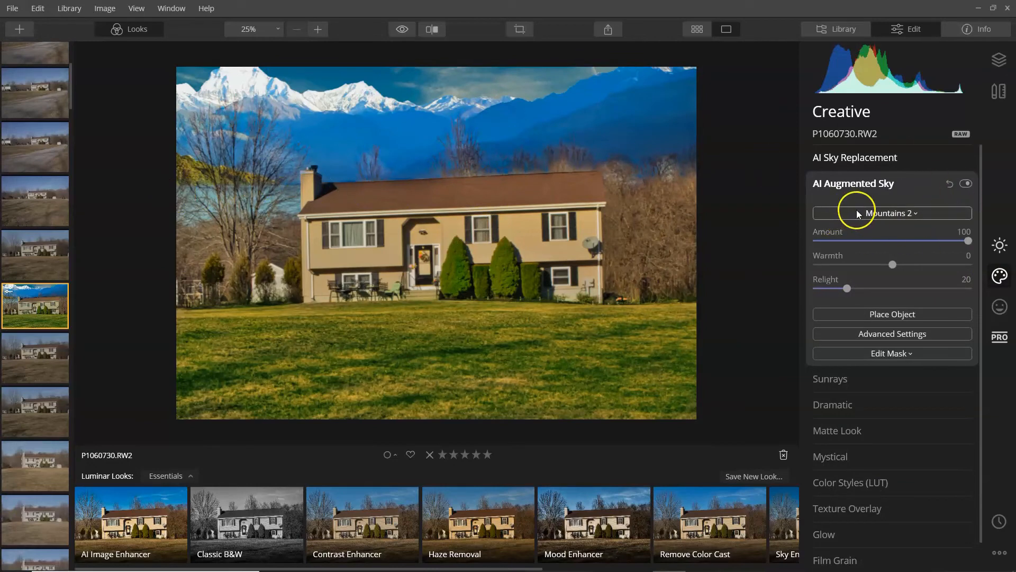
{"action": "left_click", "coordinate": [891, 212]}
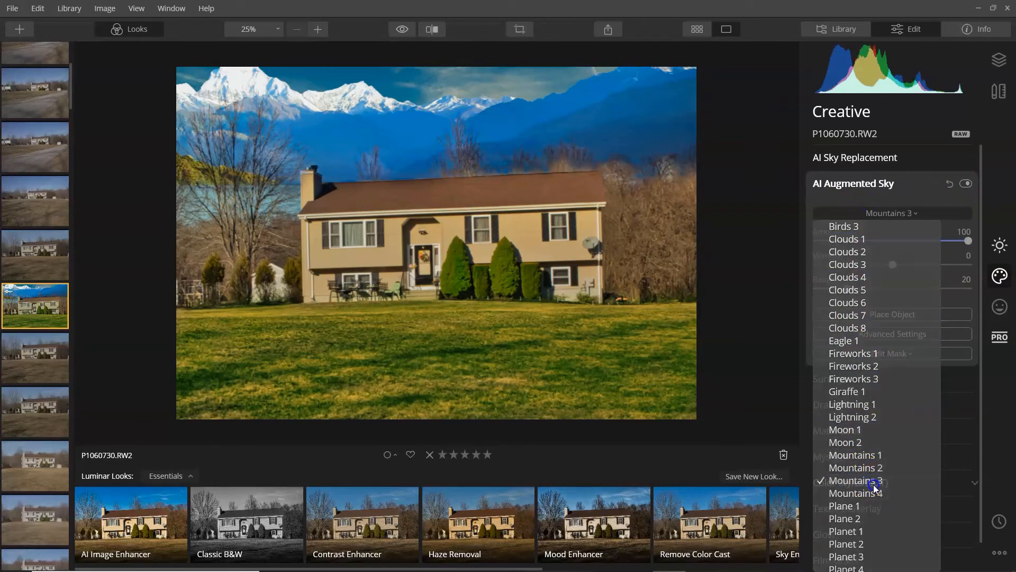
{"action": "left_click", "coordinate": [856, 481]}
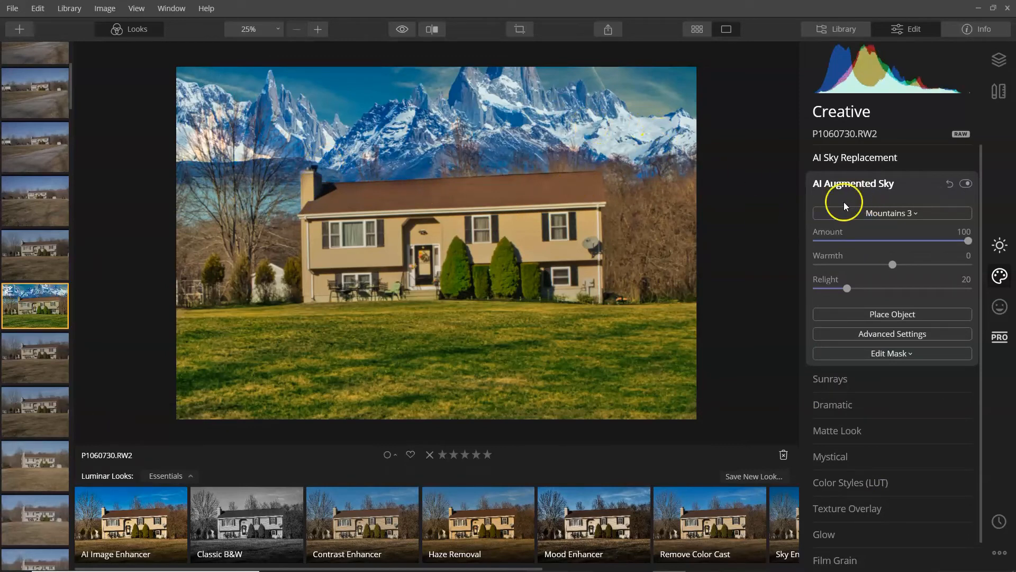
{"action": "mouse_move", "coordinate": [702, 208]}
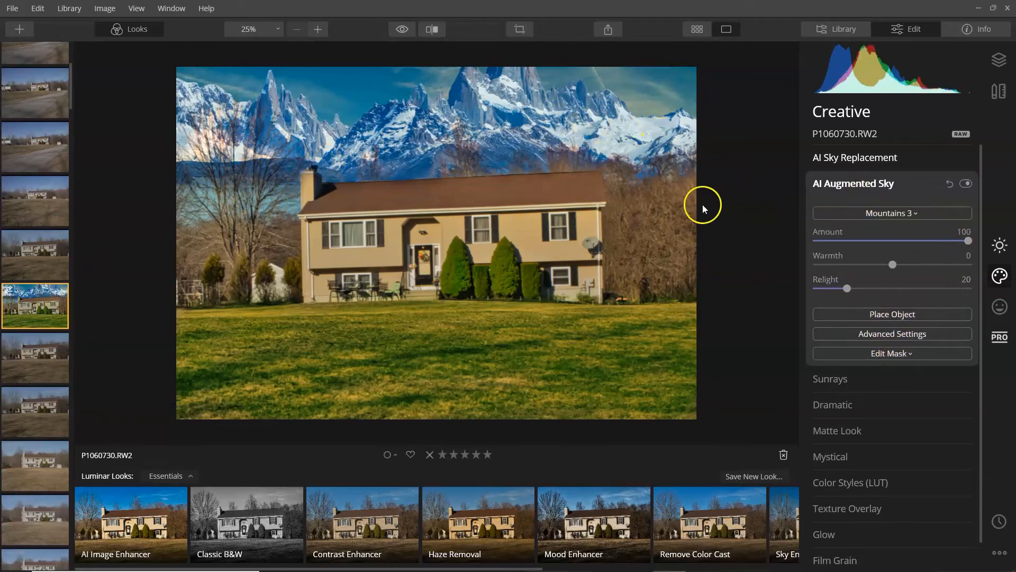
{"action": "left_click", "coordinate": [891, 314]}
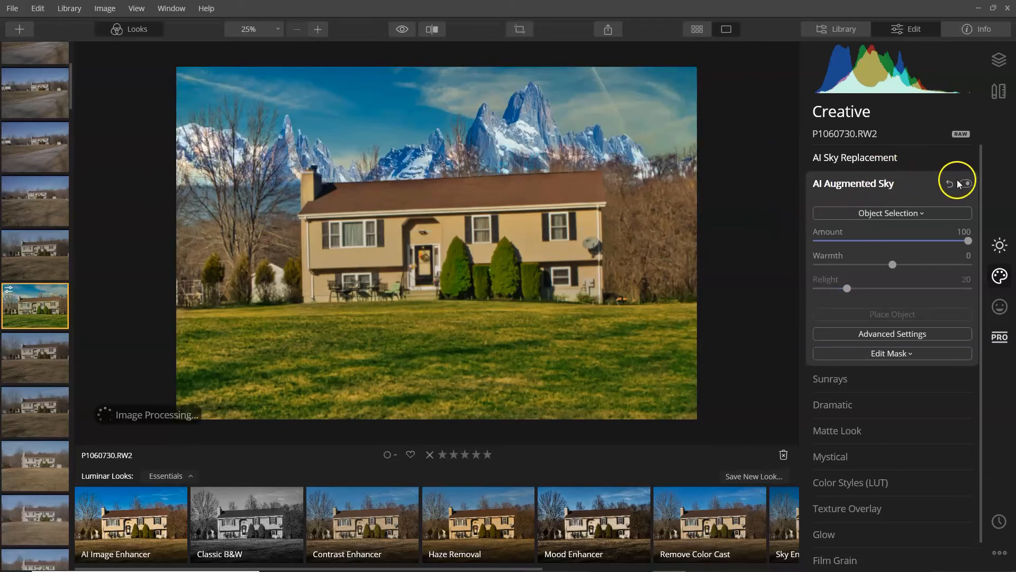
Close the sky objects list and collapse the AI Augmented Sky panel
{"action": "left_click", "coordinate": [892, 213]}
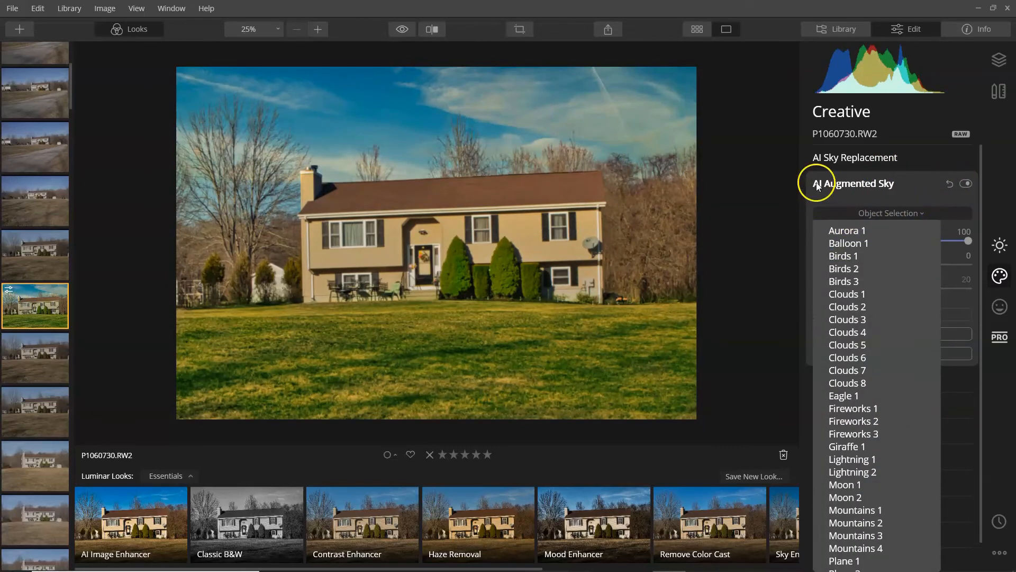
{"action": "left_click", "coordinate": [852, 184]}
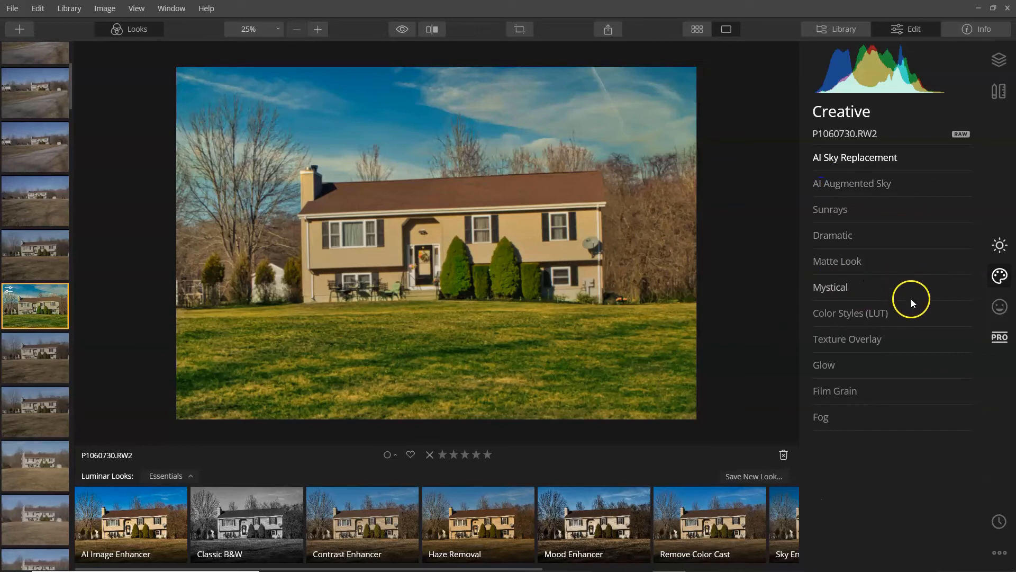
{"action": "mouse_move", "coordinate": [510, 236]}
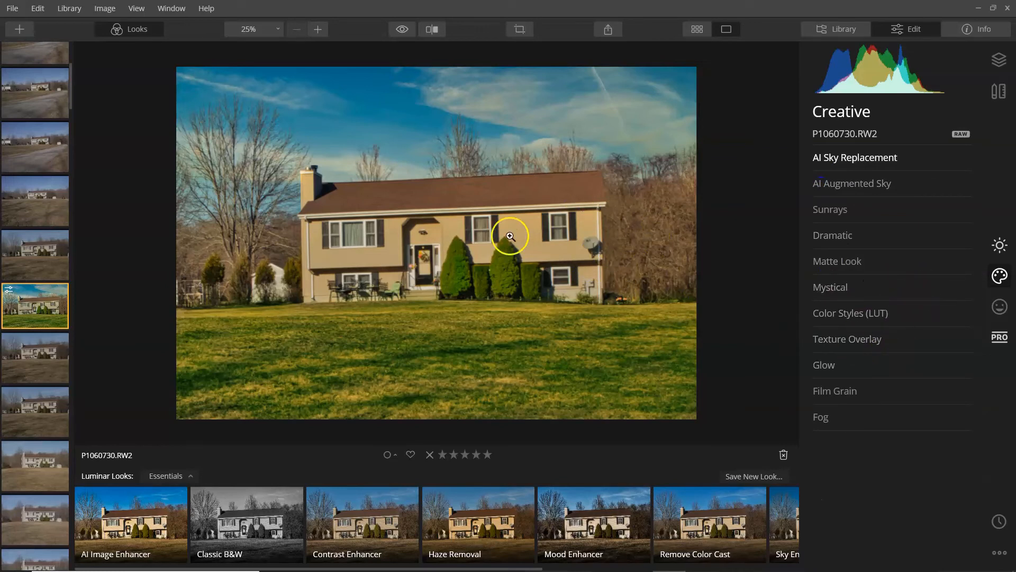
{"action": "mouse_move", "coordinate": [1009, 179]}
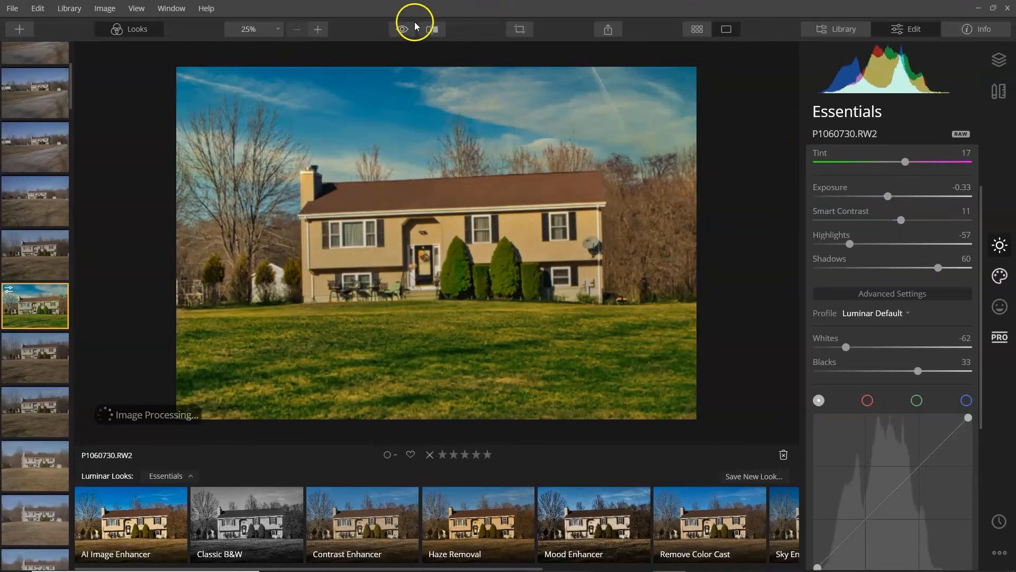
{"action": "left_click", "coordinate": [433, 29]}
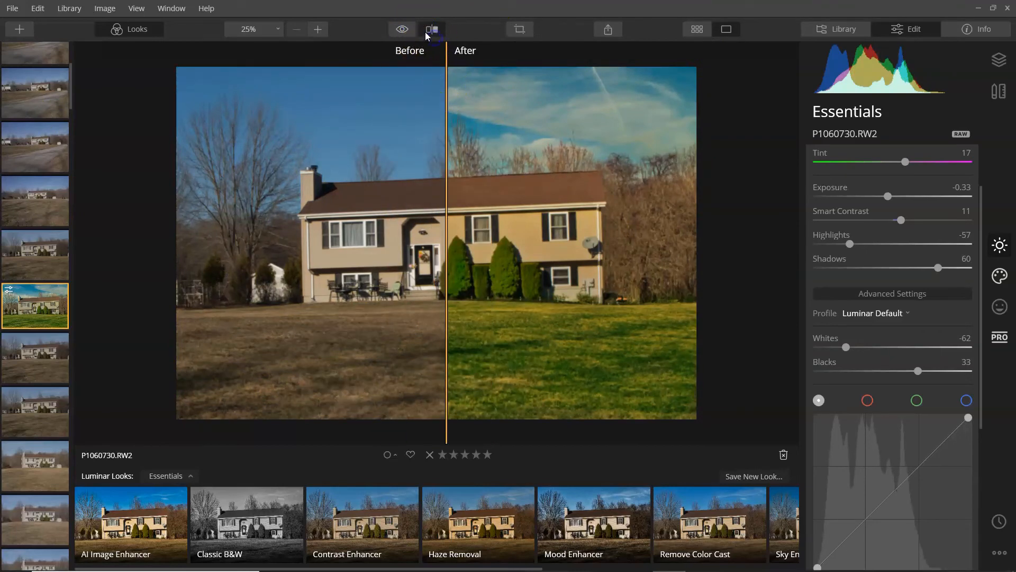
{"action": "left_click", "coordinate": [432, 29]}
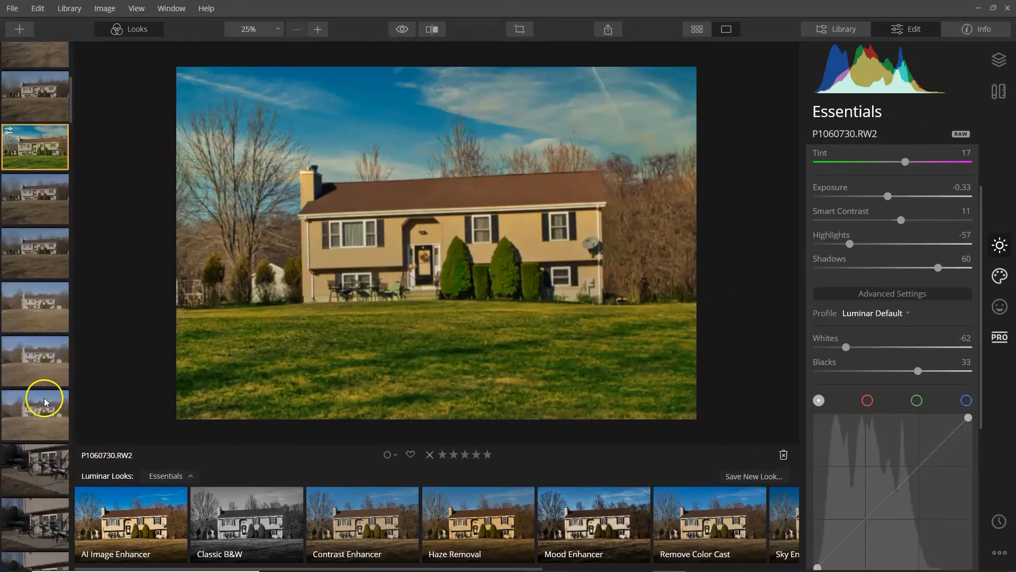
Open the kitchen photo and set Highlights -76, Shadows 53, Whites -39, Blacks 62, AI Accent 38
{"action": "scroll", "scroll_direction": "down", "scroll_amount": 3}
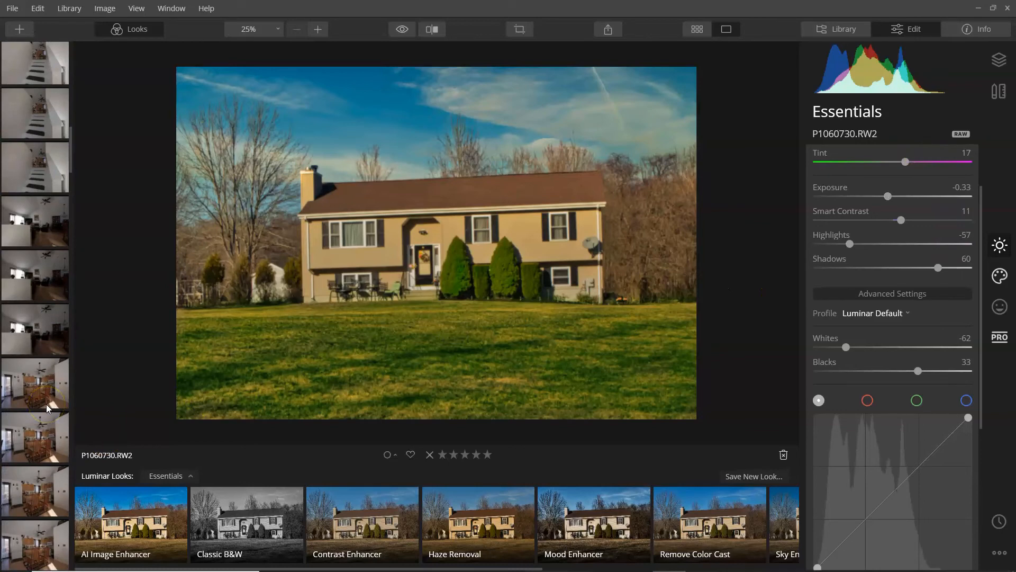
{"action": "left_click", "coordinate": [35, 305]}
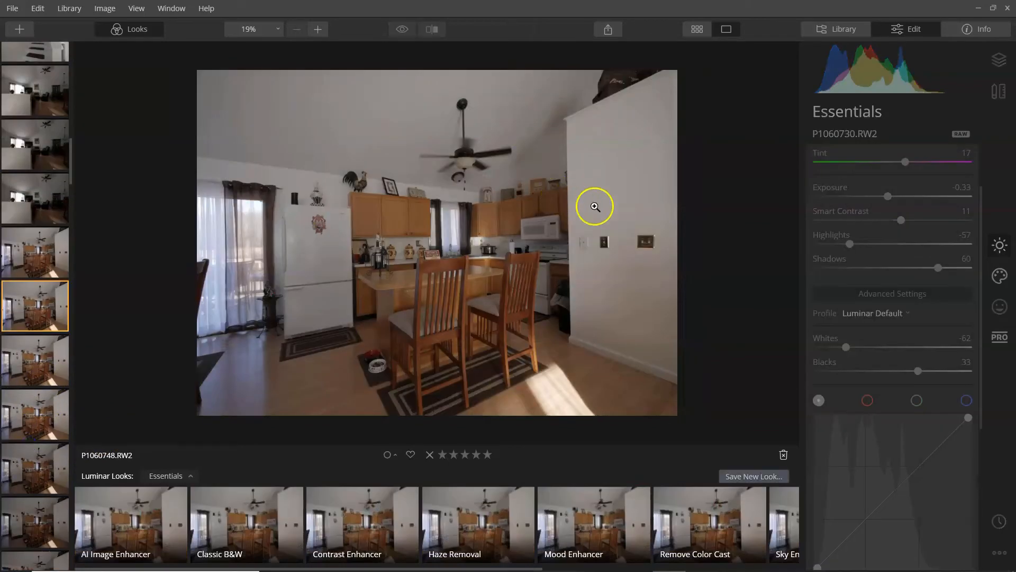
{"action": "mouse_move", "coordinate": [535, 211]}
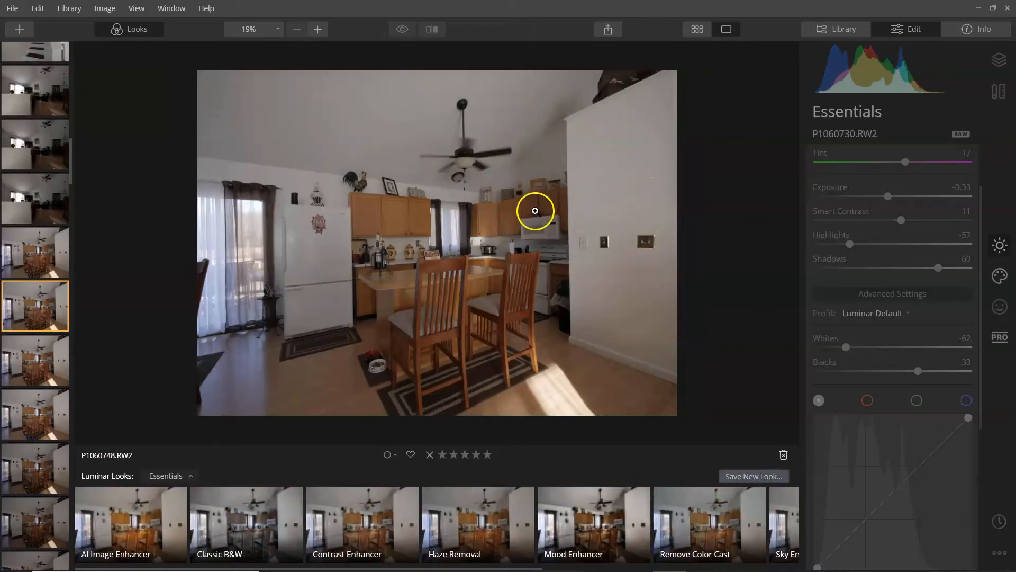
{"action": "mouse_move", "coordinate": [916, 121]}
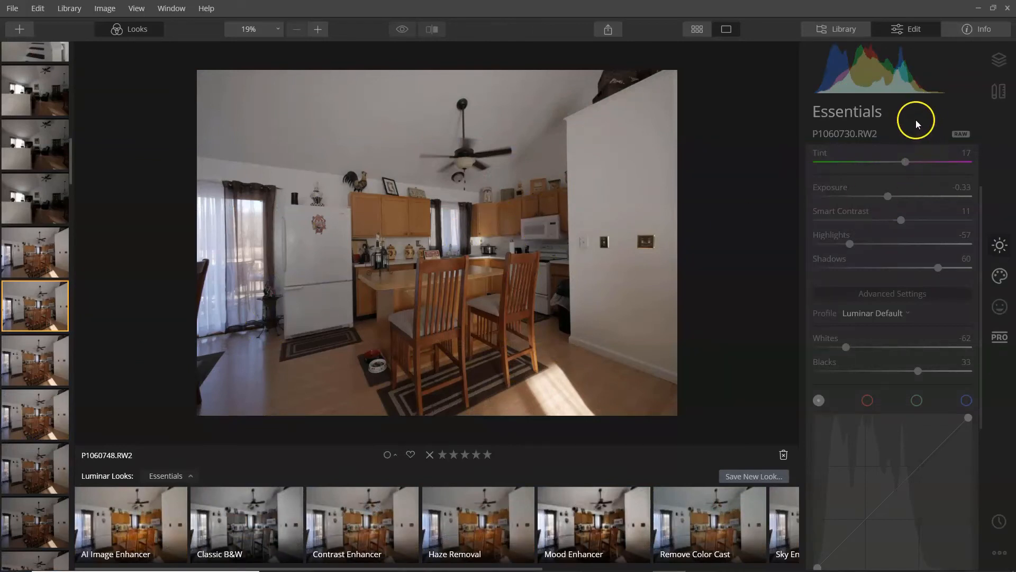
{"action": "mouse_move", "coordinate": [849, 251]}
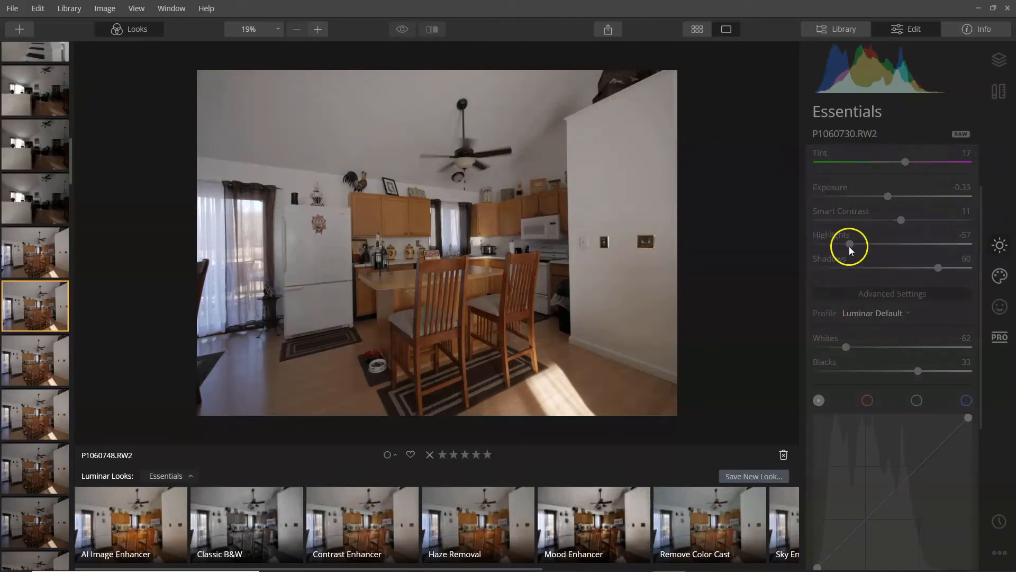
{"action": "mouse_move", "coordinate": [1000, 245]}
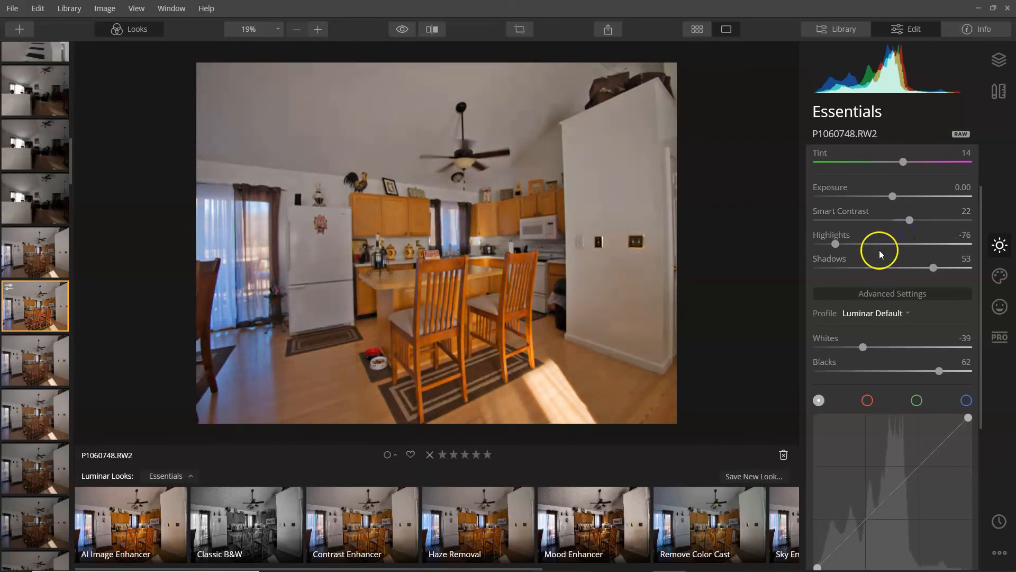
{"action": "scroll", "scroll_direction": "down", "scroll_amount": 3}
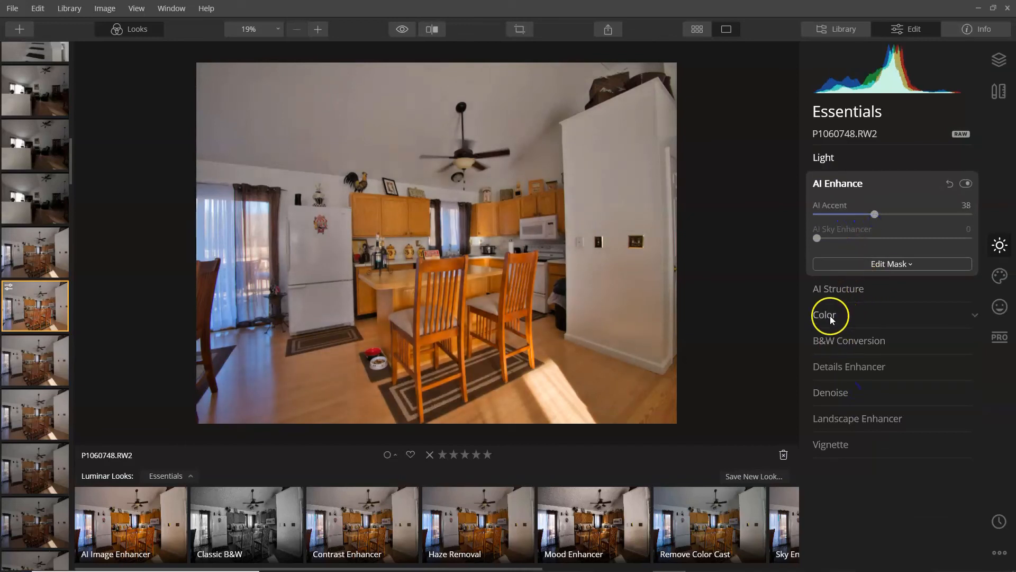
Peek at Color, expand Details Enhancer with Sharpen 8, and cancel the Save New Look dialog
{"action": "left_click", "coordinate": [825, 315]}
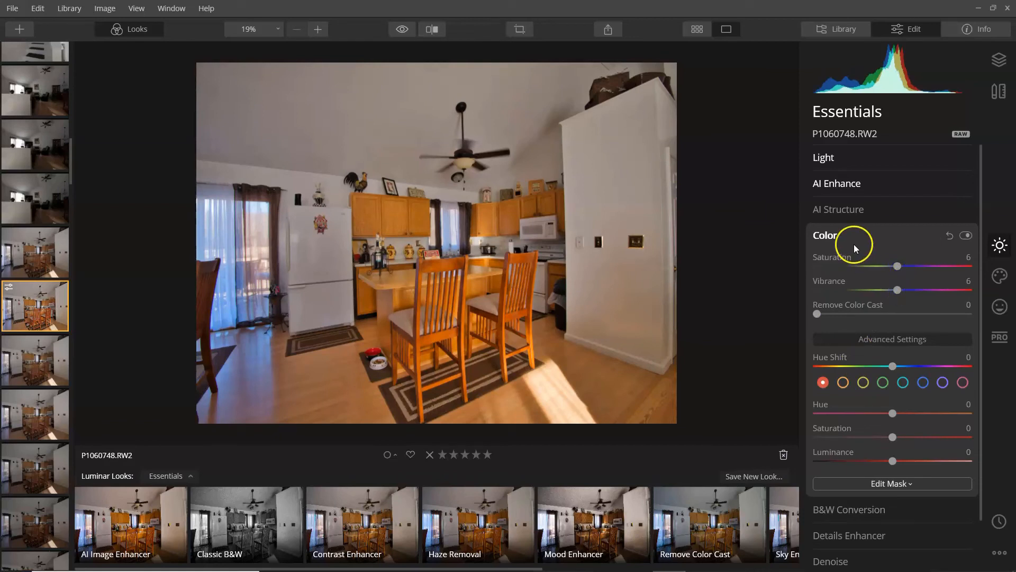
{"action": "left_click", "coordinate": [825, 234]}
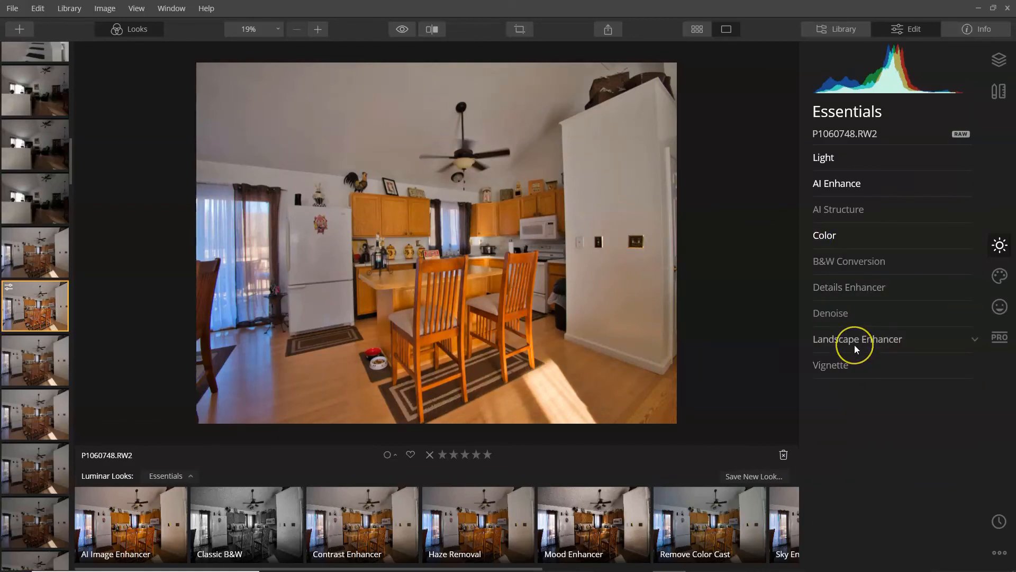
{"action": "left_click", "coordinate": [850, 286]}
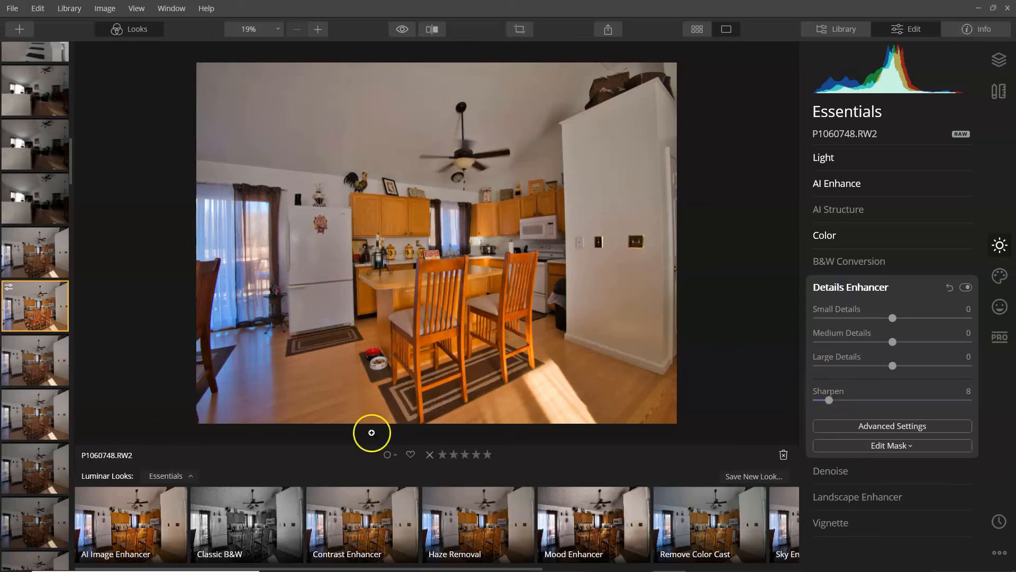
{"action": "mouse_move", "coordinate": [751, 482]}
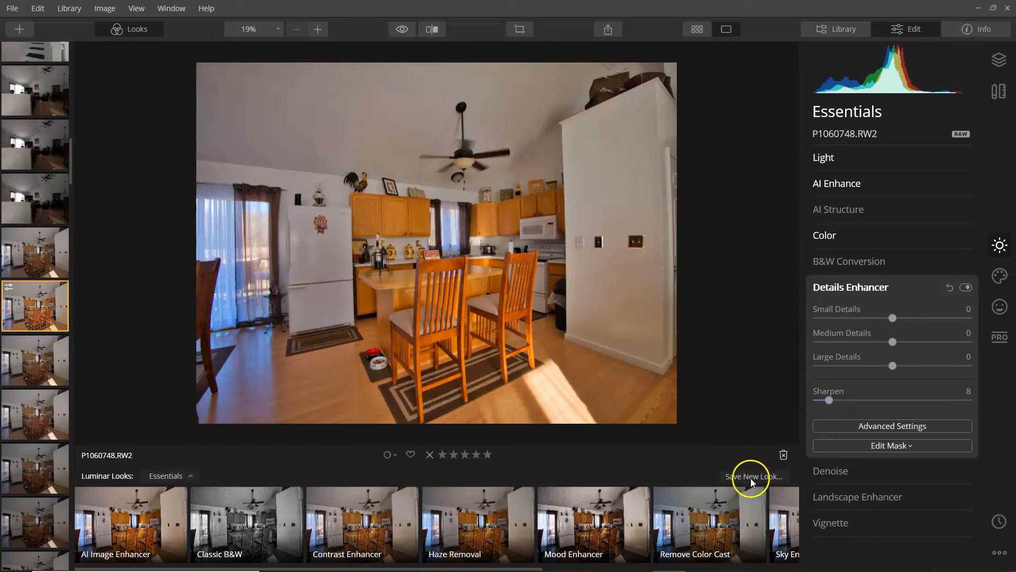
{"action": "left_click", "coordinate": [753, 475]}
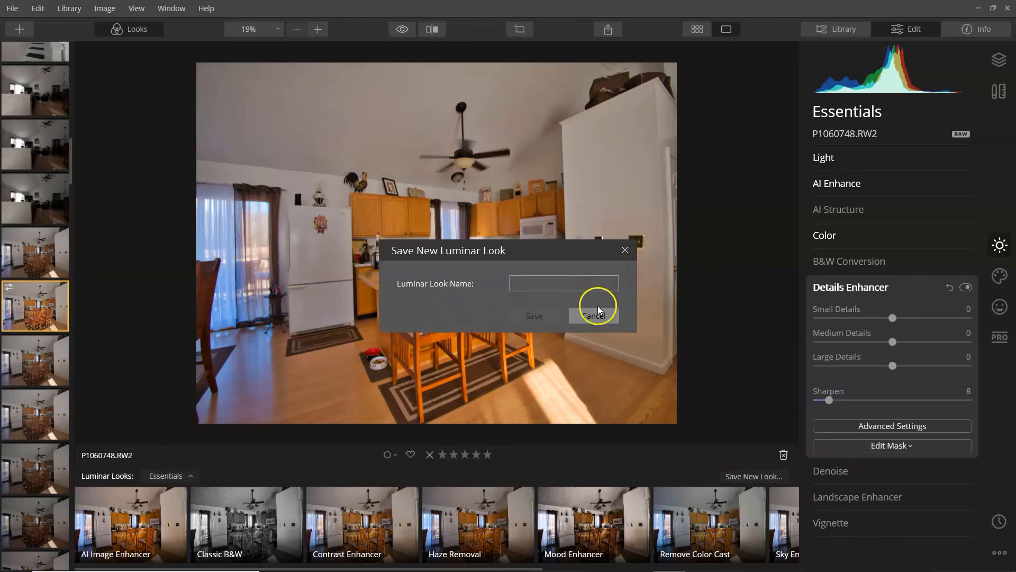
{"action": "left_click", "coordinate": [593, 315]}
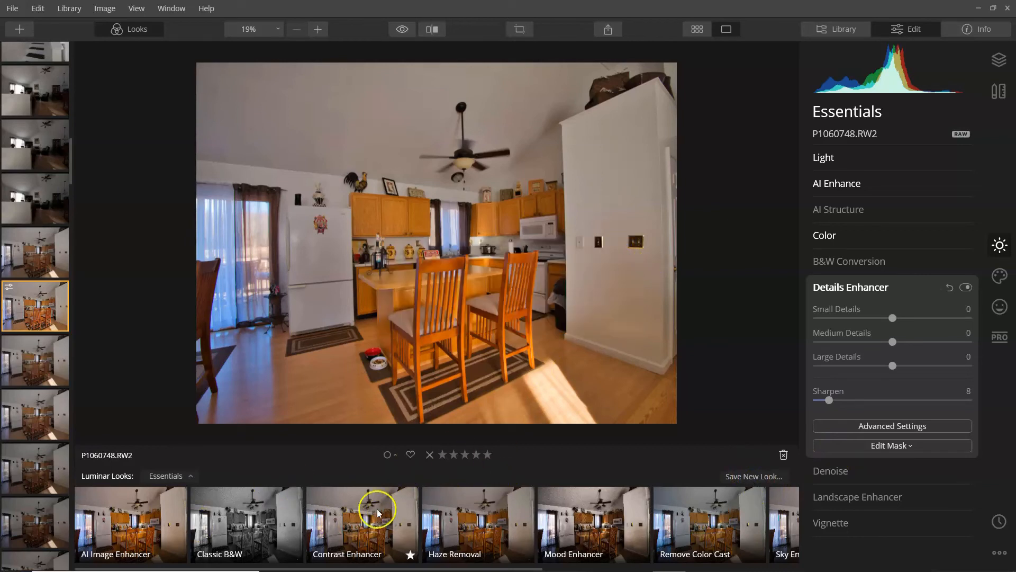
Choose the Lifestyle looks, try Beautiful Sunset, then apply Day at the Beach
{"action": "left_click", "coordinate": [169, 475]}
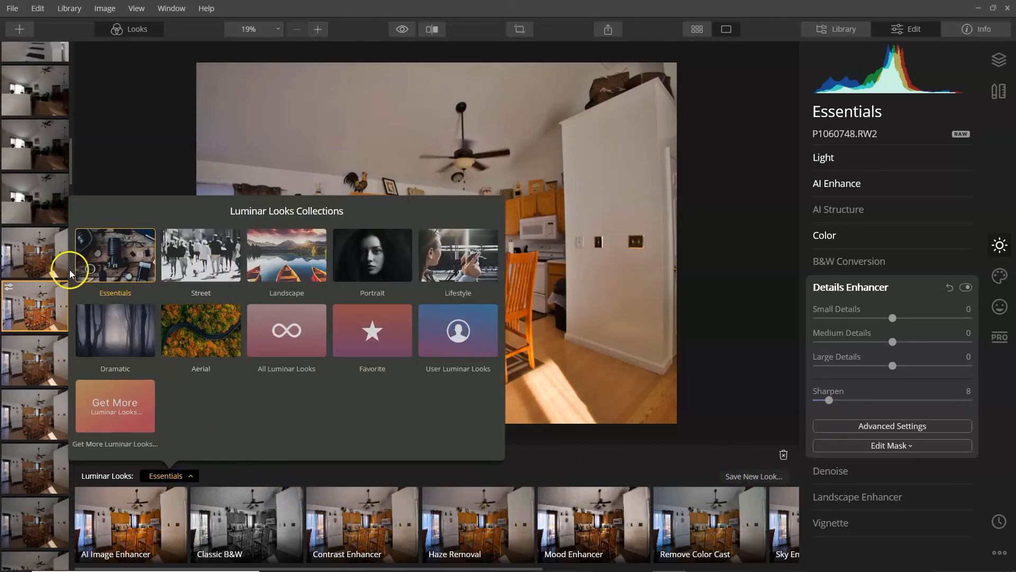
{"action": "left_click", "coordinate": [457, 255]}
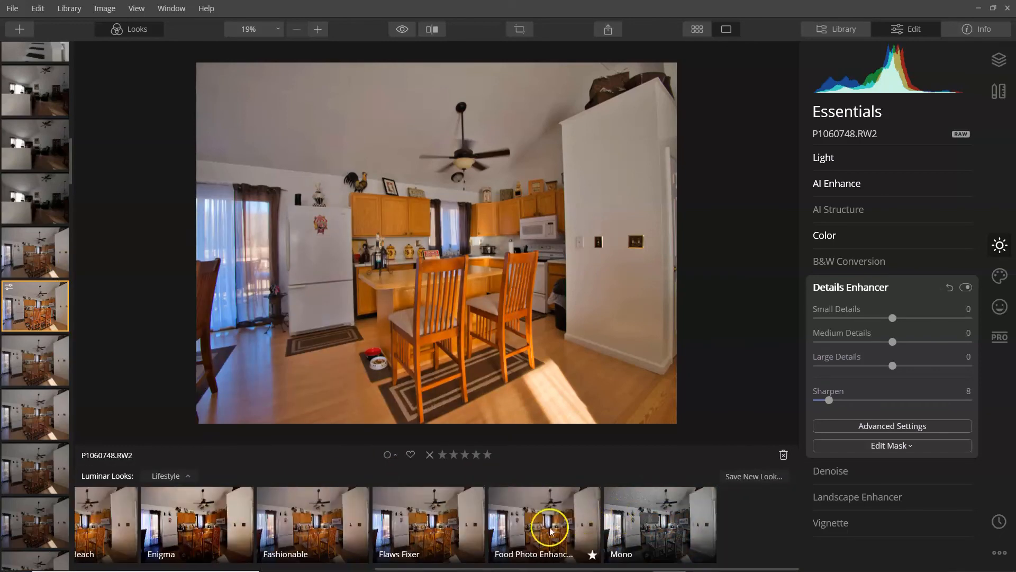
{"action": "mouse_move", "coordinate": [573, 532]}
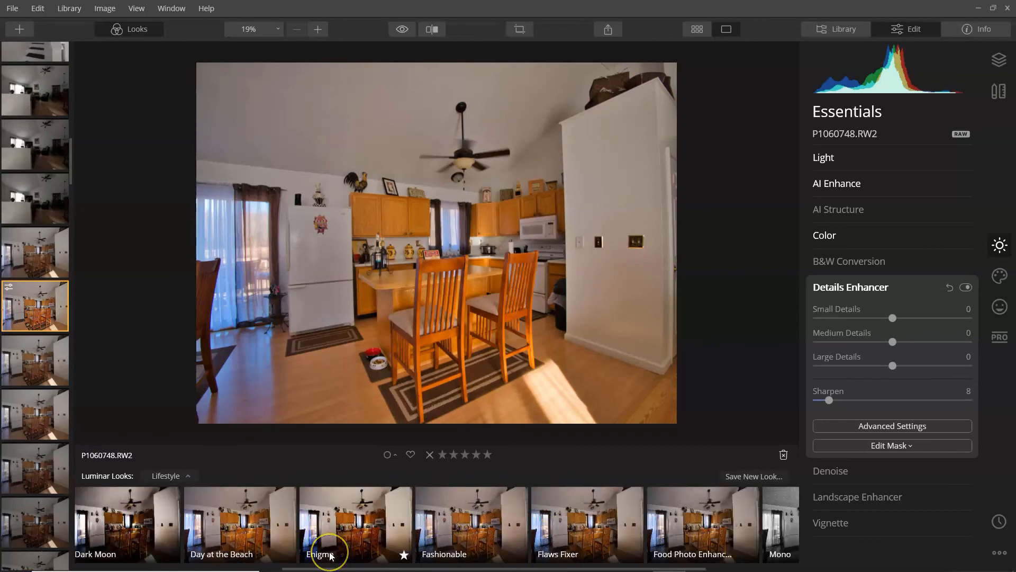
{"action": "scroll", "scroll_direction": "left", "scroll_amount": 3}
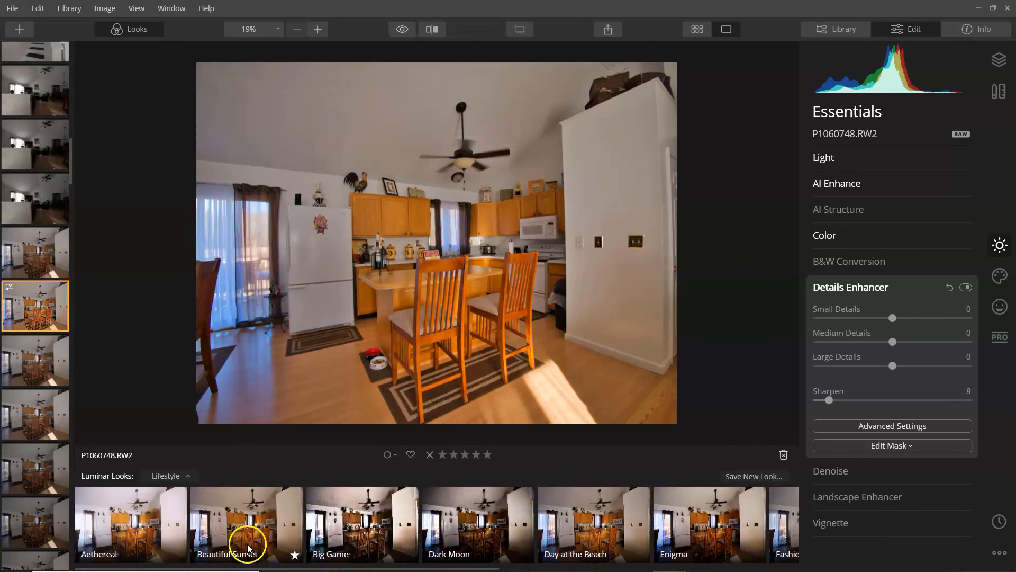
{"action": "left_click", "coordinate": [246, 524]}
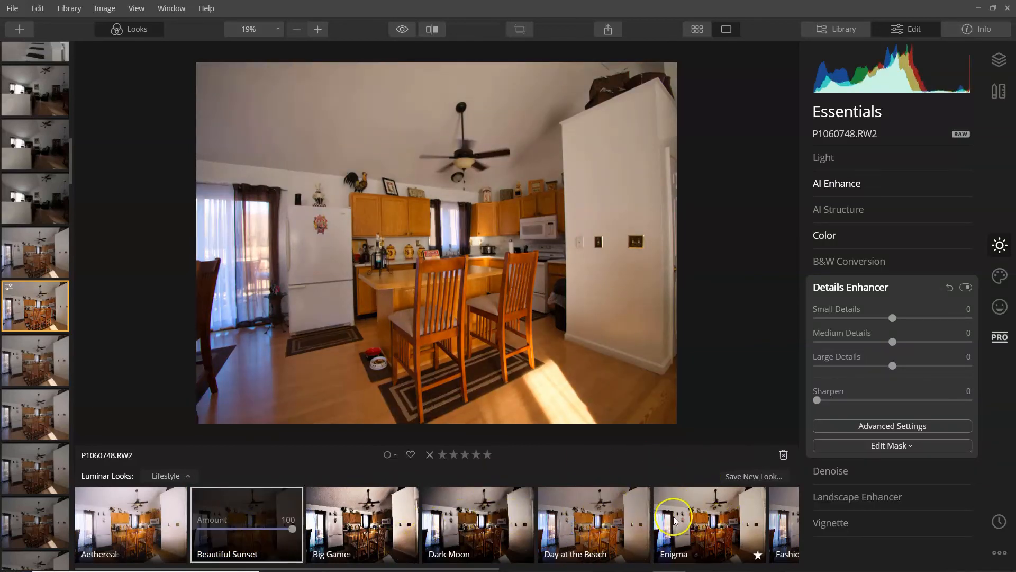
{"action": "left_click", "coordinate": [592, 523]}
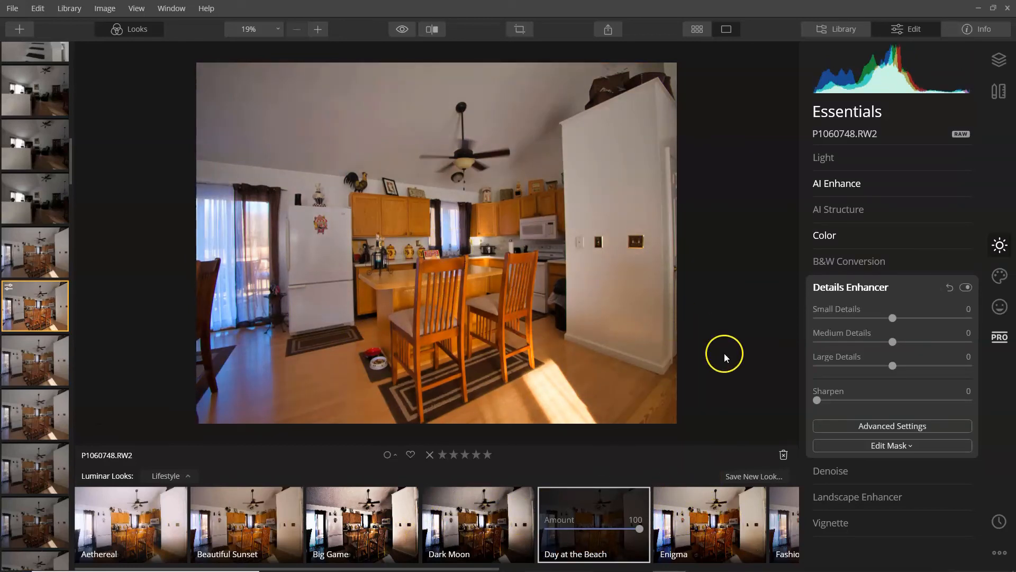
{"action": "mouse_move", "coordinate": [838, 323]}
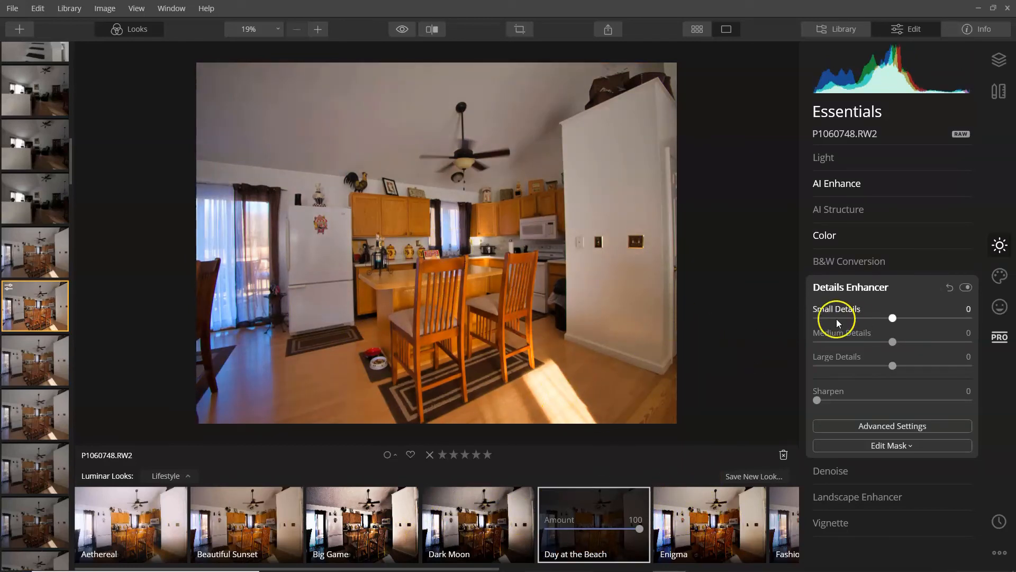
{"action": "mouse_move", "coordinate": [762, 292]}
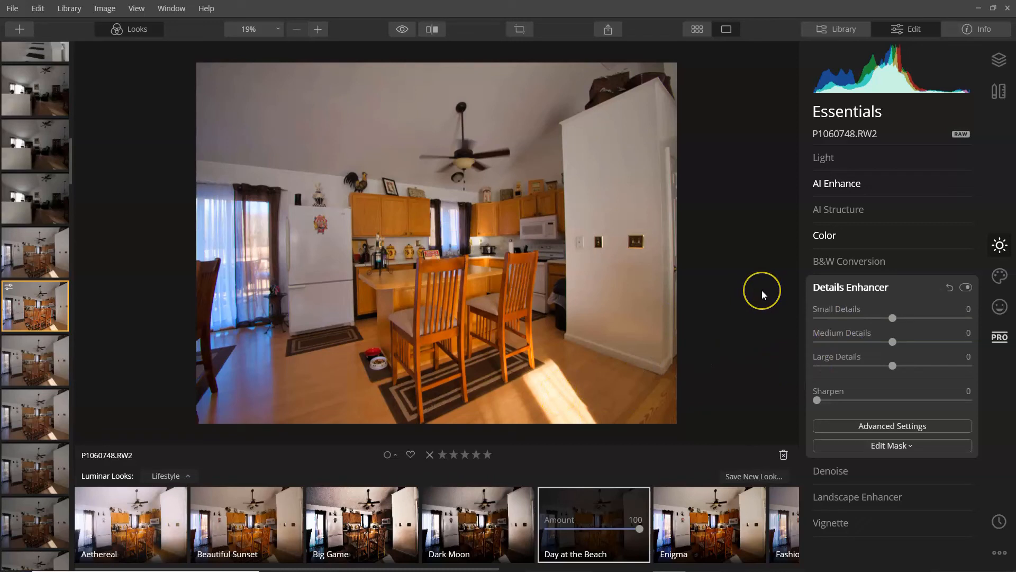
{"action": "mouse_move", "coordinate": [763, 295]}
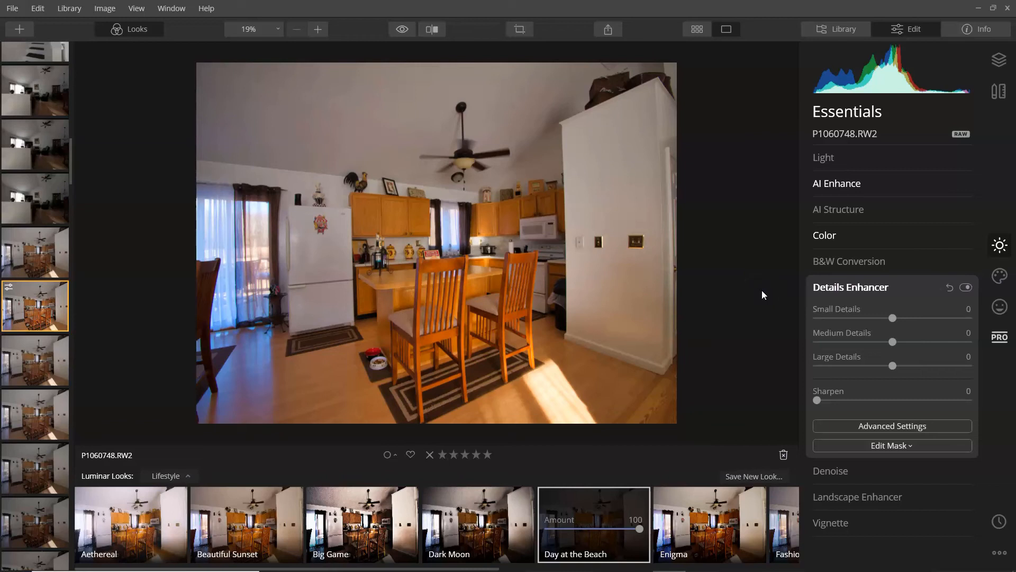
{"action": "mouse_move", "coordinate": [999, 246]}
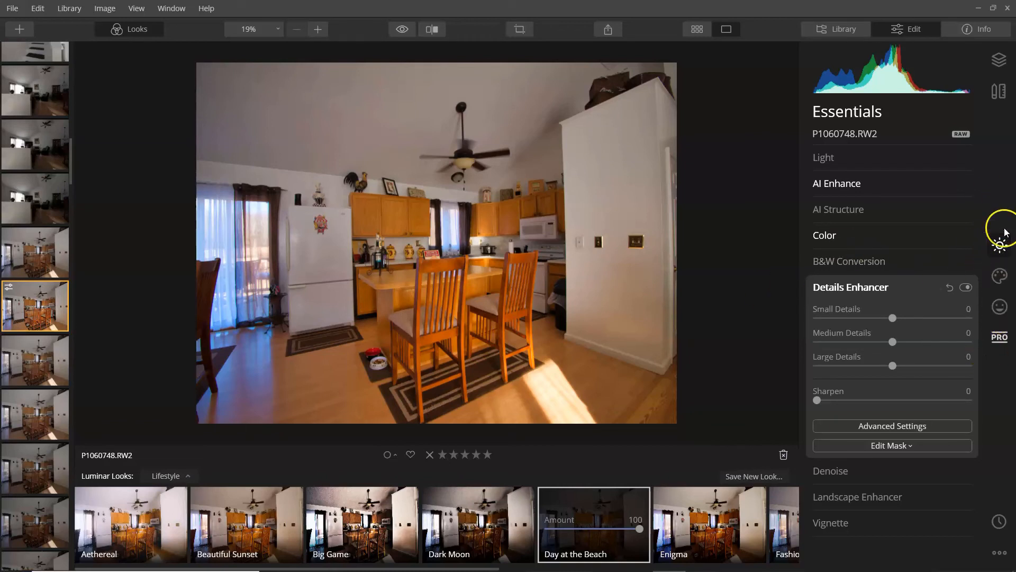
{"action": "mouse_move", "coordinate": [932, 180]}
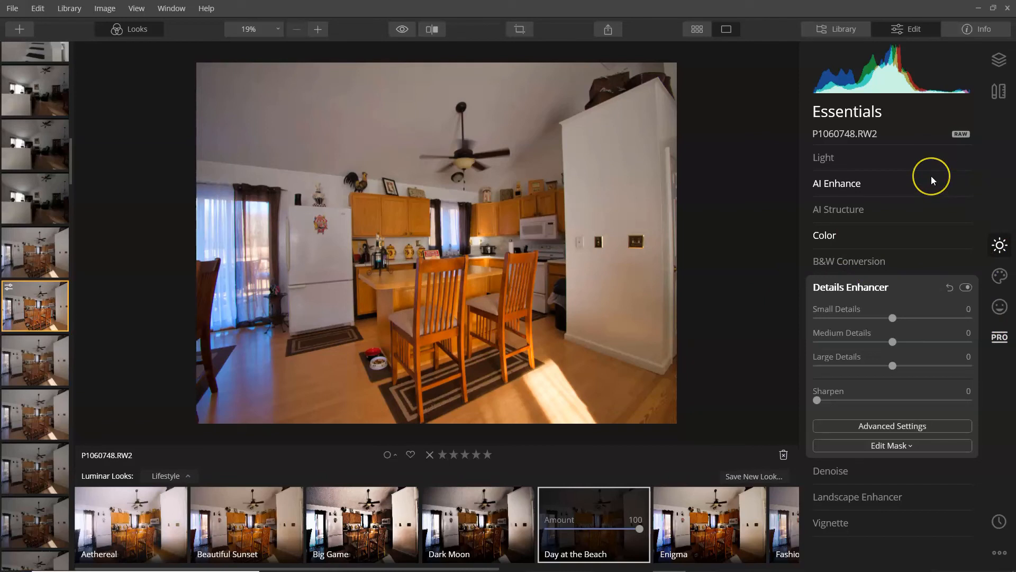
{"action": "mouse_move", "coordinate": [932, 180]}
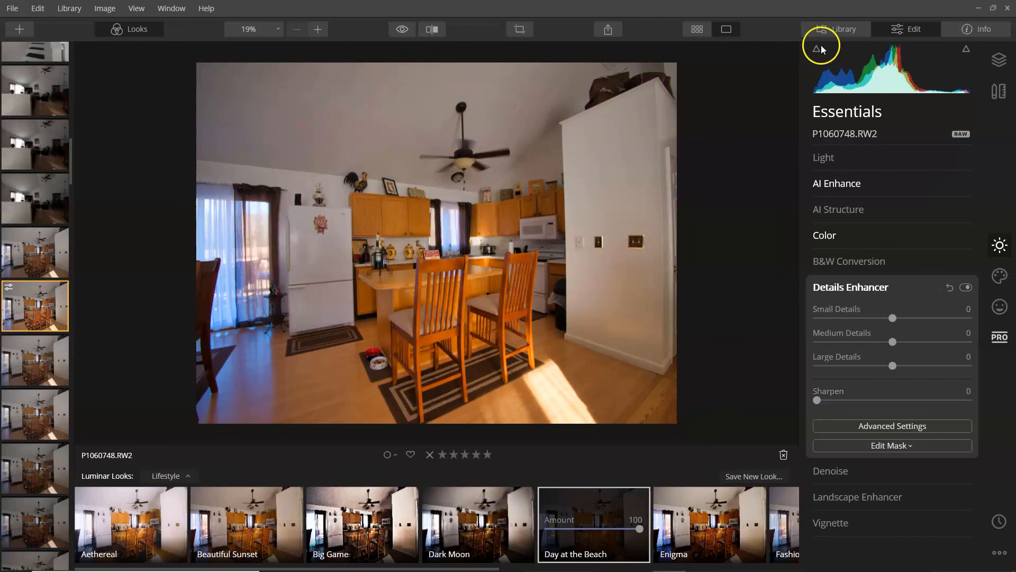
Export the kitchen photo as PNG at actual size 4592 × 3448 in sRGB
{"action": "left_click", "coordinate": [12, 8]}
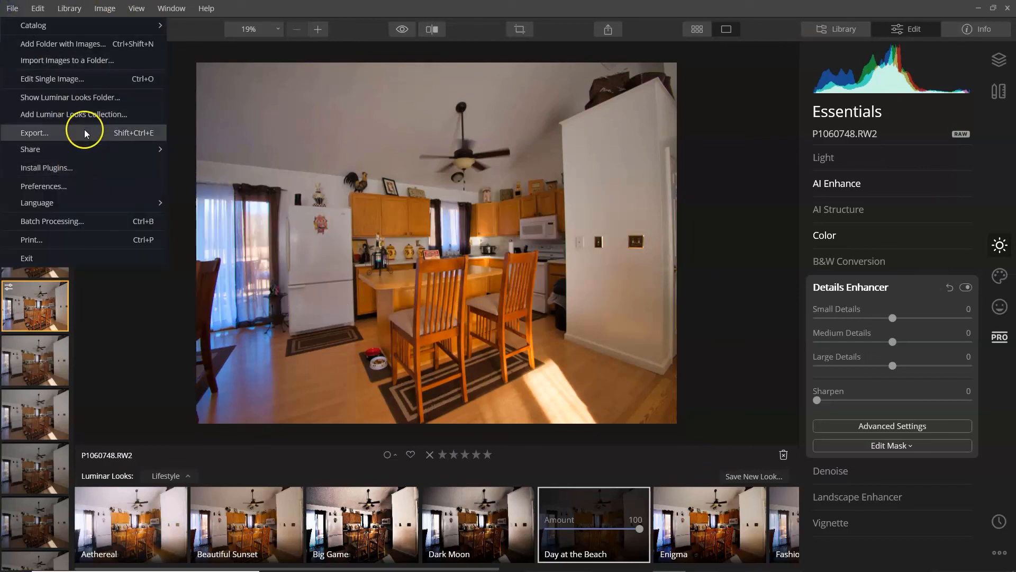
{"action": "left_click", "coordinate": [35, 132]}
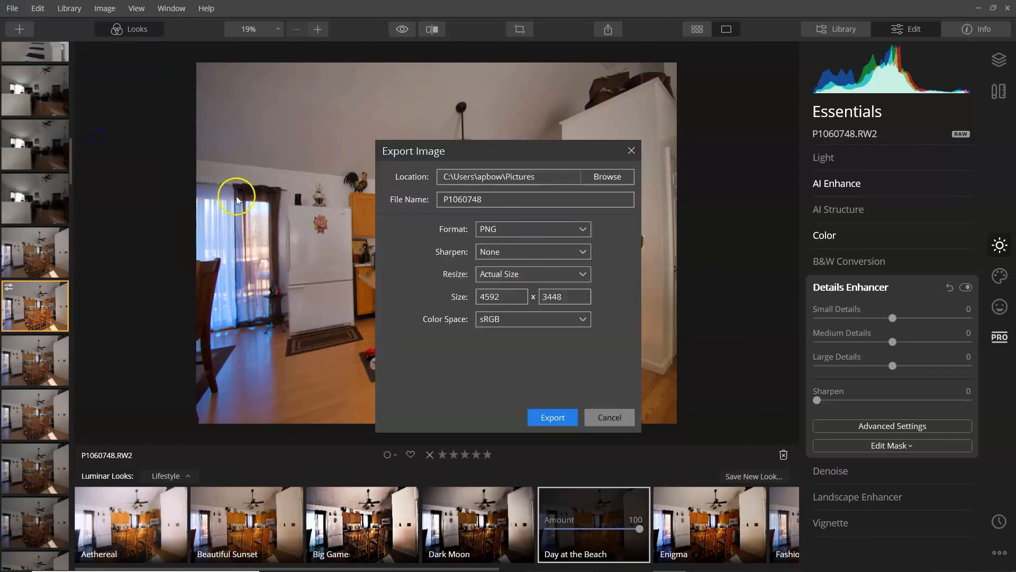
{"action": "mouse_move", "coordinate": [518, 280]}
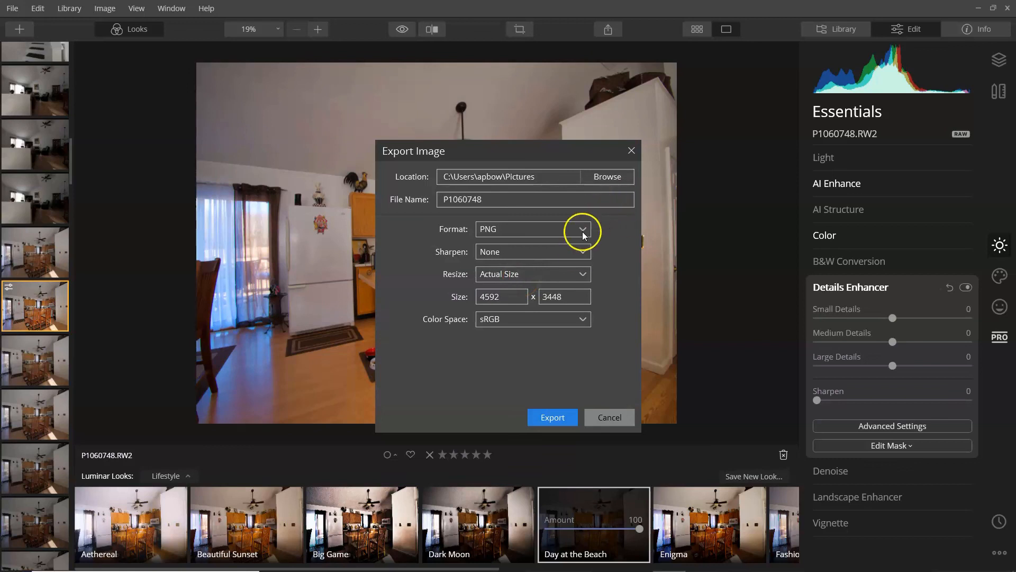
{"action": "left_click", "coordinate": [580, 229]}
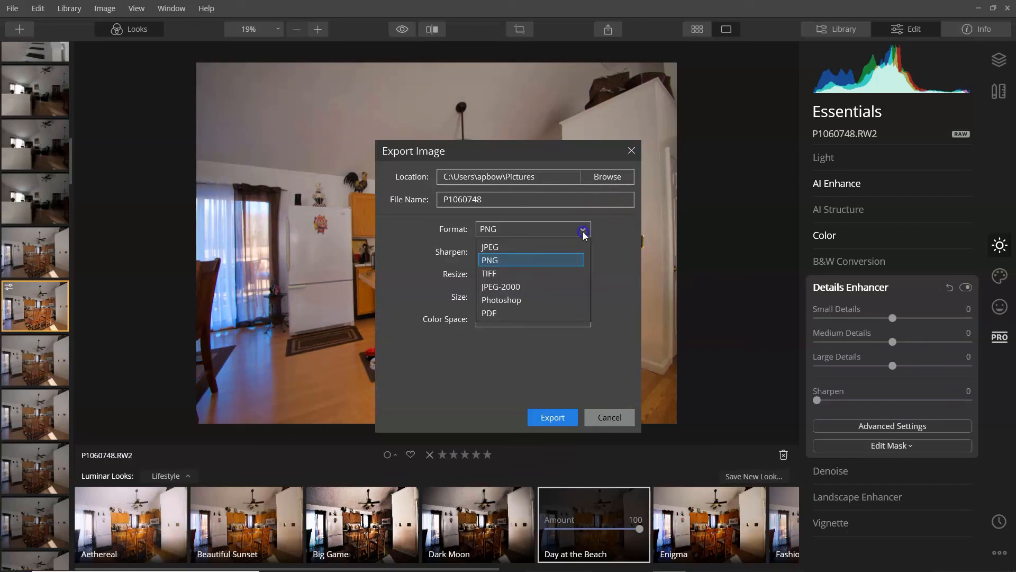
{"action": "left_click", "coordinate": [491, 260]}
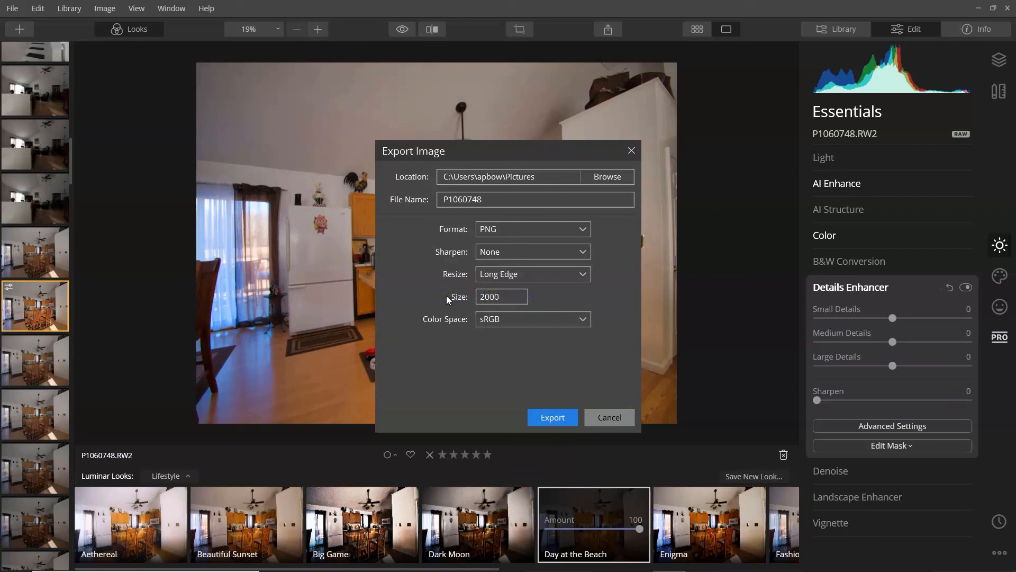
{"action": "mouse_move", "coordinate": [874, 162]}
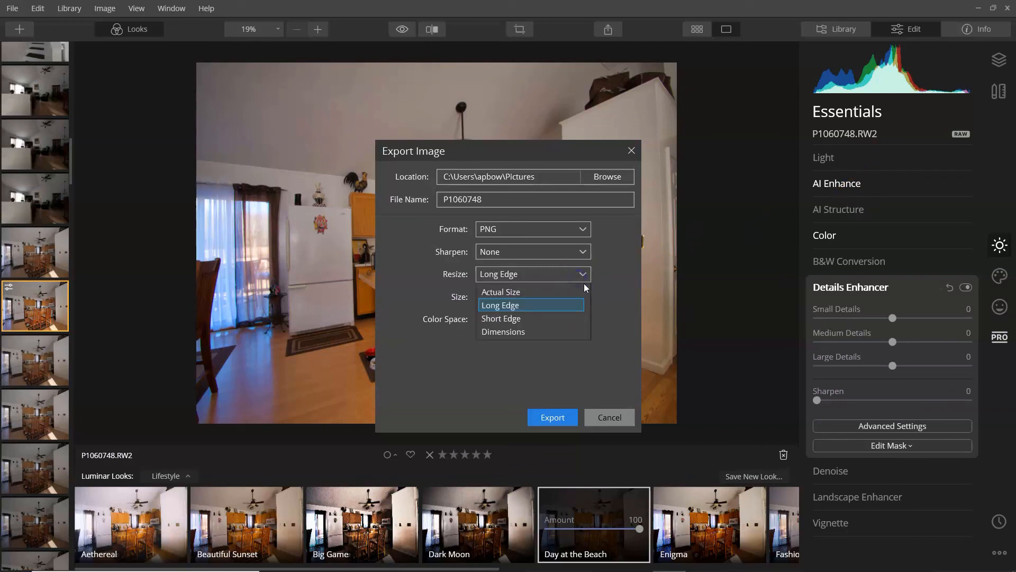
{"action": "left_click", "coordinate": [500, 291]}
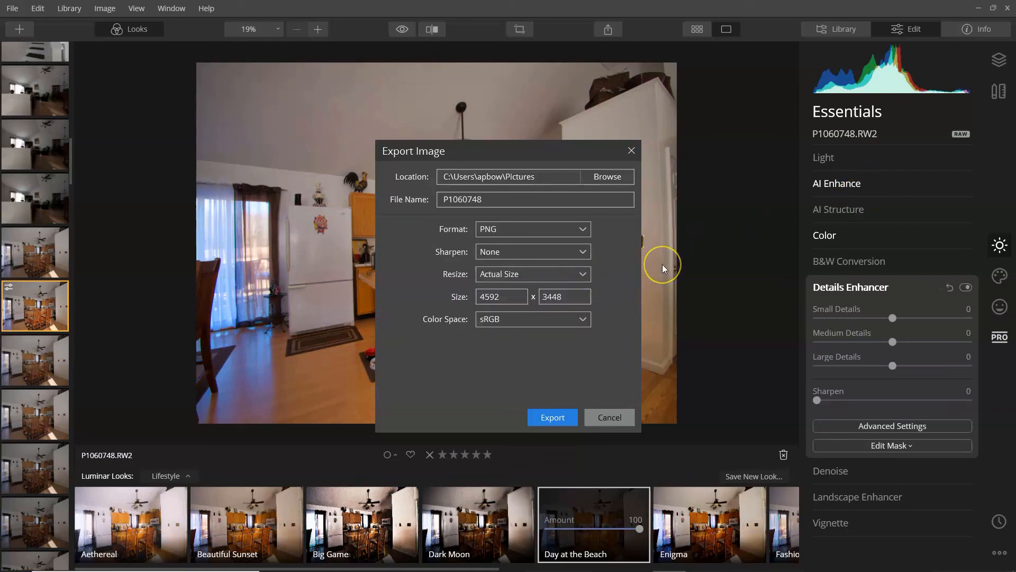
{"action": "mouse_move", "coordinate": [662, 265]}
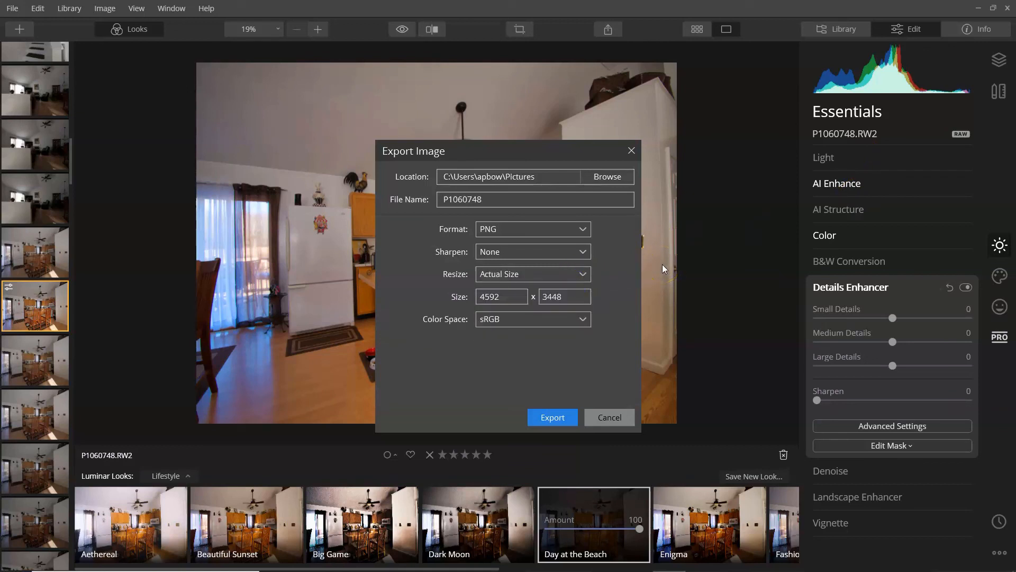